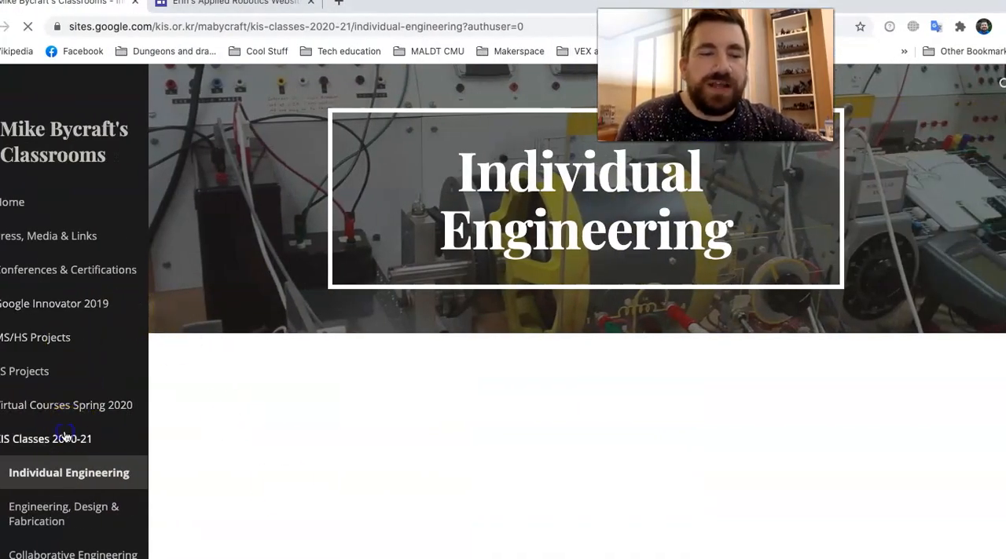
Step: Go to KIS Classes 2020-21 and browse down through the Rover Robotics syllabus and challenges
left_click(47, 440)
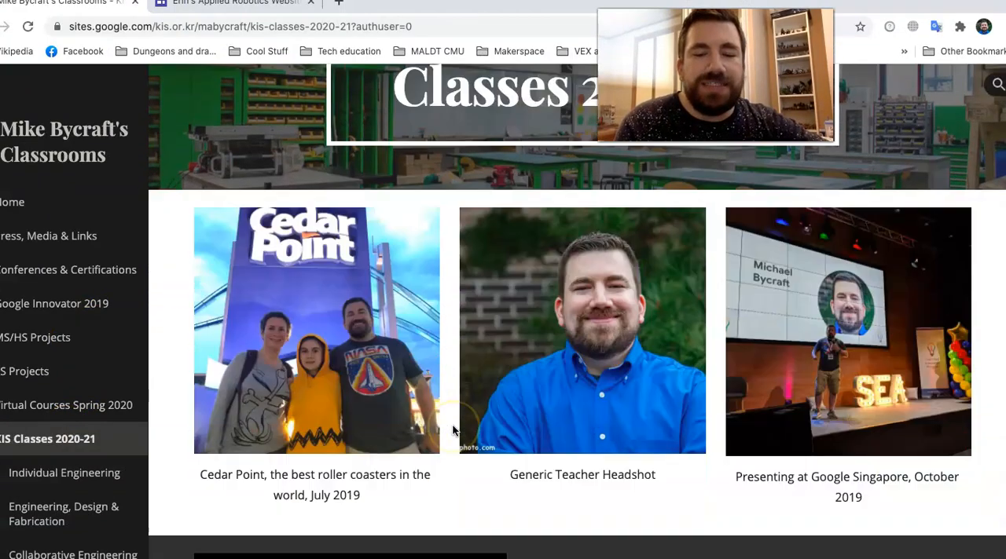
scroll("down", 3)
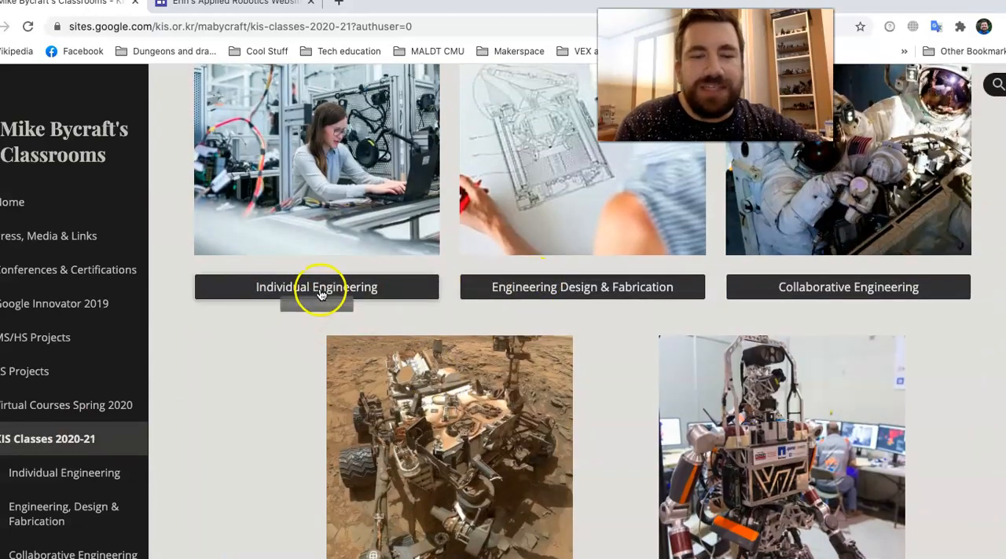
mouse_move(845, 295)
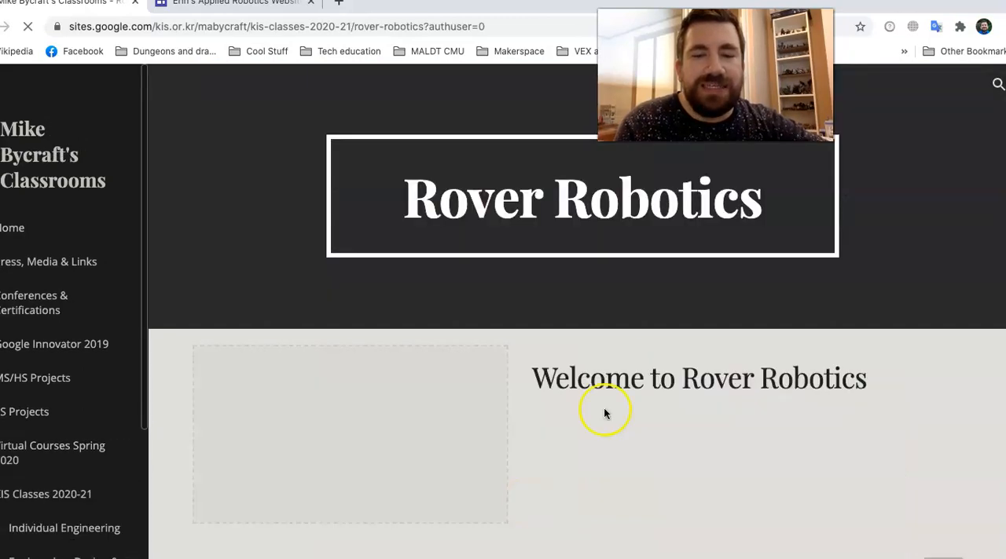
scroll("down", 3)
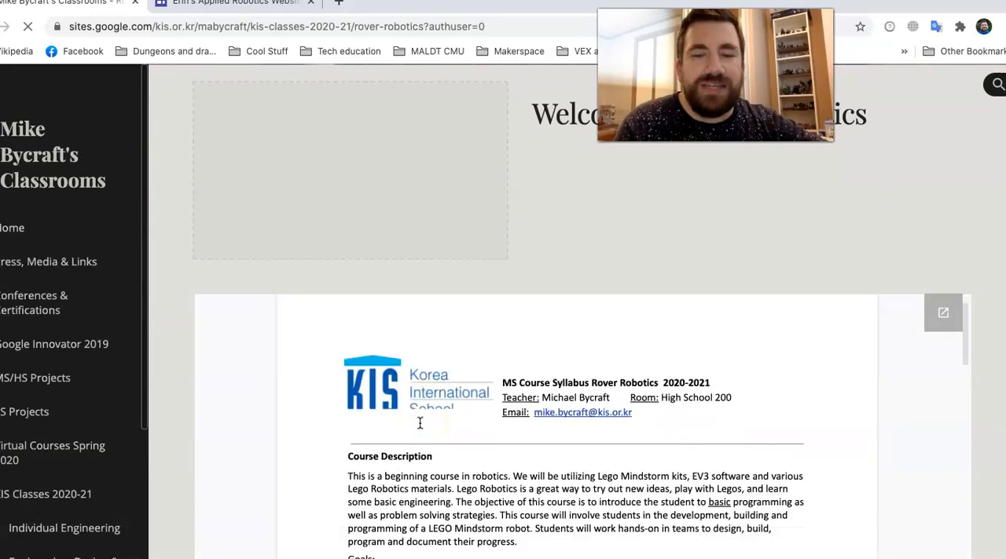
scroll("down", 3)
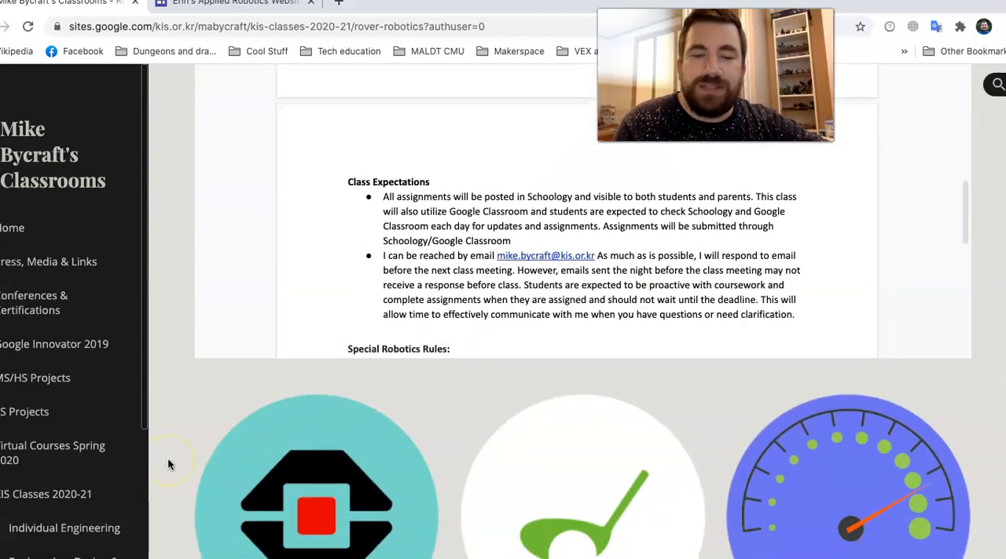
scroll("down", 3)
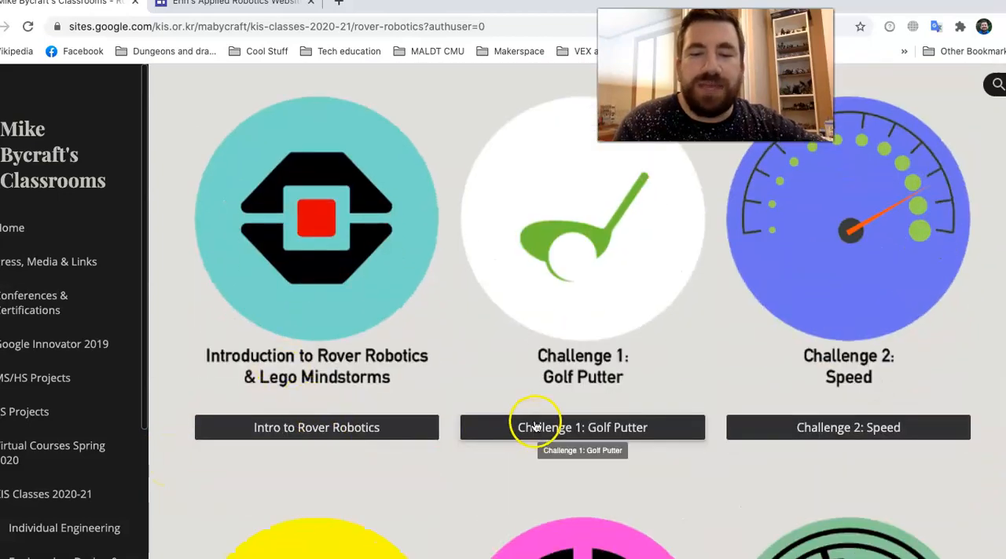
scroll("down", 3)
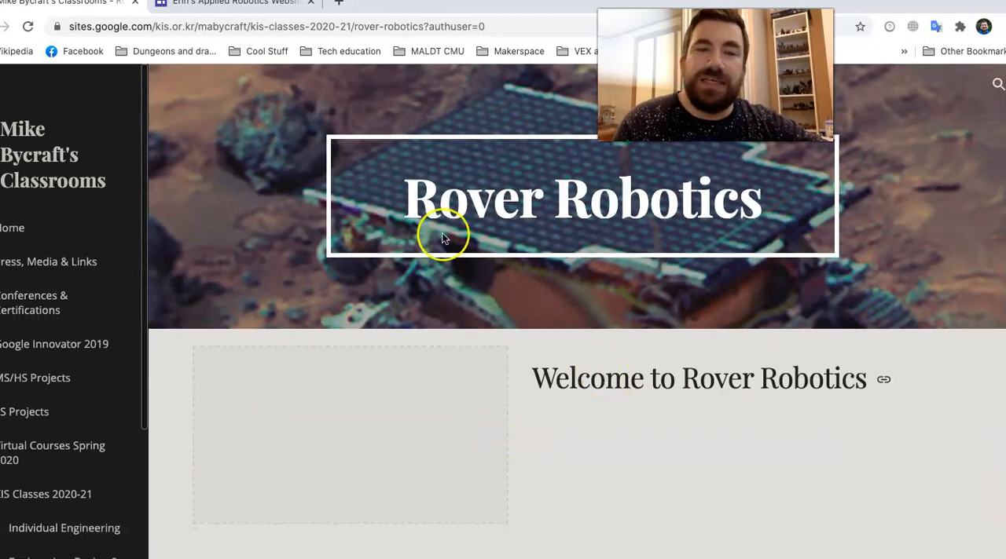
Step: Browse the student's Applied Robotics site challenges and expand the Projects page list
left_click(220, 3)
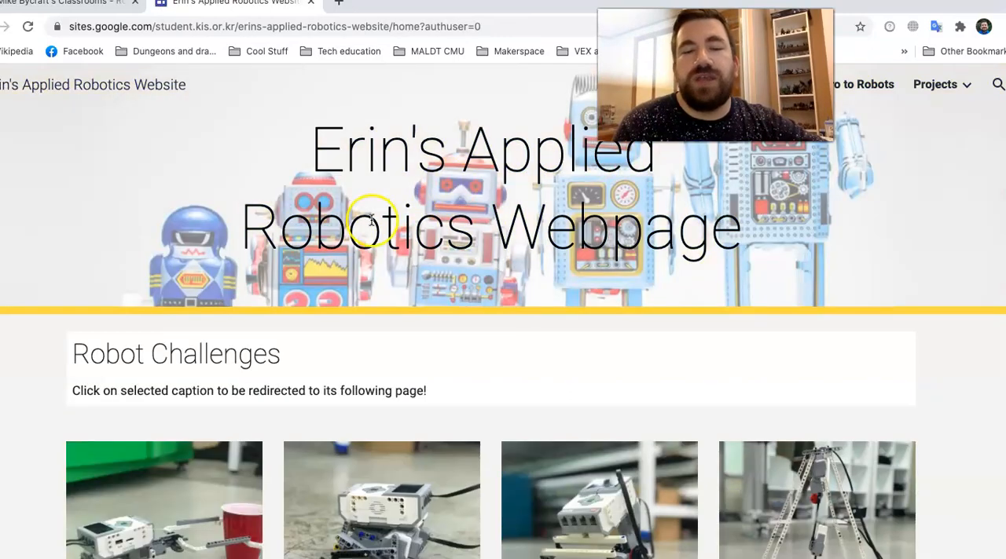
scroll("down", 3)
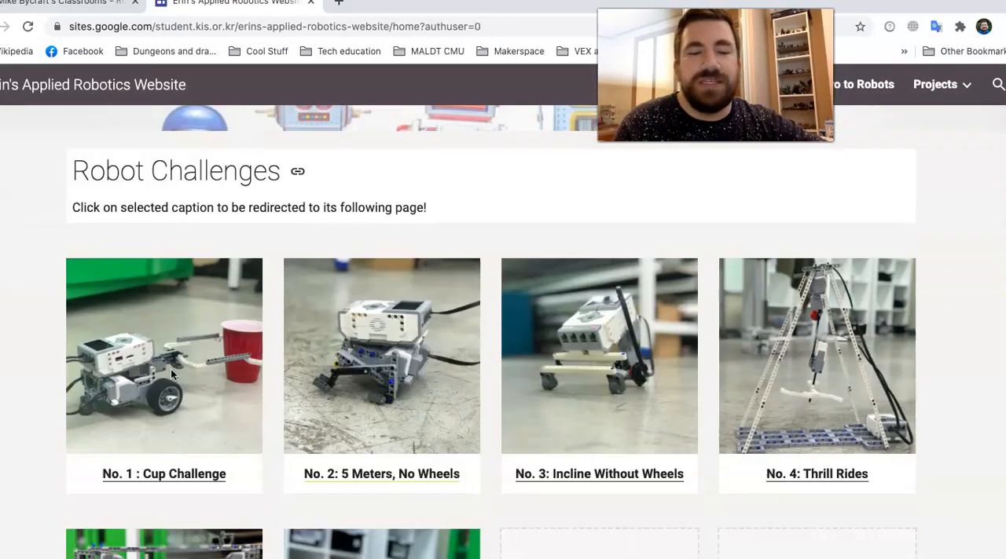
scroll("down", 3)
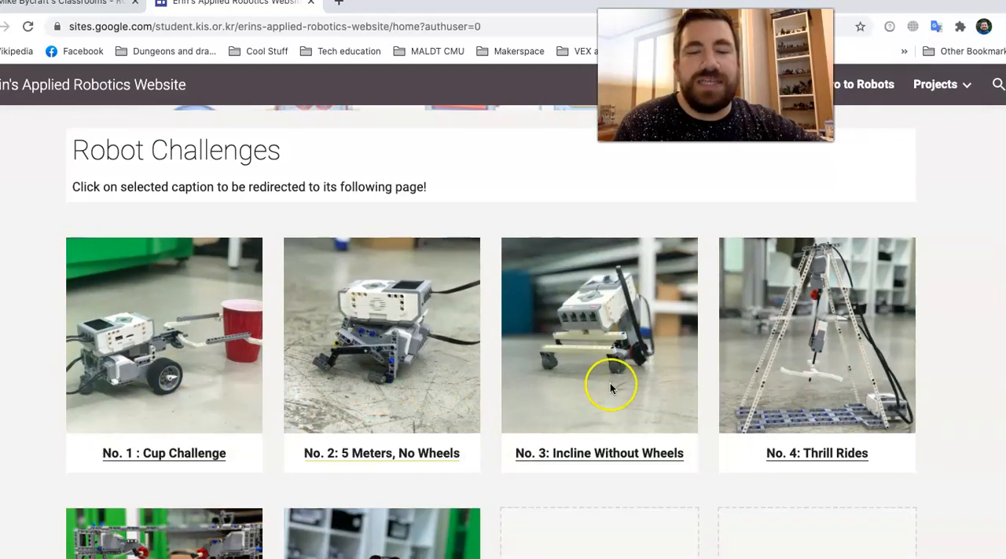
scroll("down", 3)
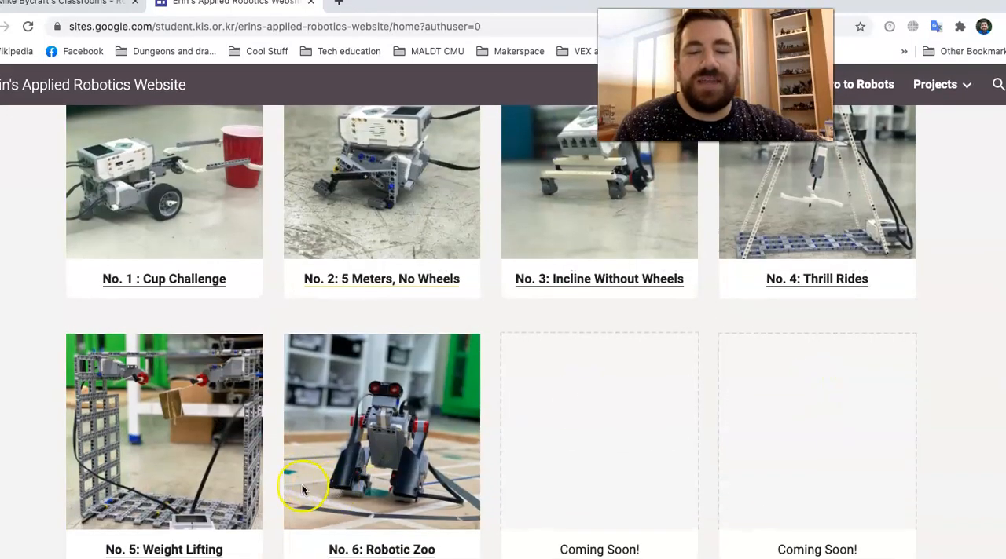
scroll("up", 3)
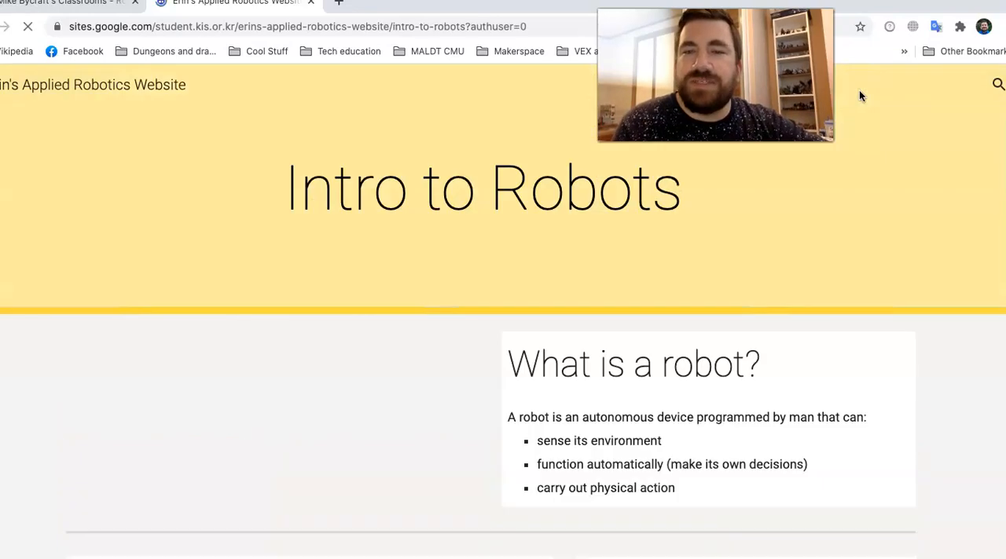
scroll("down", 3)
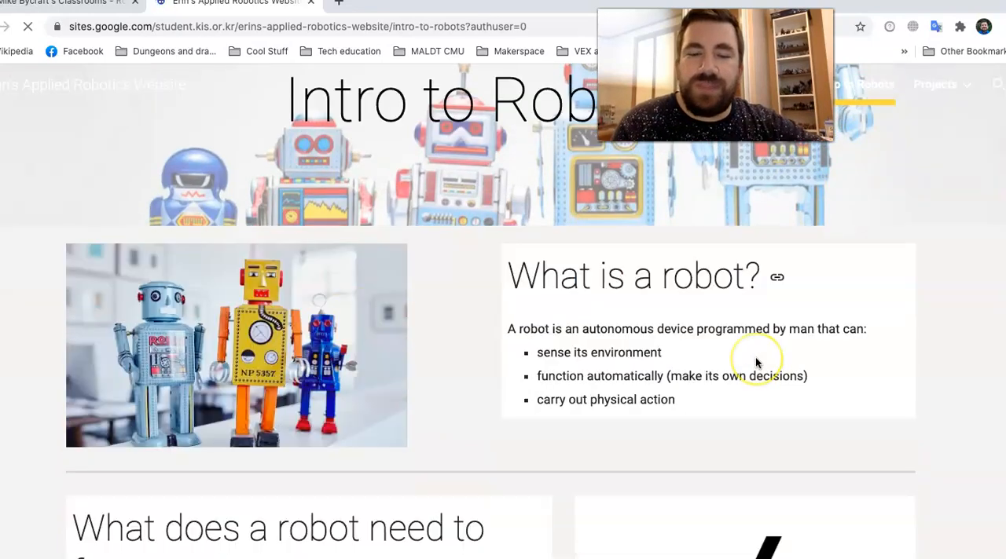
scroll("down", 3)
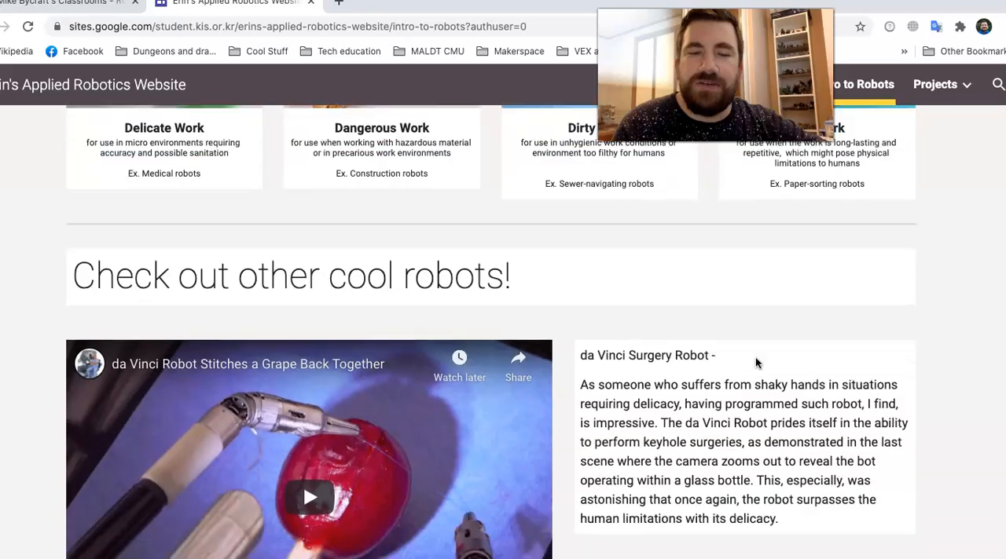
left_click(947, 84)
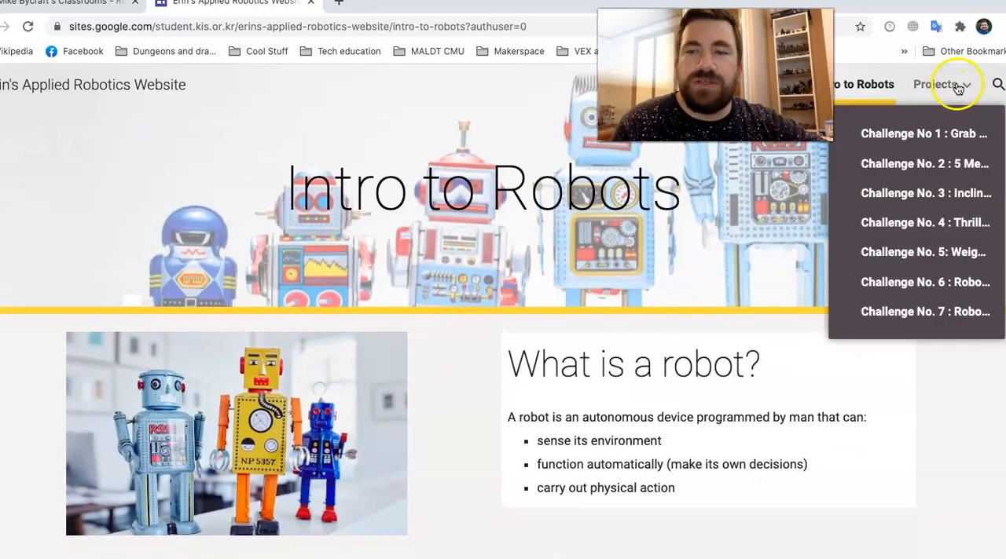
mouse_move(930, 228)
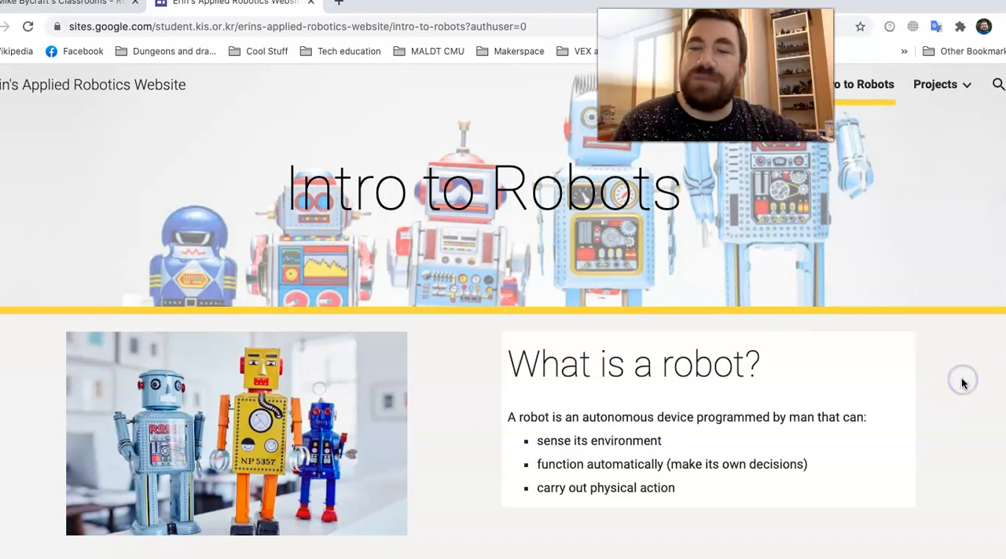
mouse_move(410, 29)
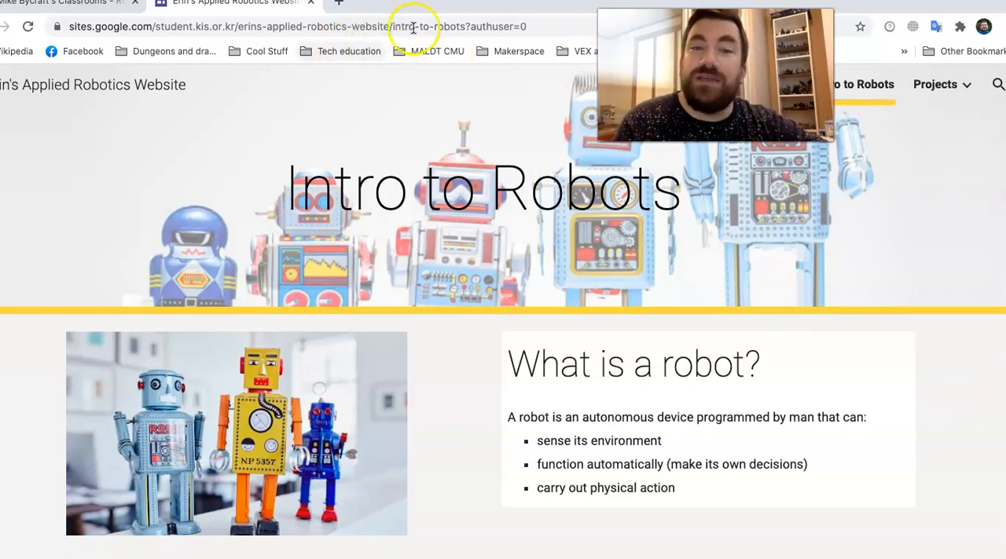
Step: Launch Google Sites from the Google apps grid in a fresh browser tab
left_click(515, 8)
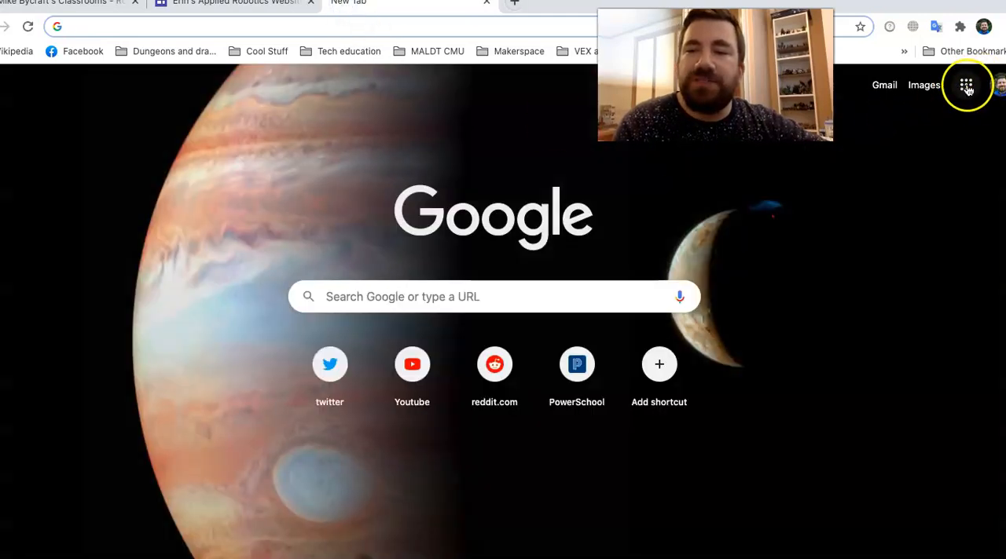
left_click(964, 85)
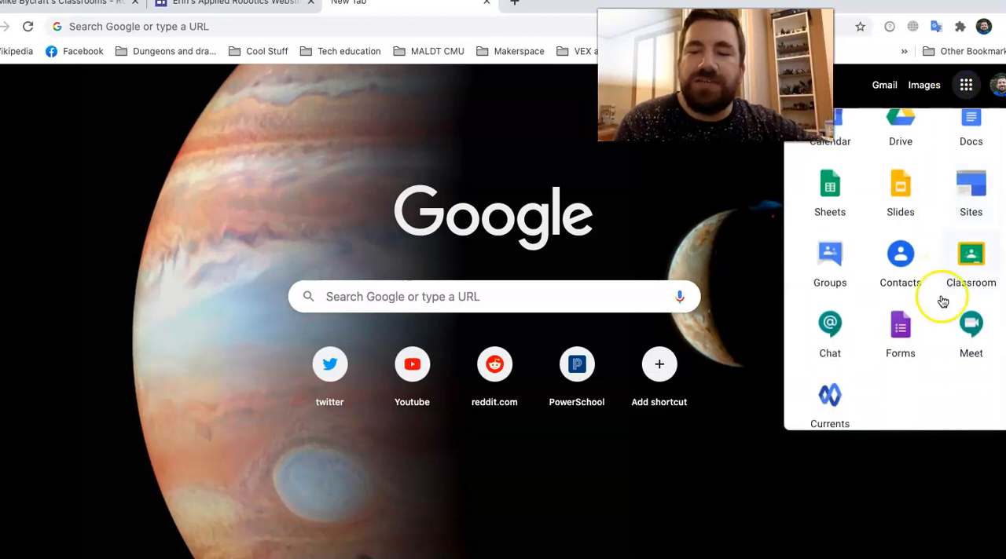
mouse_move(971, 196)
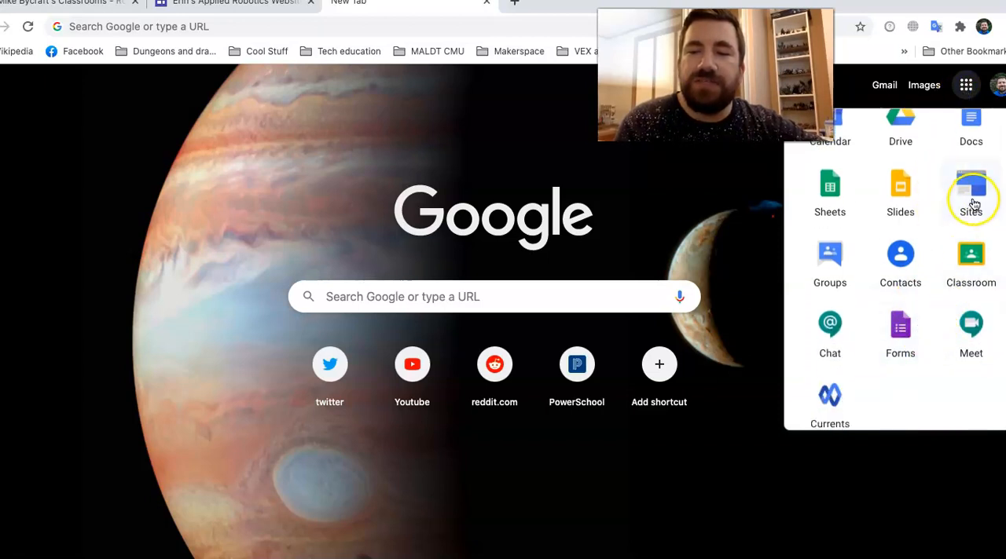
left_click(971, 189)
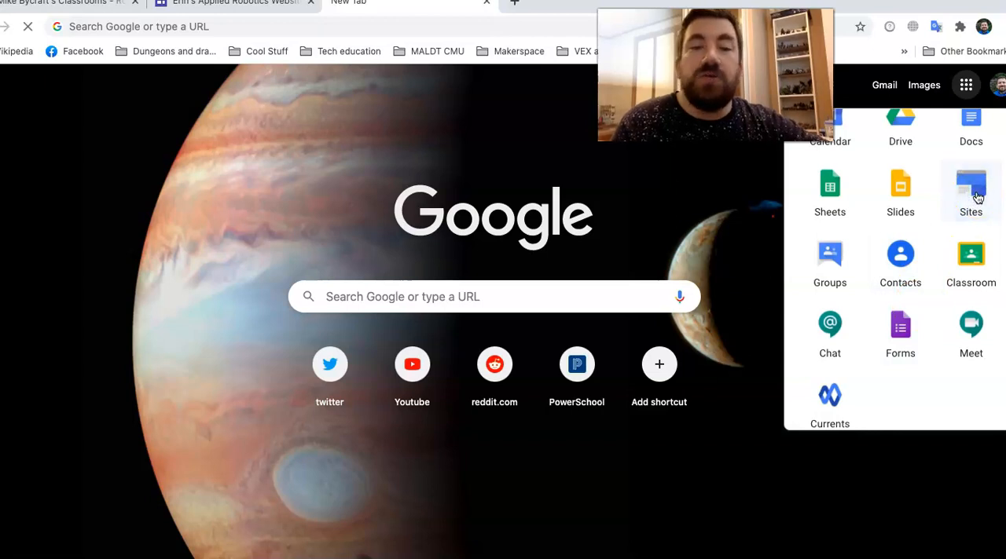
left_click(971, 189)
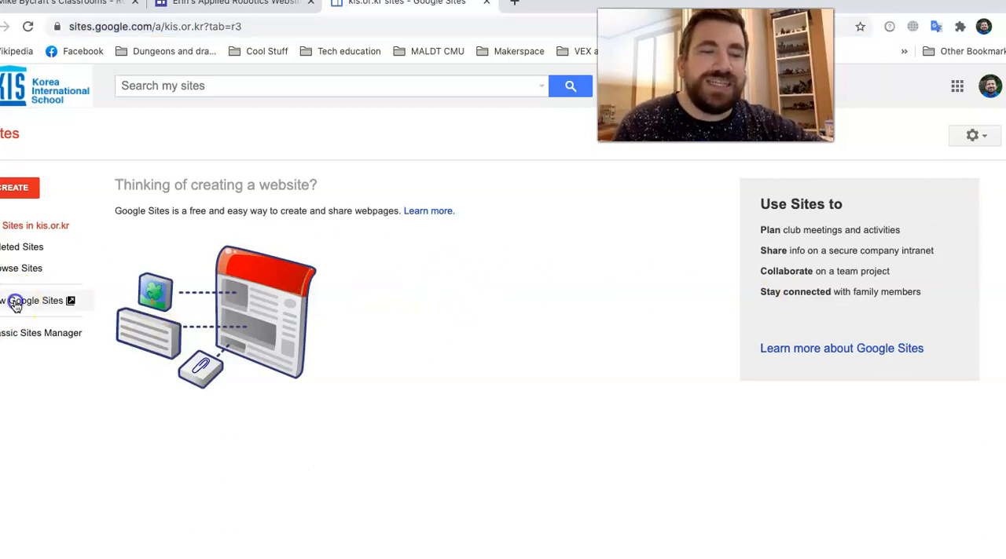
Step: Move to New Google Sites, review recent sites, and start a Blank site
left_click(34, 301)
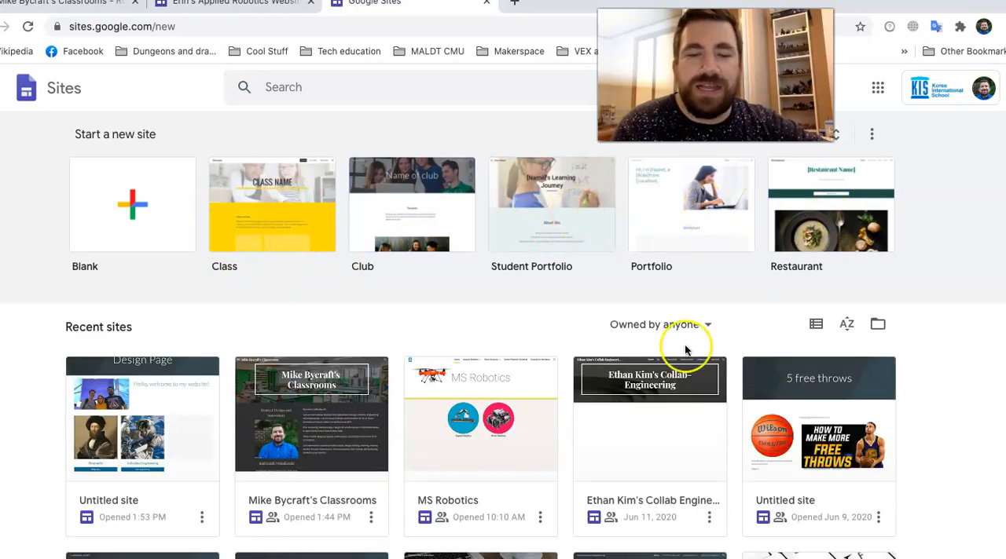
mouse_move(132, 201)
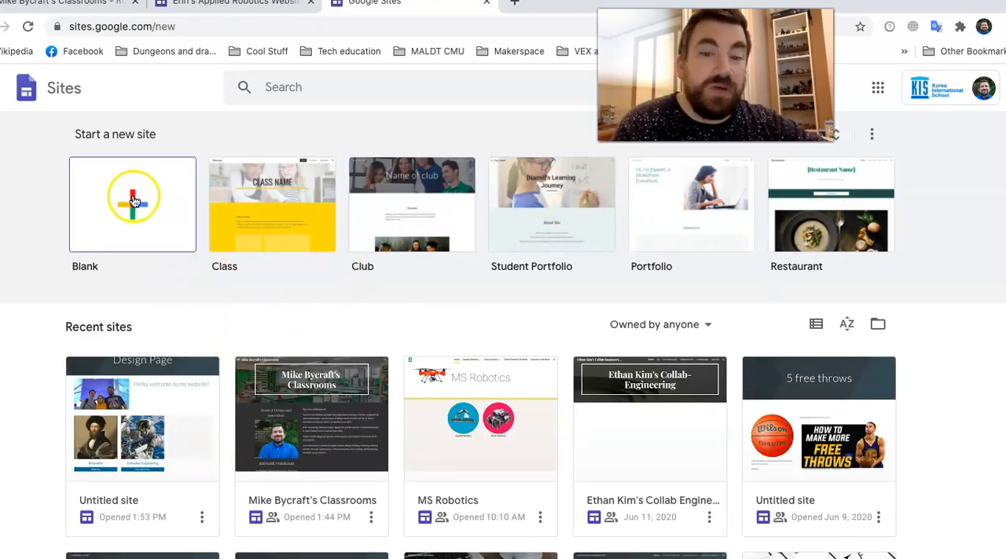
scroll("down", 3)
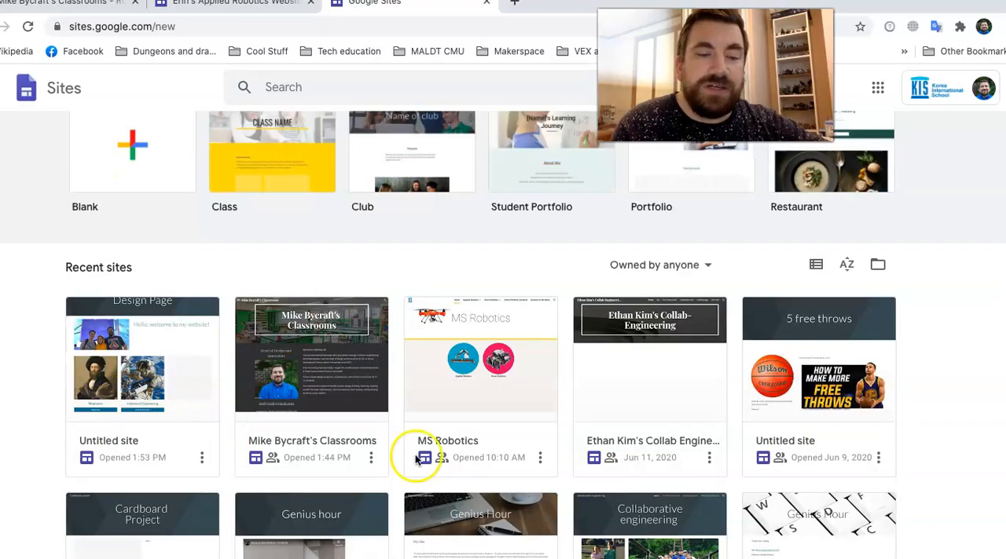
scroll("down", 3)
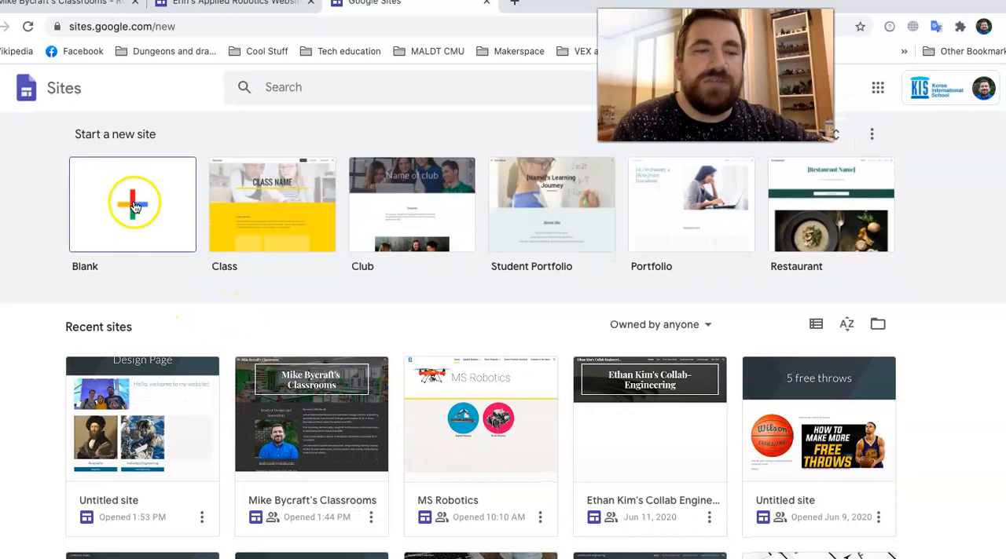
left_click(132, 204)
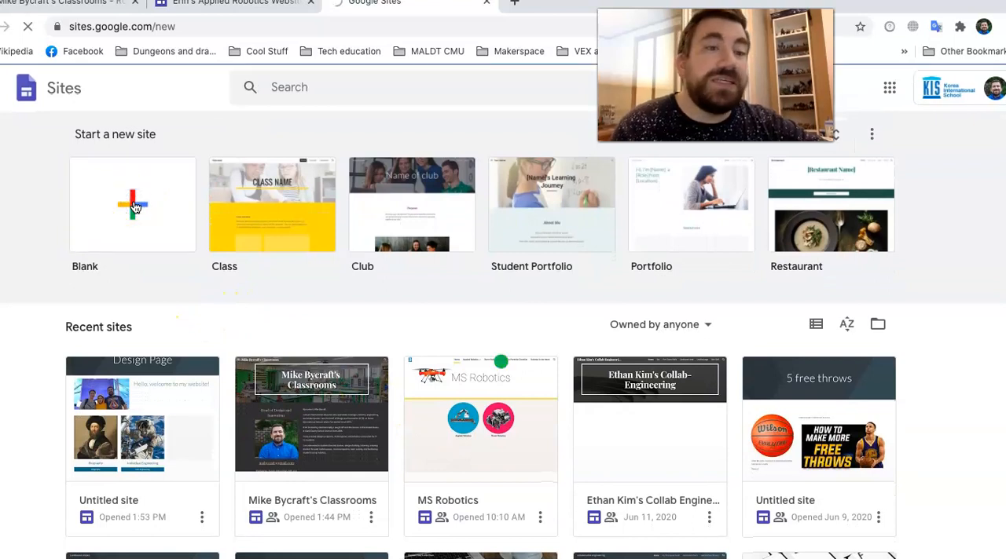
left_click(132, 206)
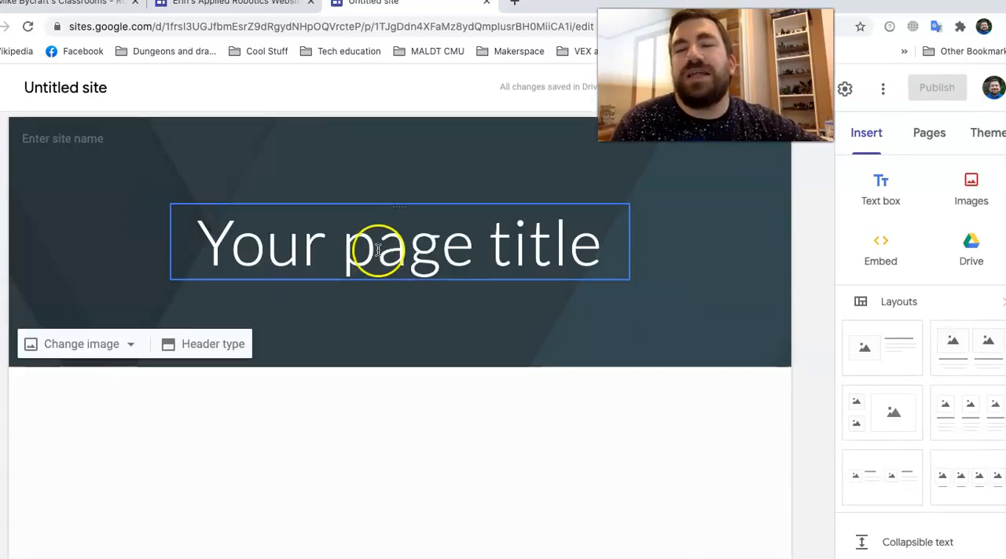
left_click(414, 427)
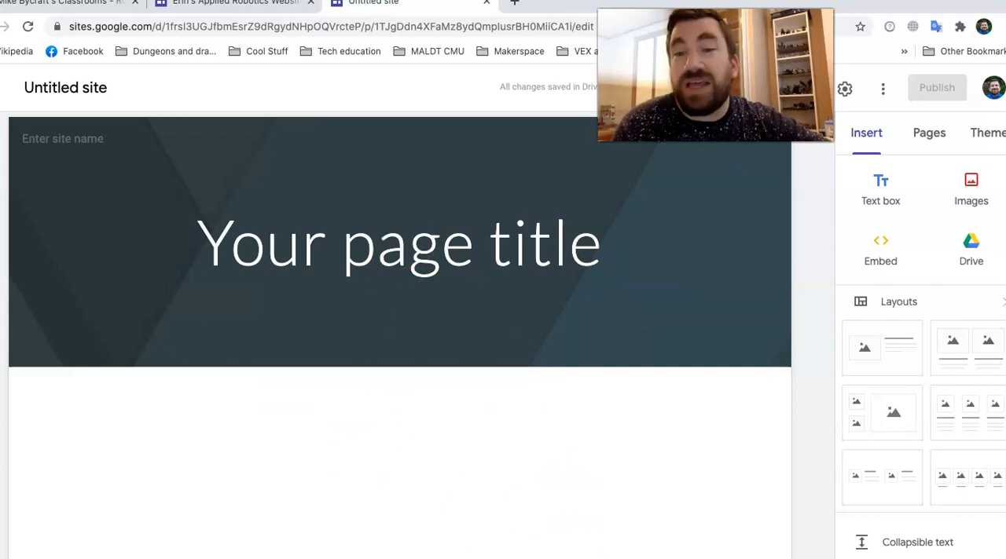
mouse_move(802, 191)
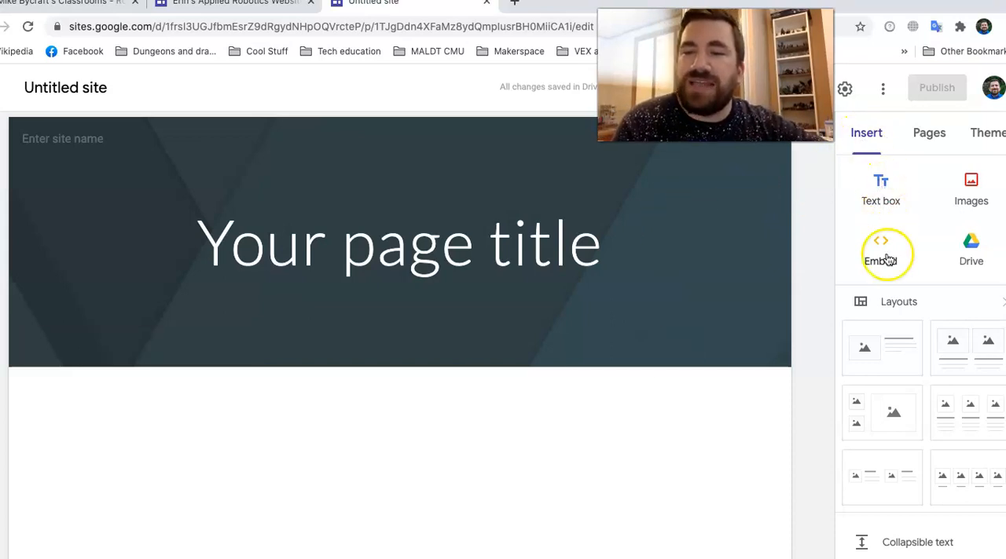
mouse_move(885, 380)
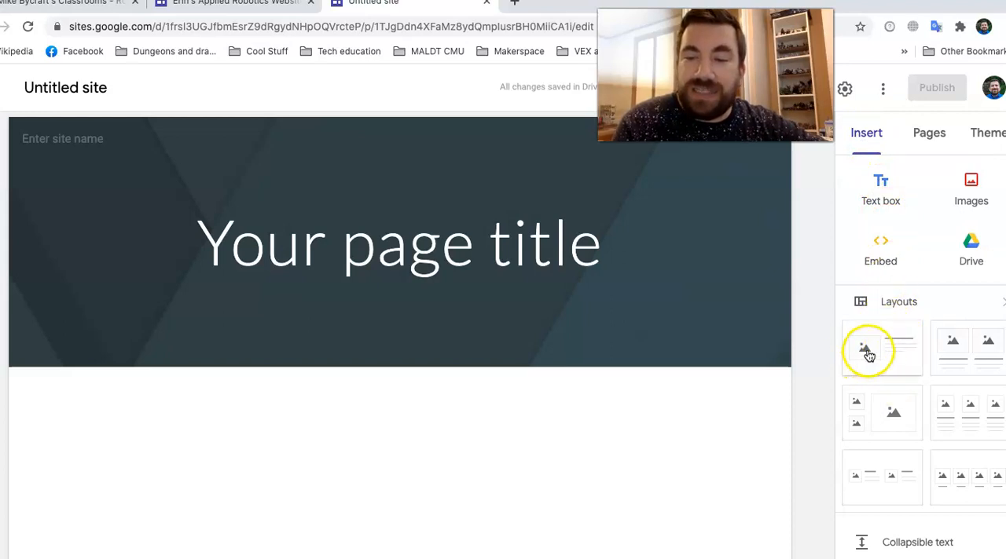
Step: Insert an image-beside-text layout section under the page header
left_click(867, 349)
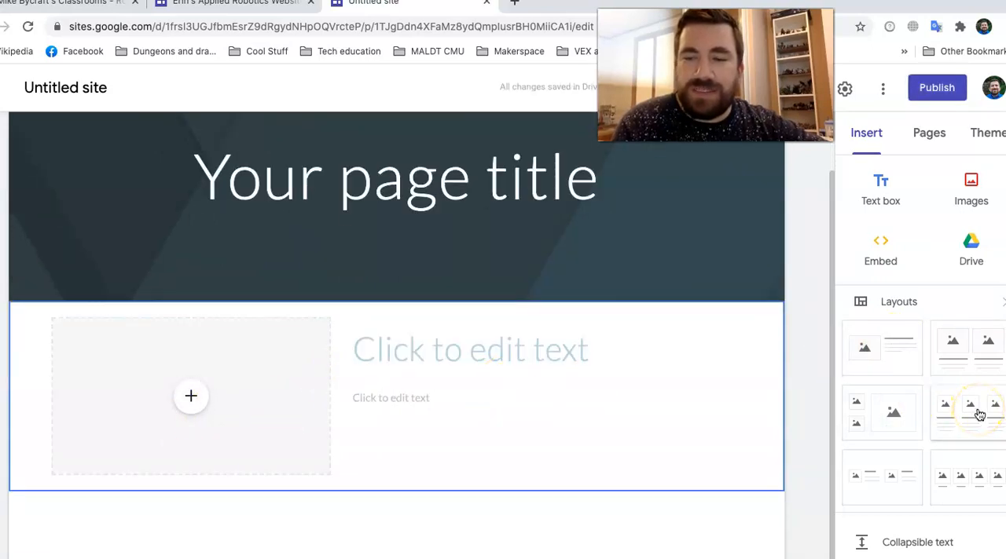
mouse_move(927, 547)
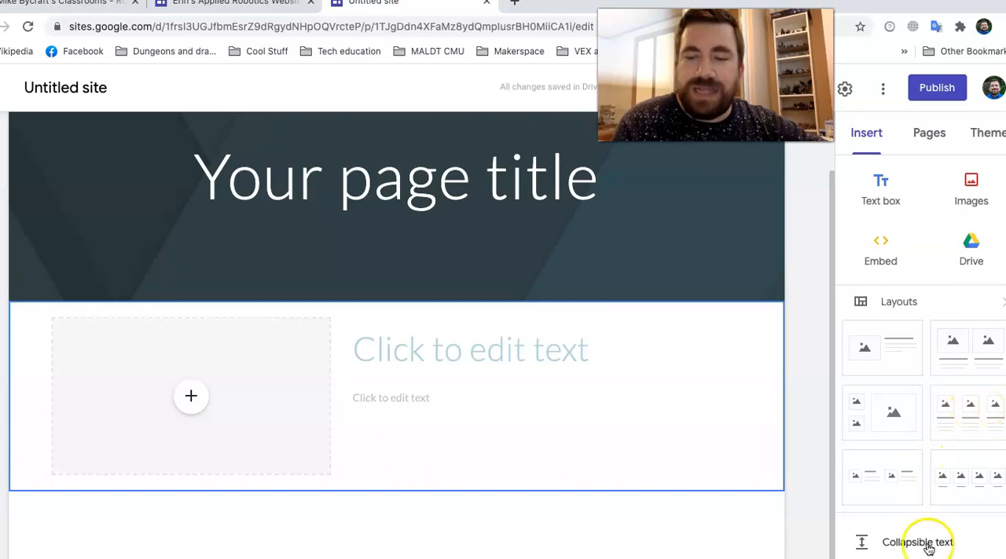
scroll("down", 3)
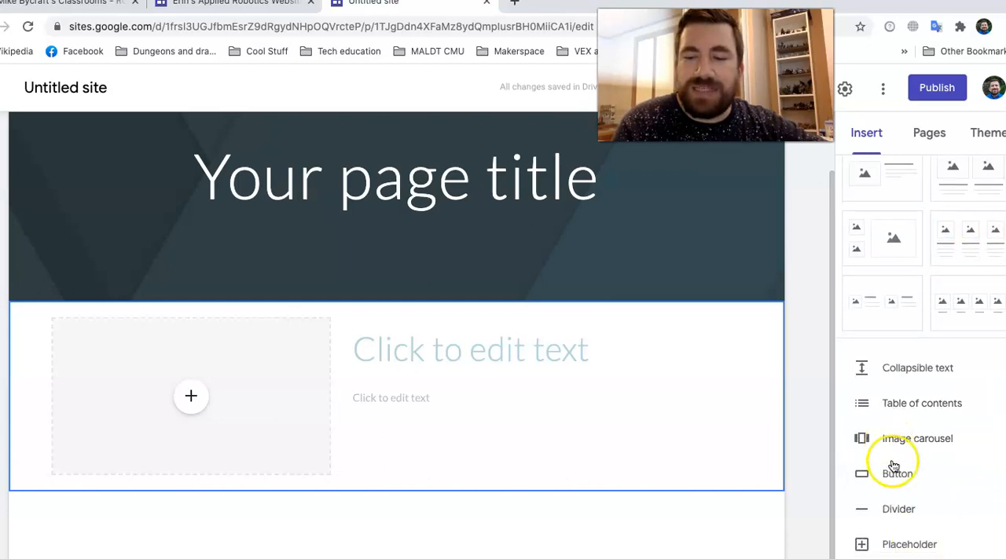
scroll("down", 3)
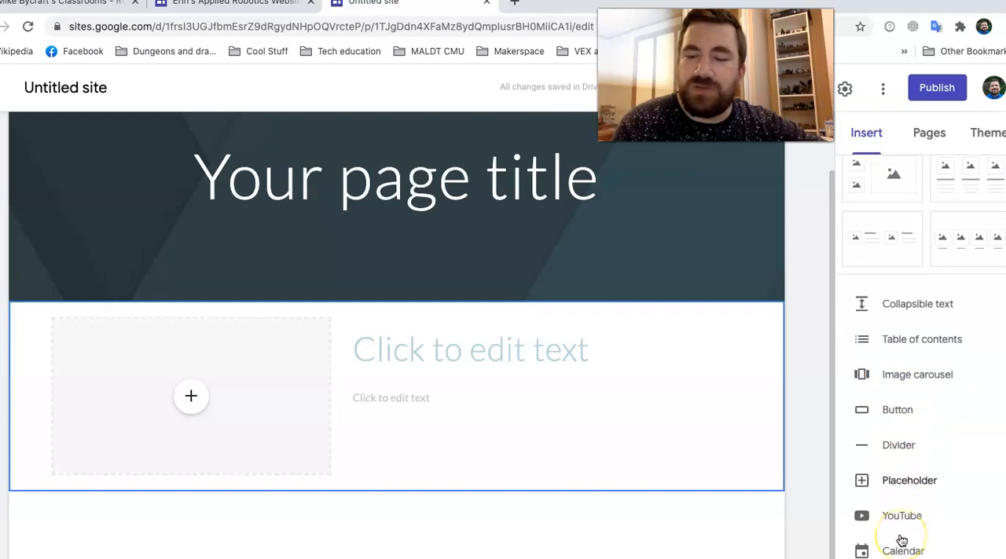
scroll("down", 3)
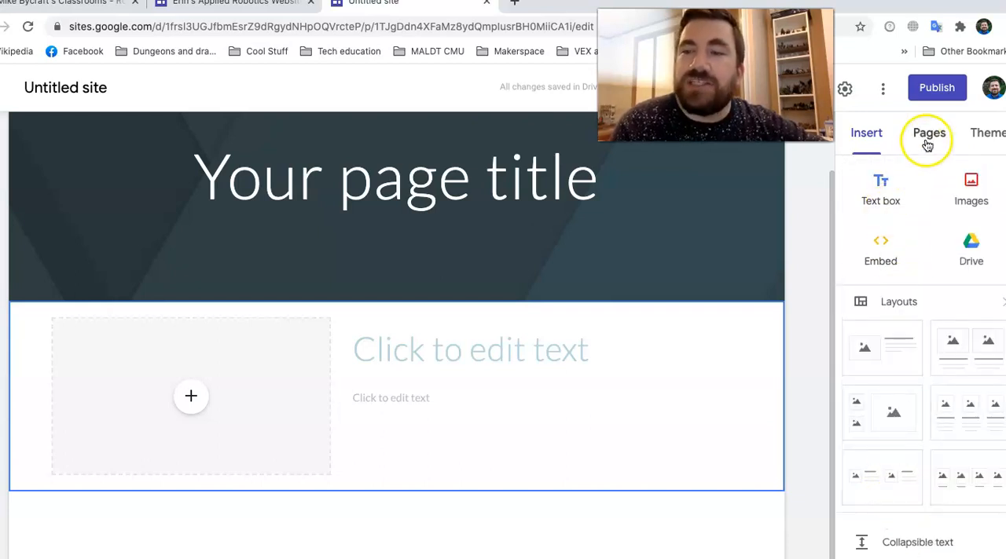
Step: Review the site's Pages list and browse the available Themes
left_click(927, 132)
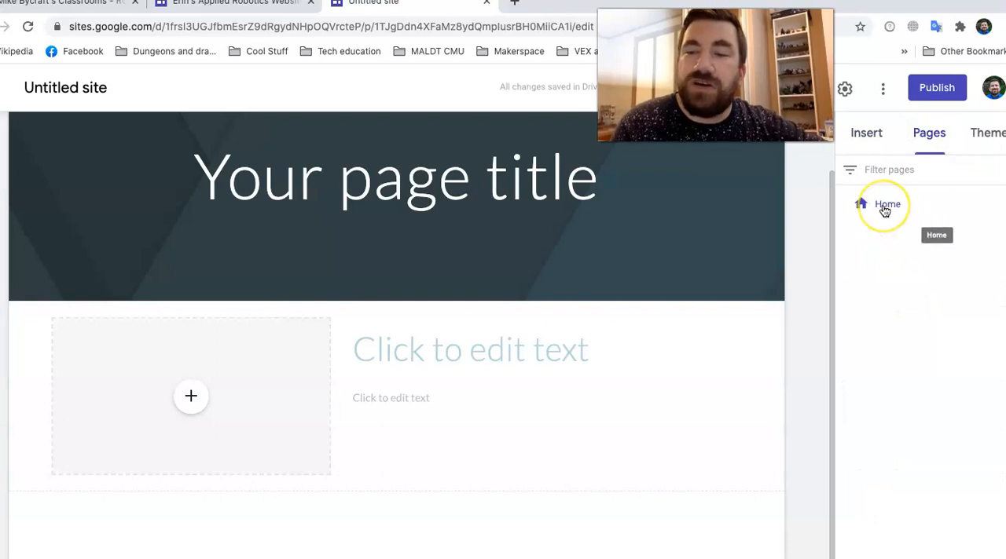
left_click(987, 132)
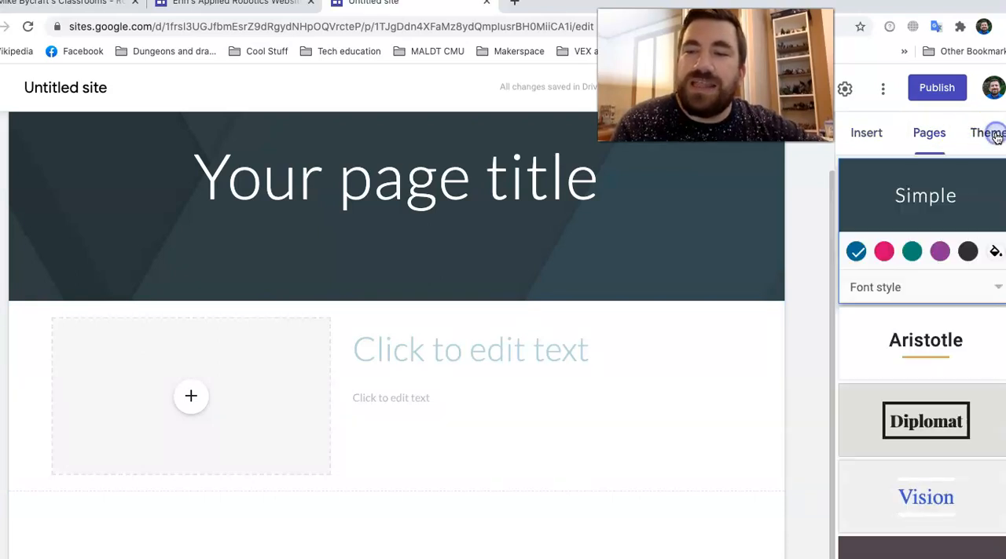
scroll("down", 3)
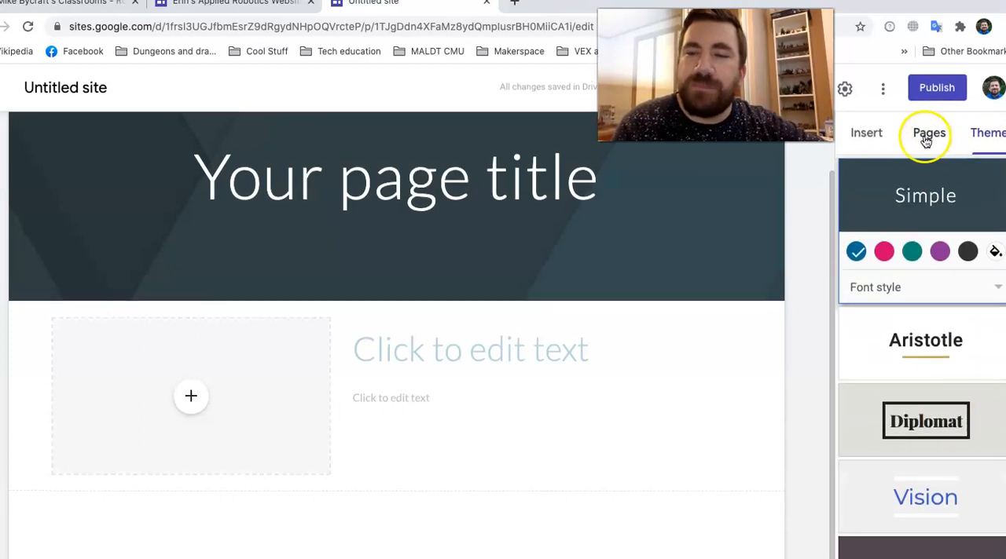
Step: Add a subpage named Biography under the Home page
left_click(924, 132)
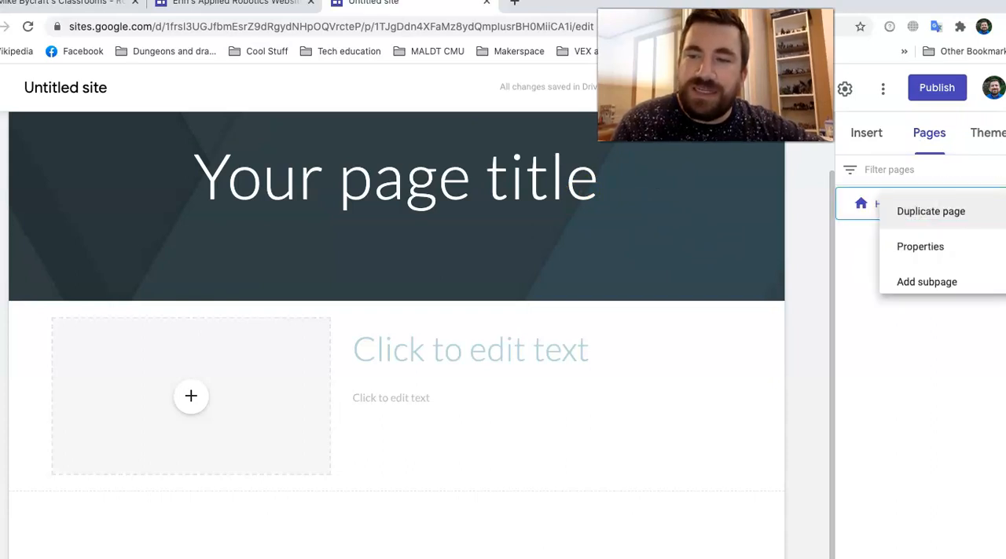
mouse_move(935, 247)
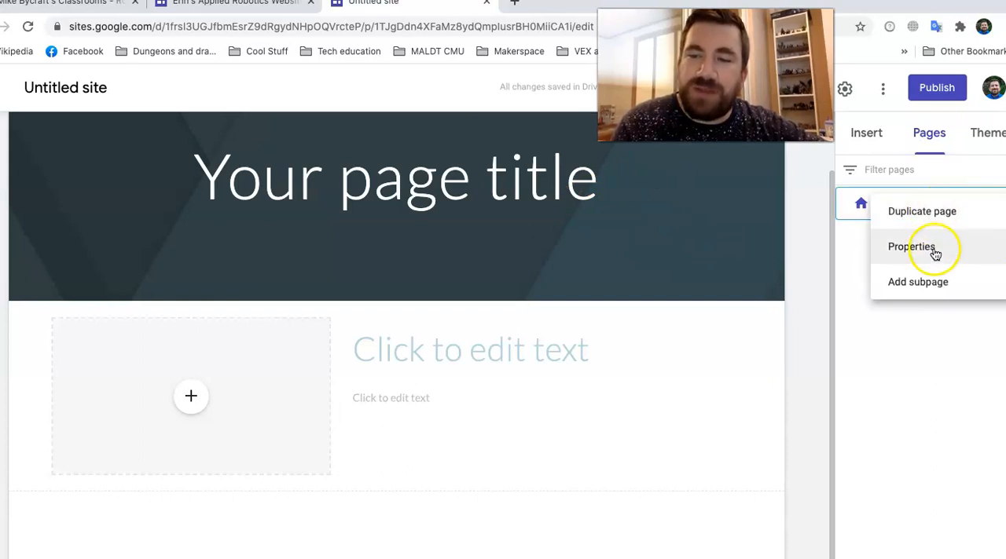
mouse_move(933, 292)
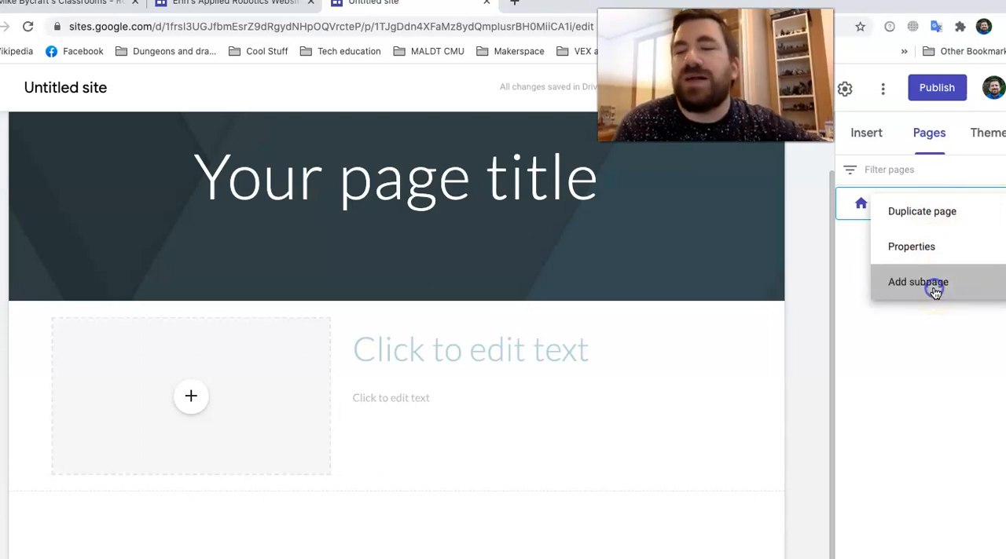
left_click(918, 283)
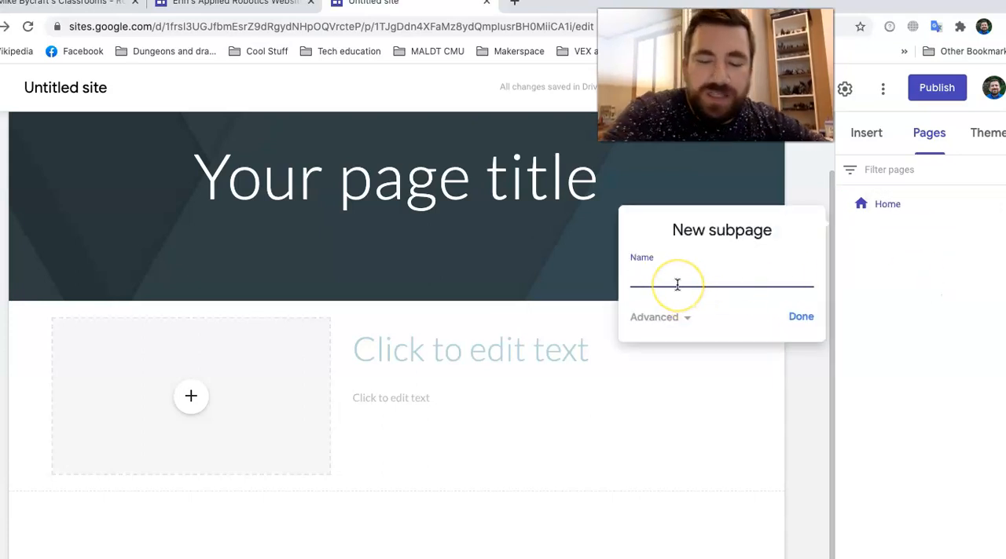
type("Biography")
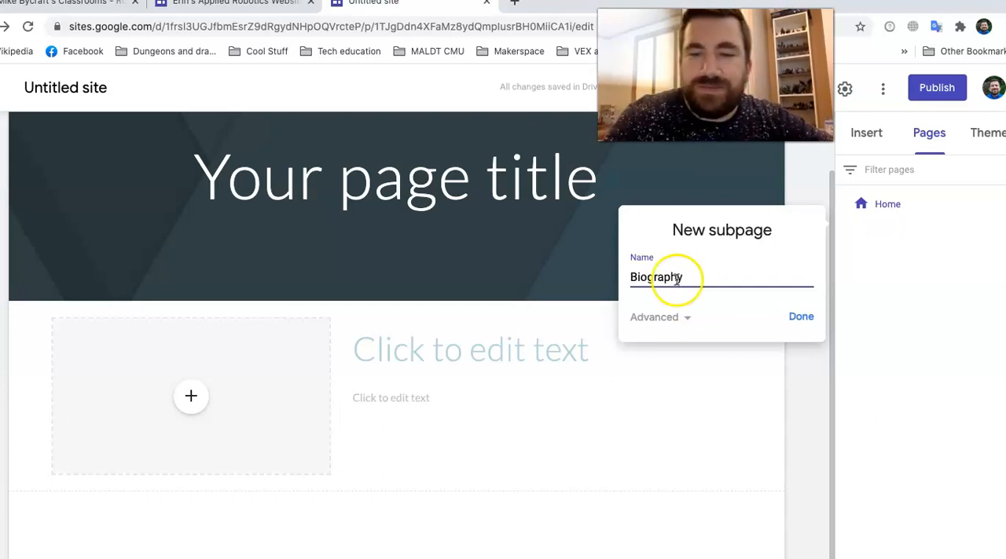
left_click(802, 317)
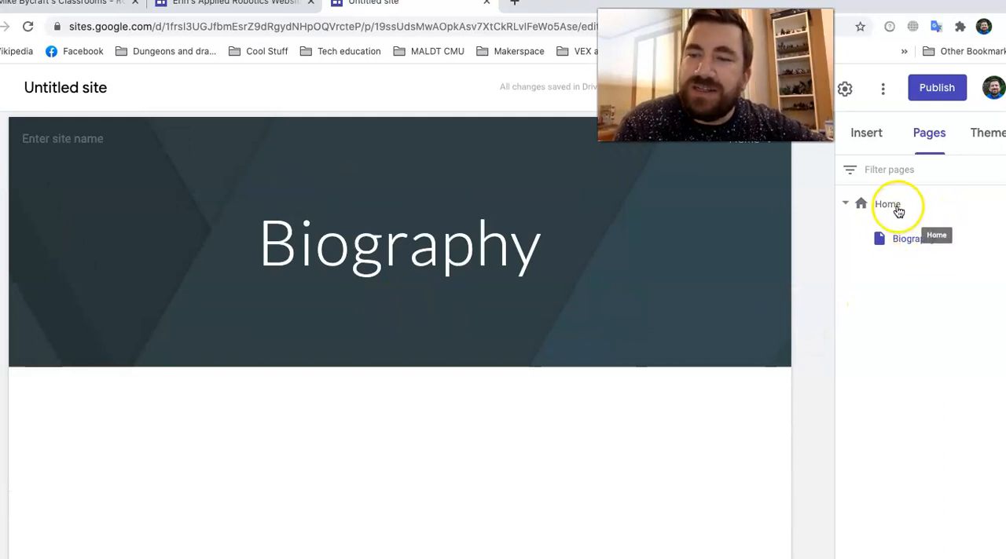
Step: Add a Design Thinking Intro subpage under Home and go back to the Home page
left_click(891, 204)
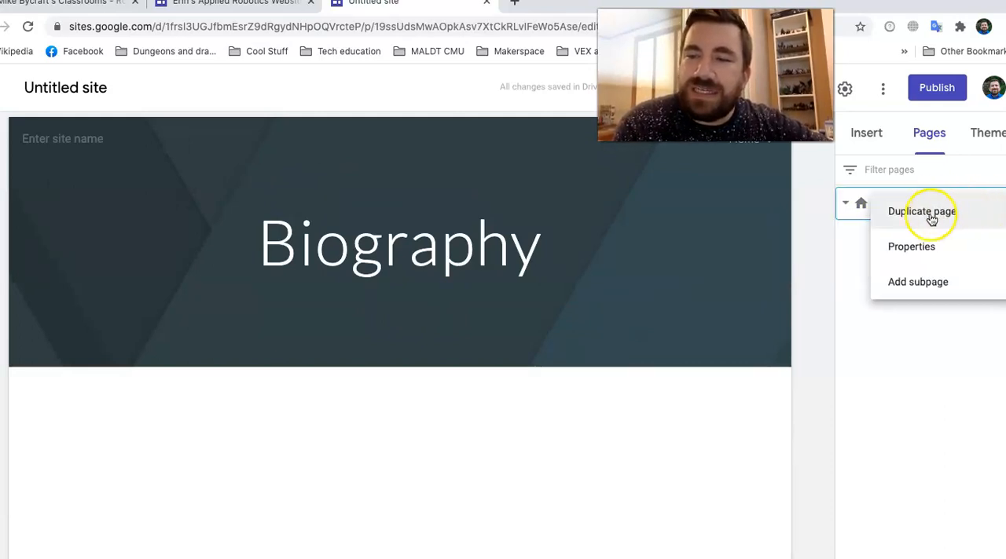
left_click(918, 281)
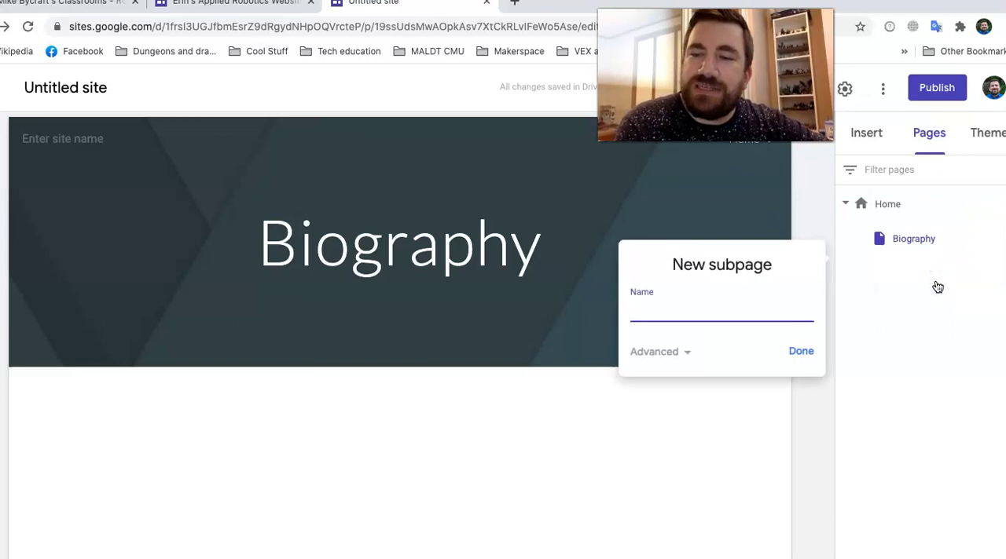
type("Design")
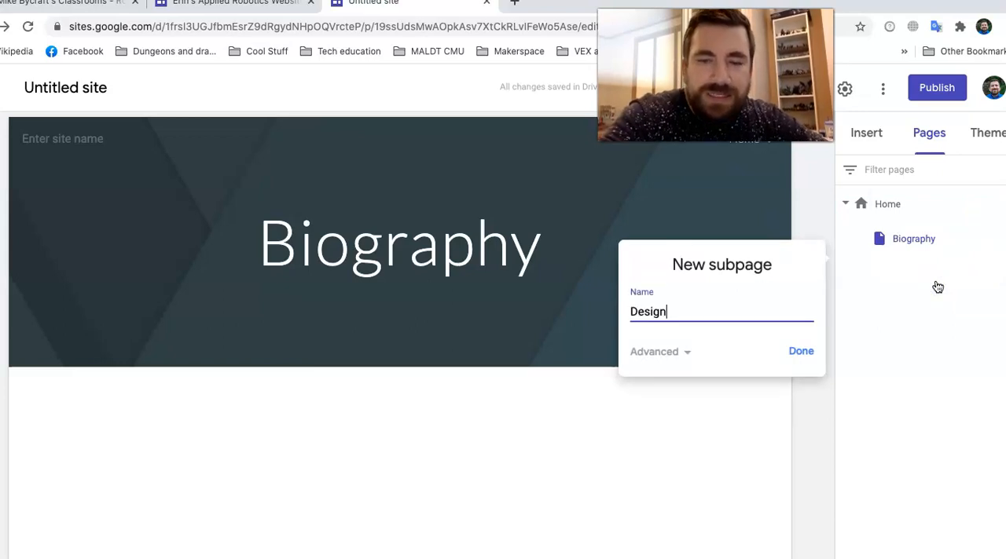
type("Think")
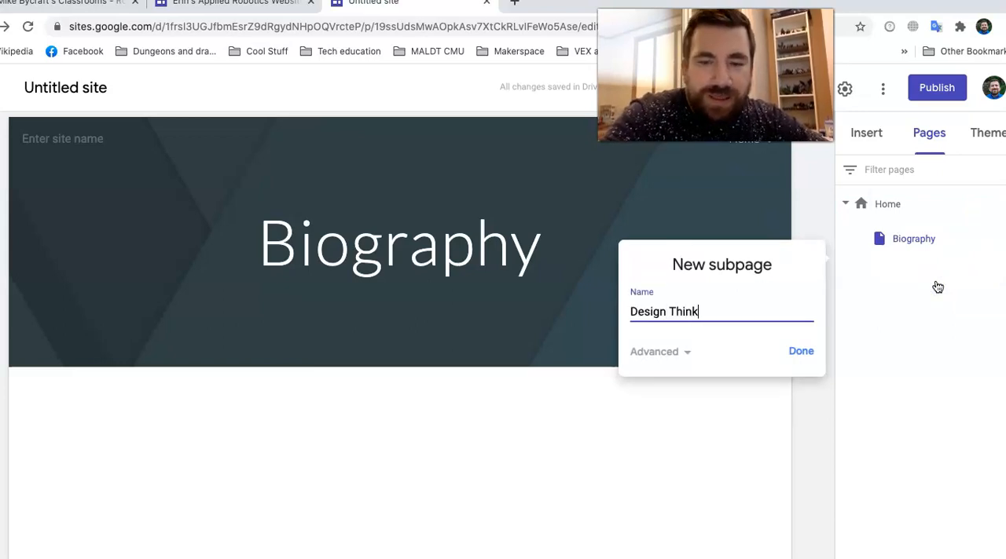
type("ing Intro")
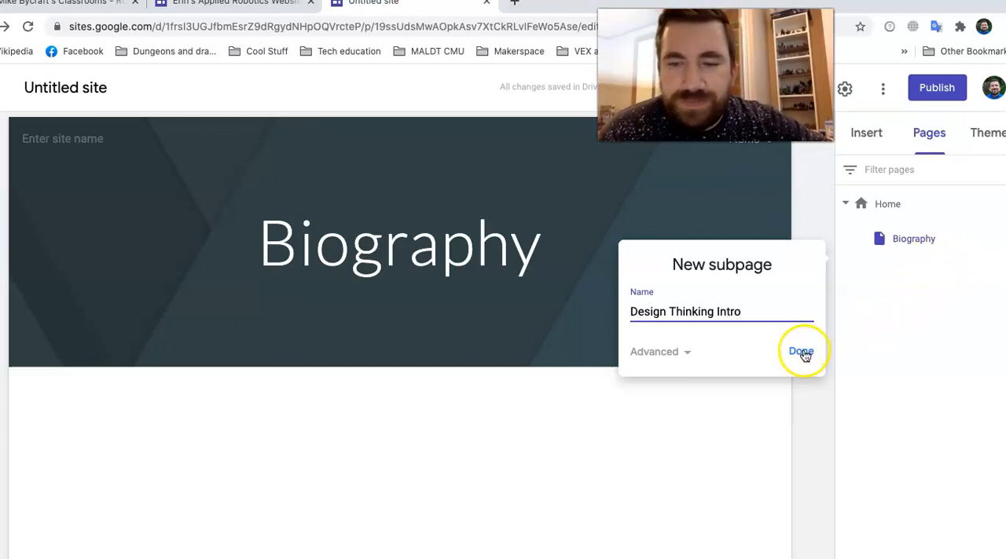
left_click(802, 351)
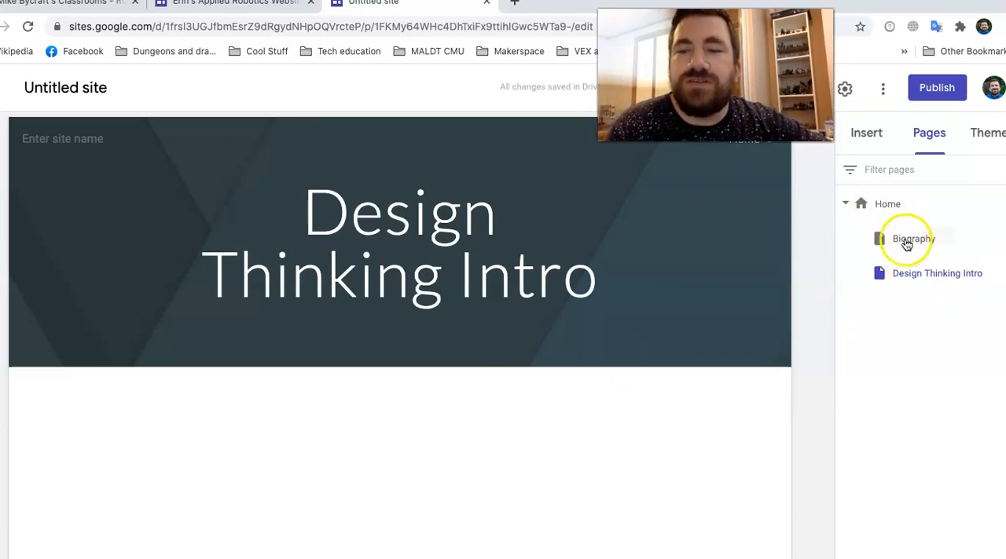
left_click(886, 204)
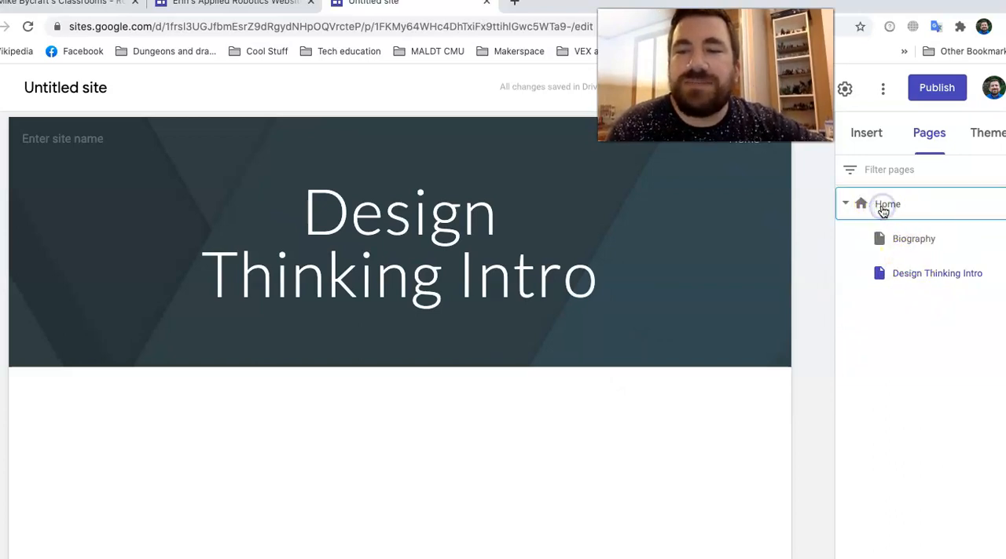
left_click(886, 204)
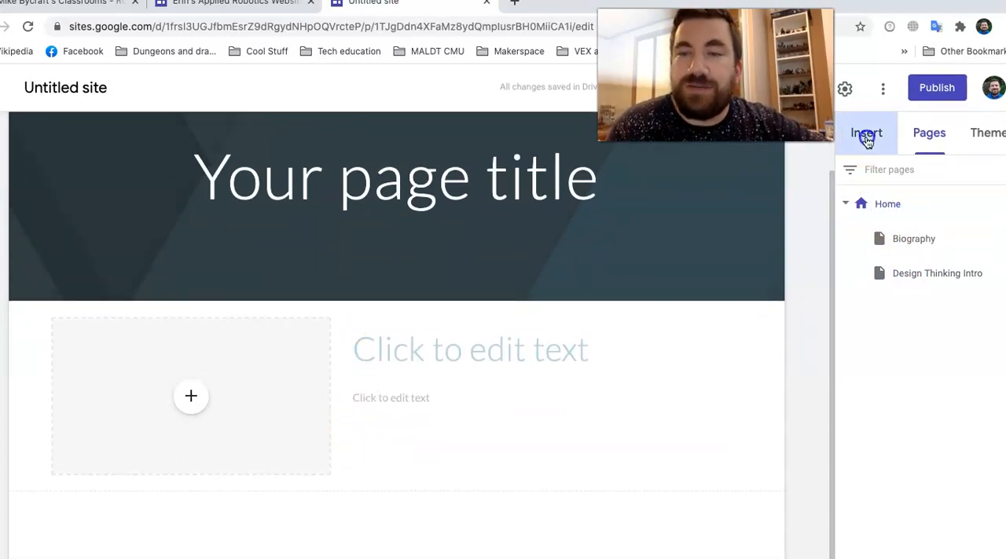
Step: Title the home page with Mike Bycr's Design Class name, fixing the Class typo
left_click(865, 132)
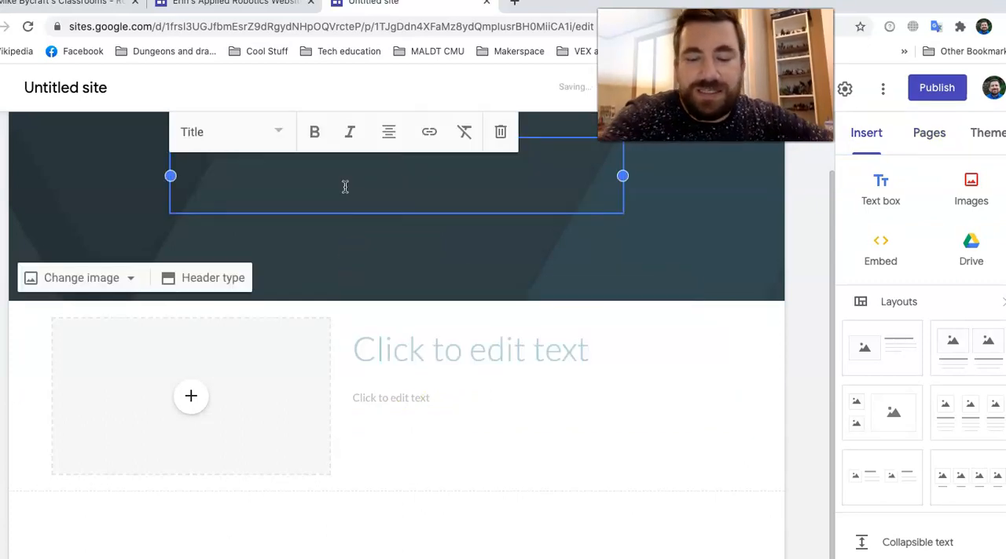
type("Mike Bycraft's")
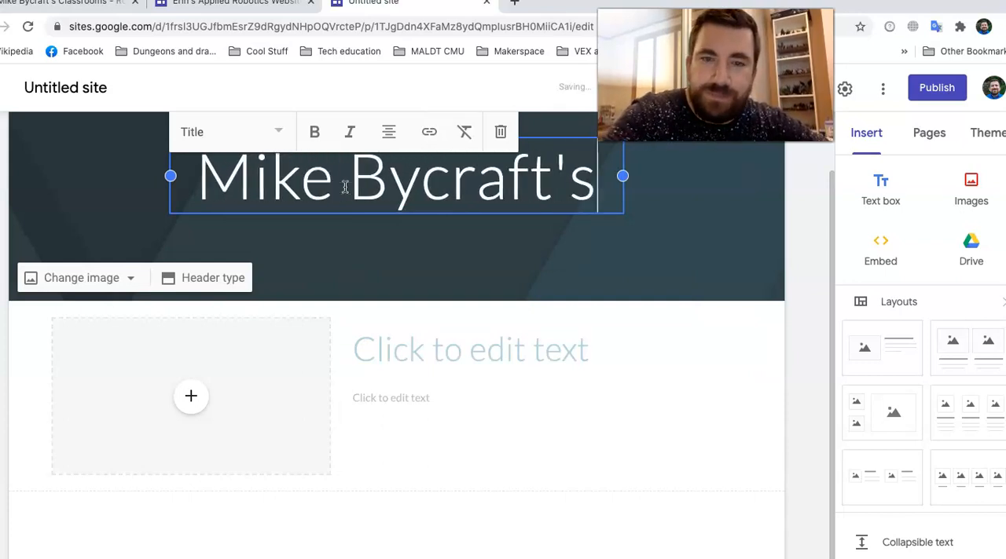
type("Design CLass")
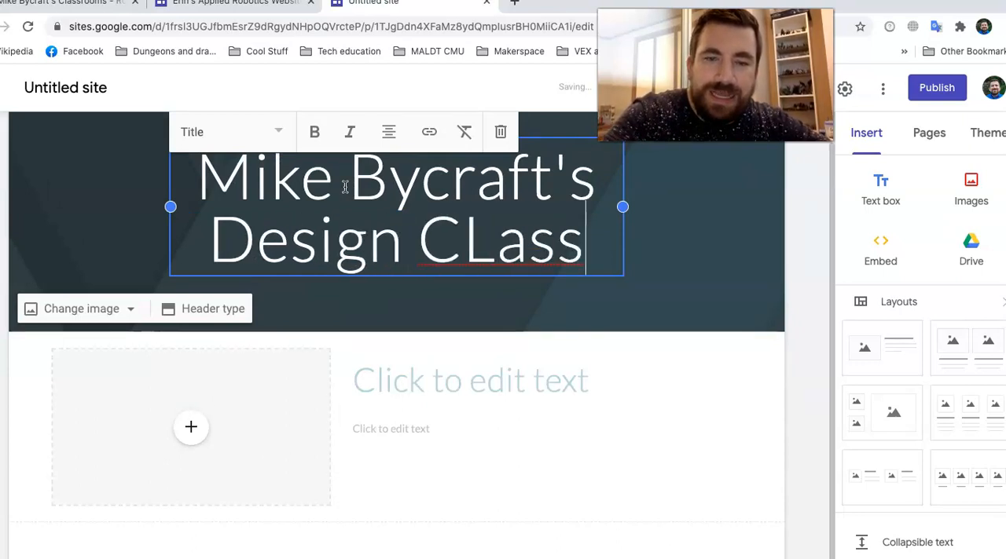
key("Backspace")
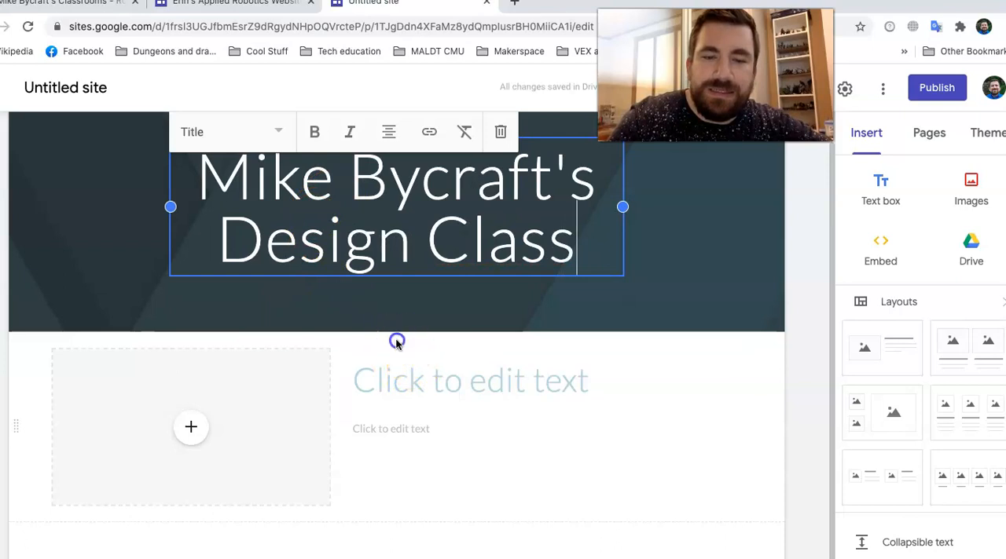
Step: Write the greeting 'Hello, welcome to my website!' in the section's text box
type("Hel")
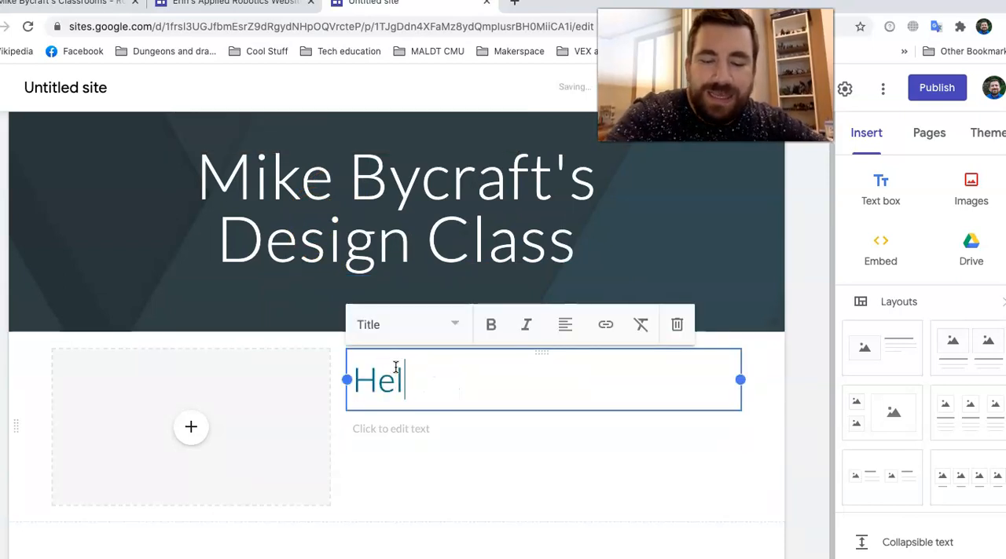
type("lo,")
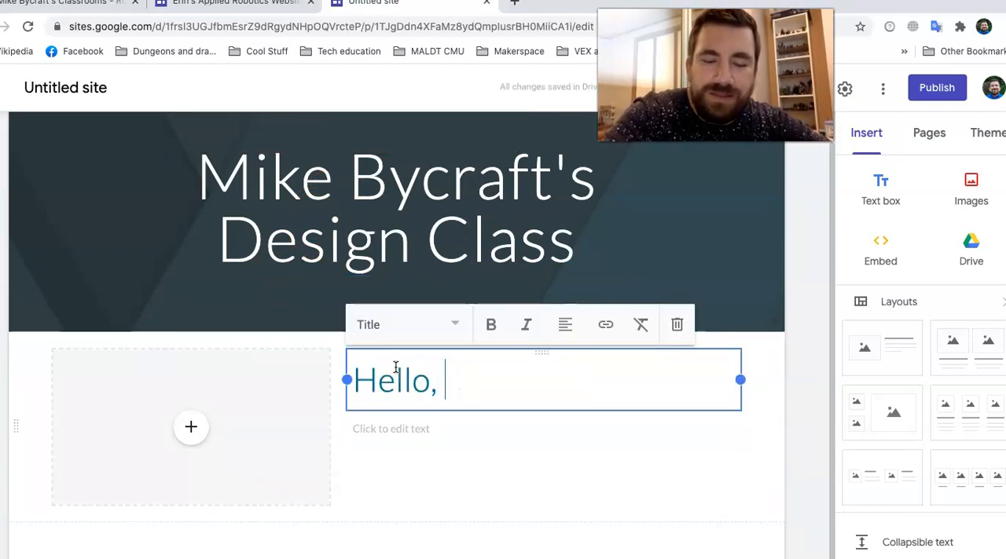
type("welcome to my we")
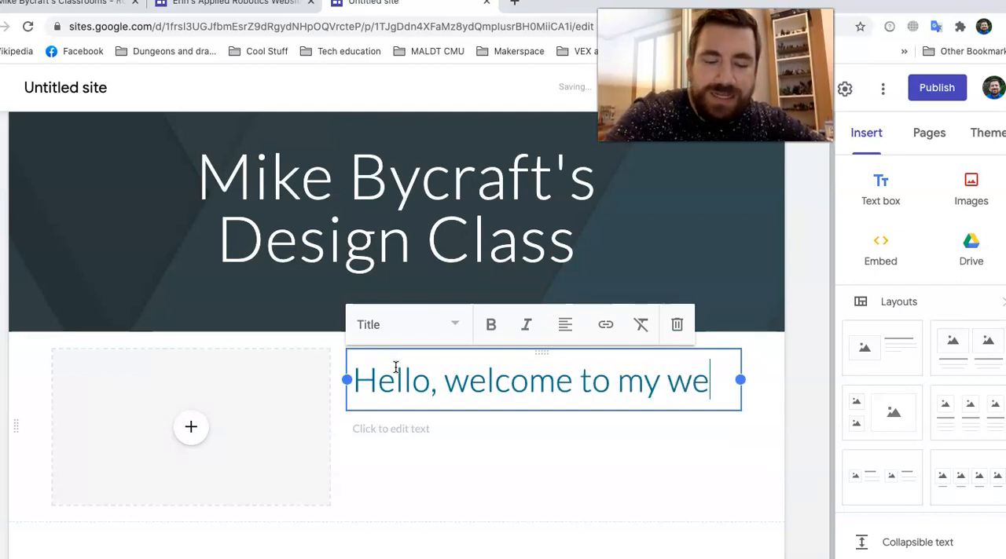
type("bsite!")
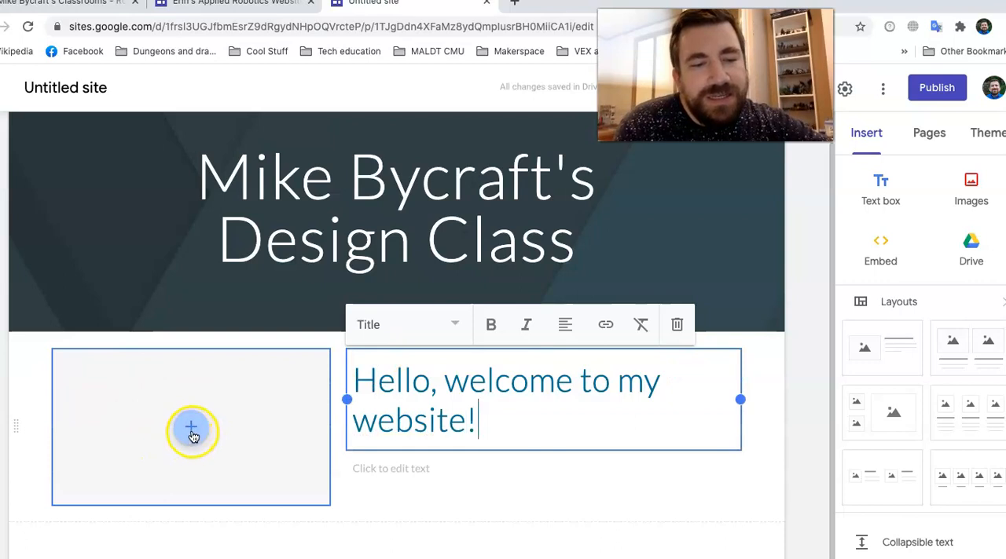
Step: Upload a family photo from the computer into the image placeholder beside the greeting
left_click(192, 431)
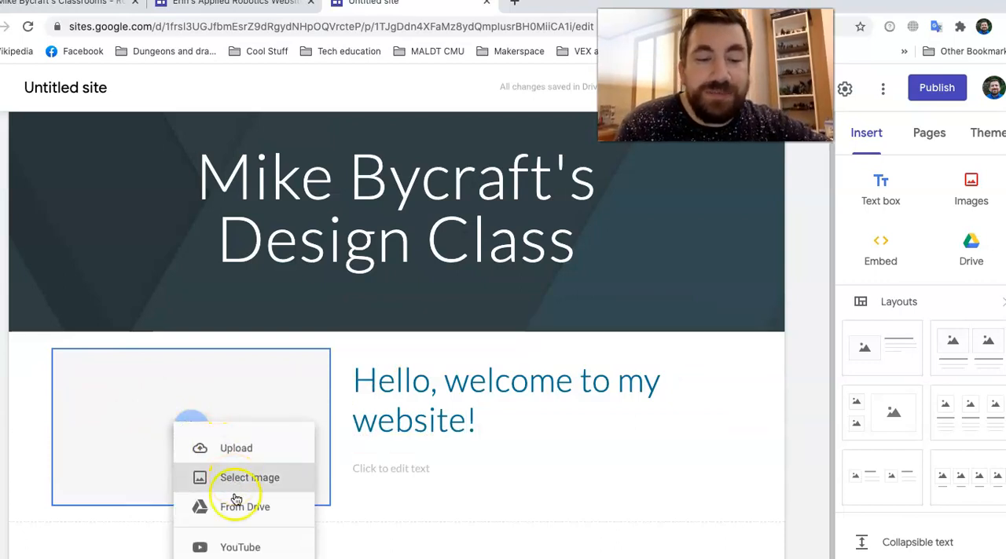
mouse_move(223, 486)
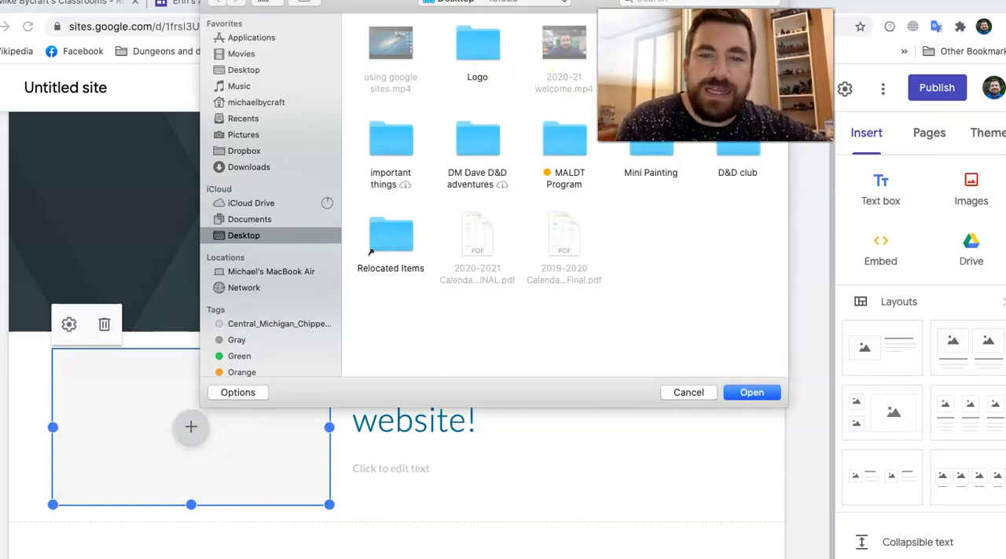
left_click(688, 393)
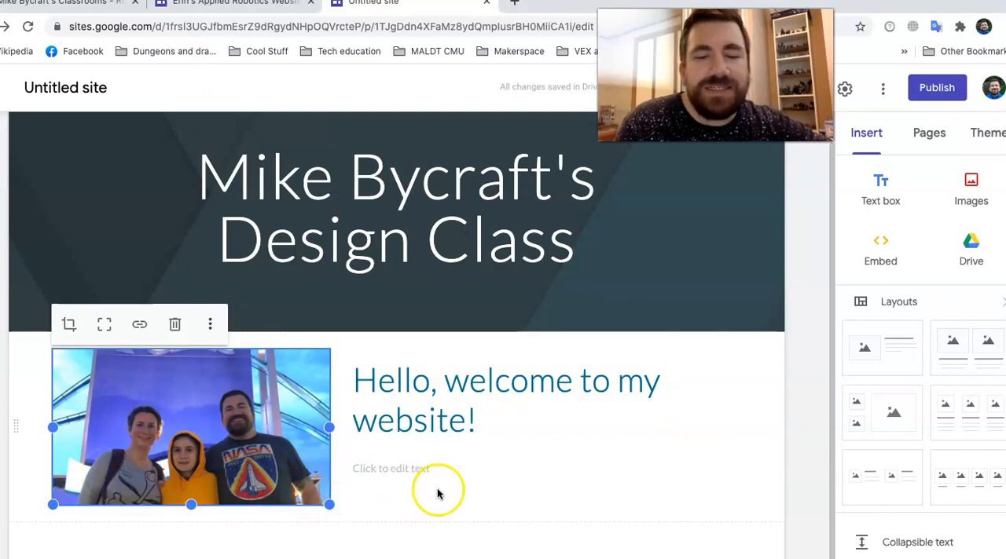
scroll("down", 3)
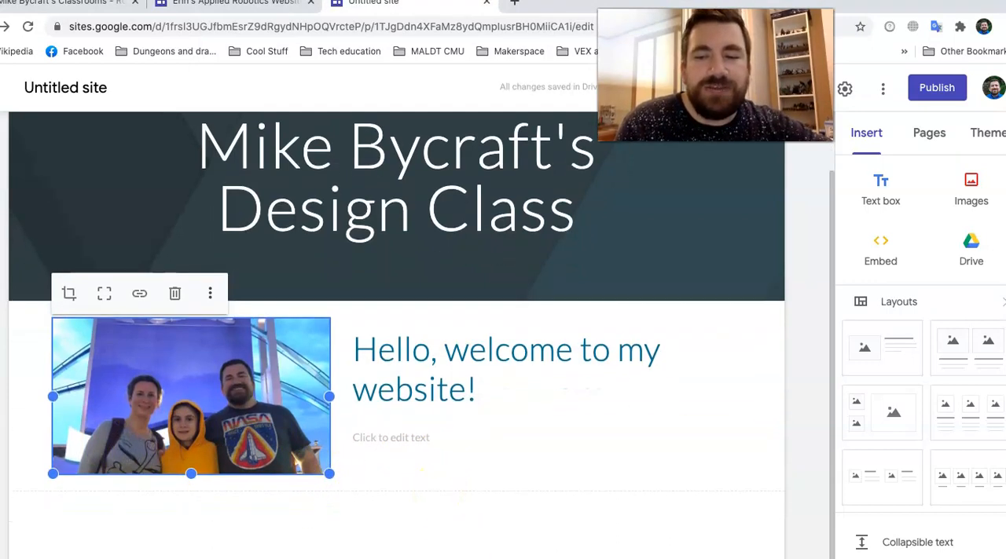
mouse_move(951, 368)
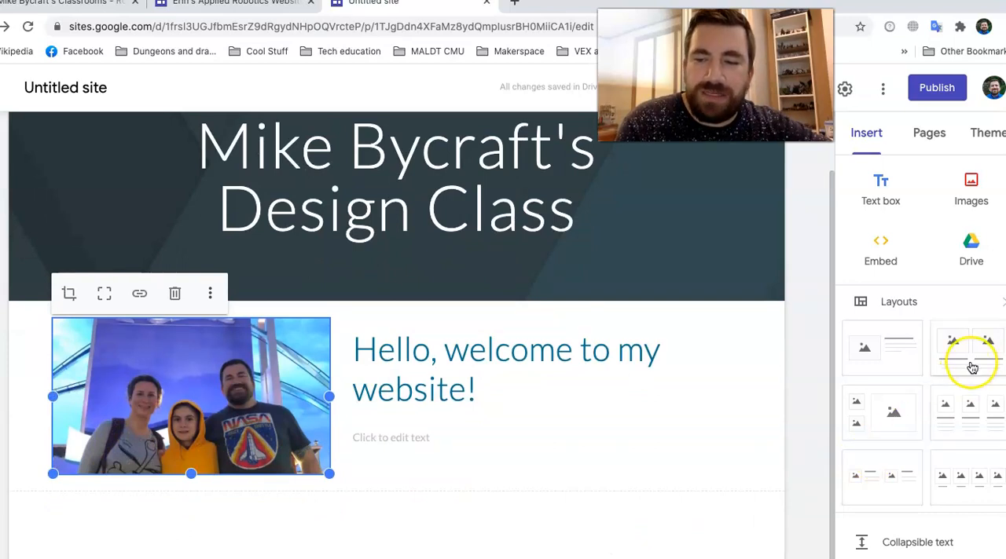
Step: Insert a three-column image-and-text layout section below the photo
left_click(964, 348)
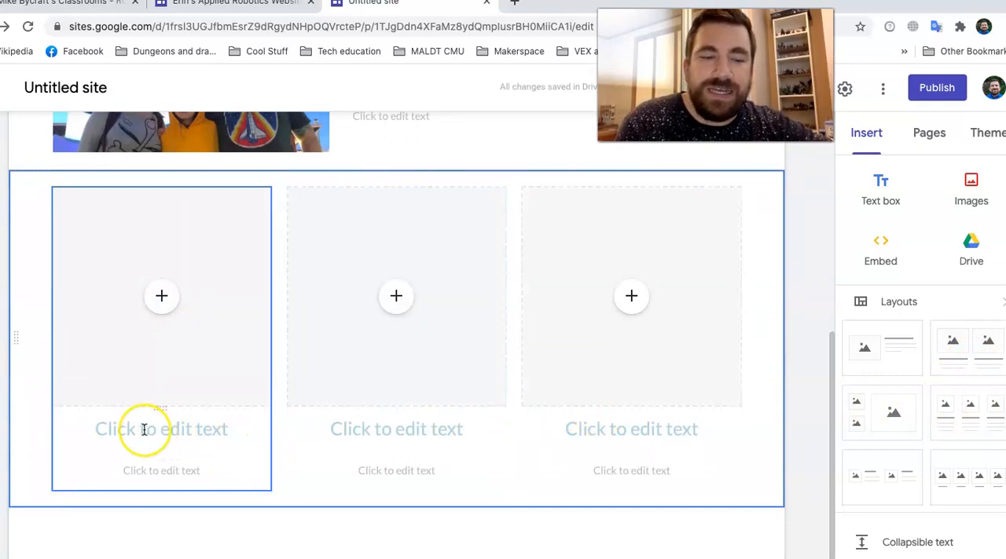
mouse_move(160, 296)
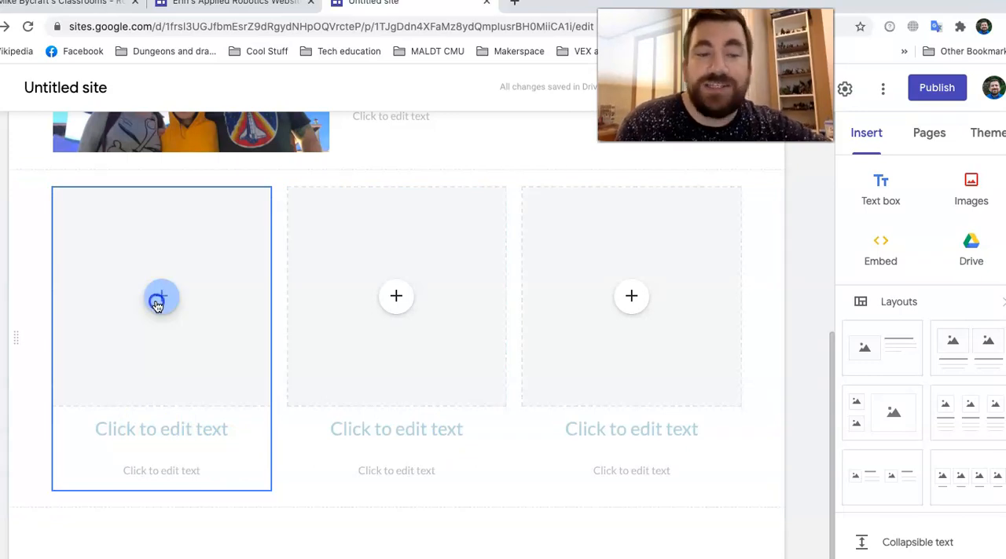
Step: Fill the first column with a Renaissance portrait found by searching Google Images for 'italian'
left_click(160, 297)
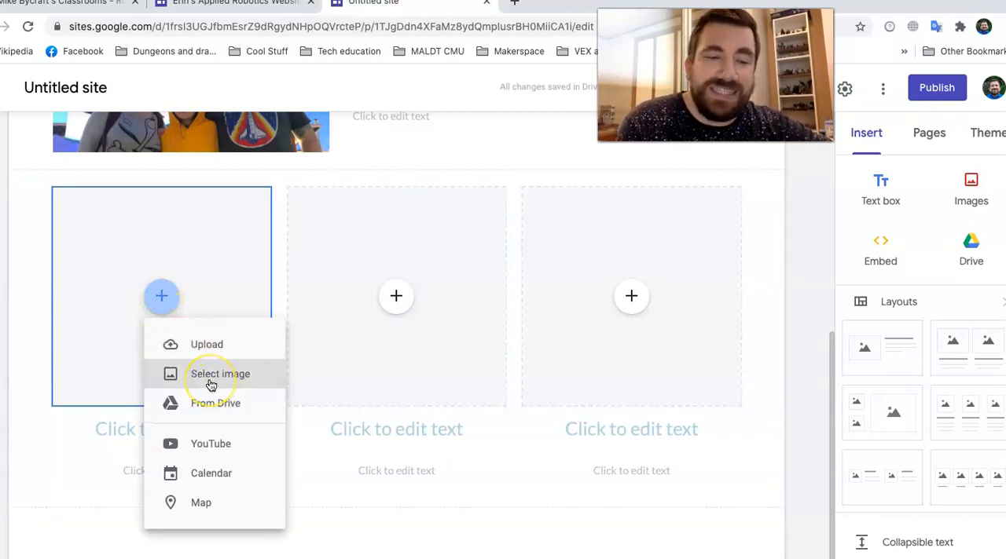
left_click(220, 374)
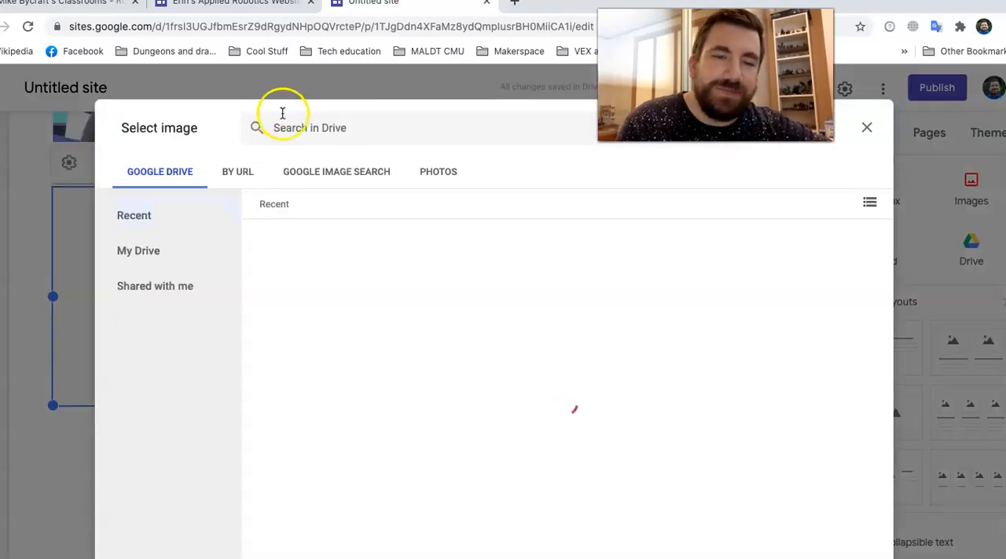
left_click(323, 171)
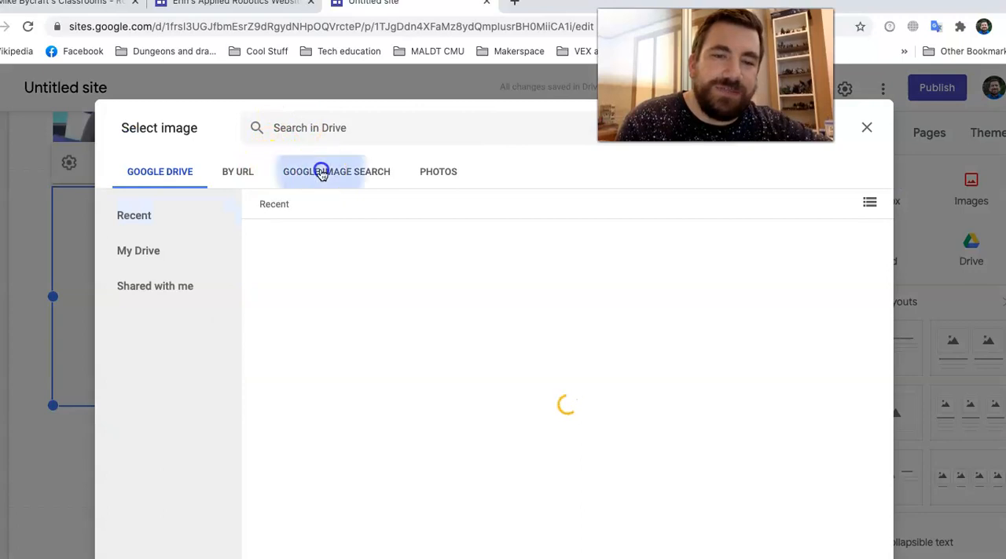
left_click(324, 171)
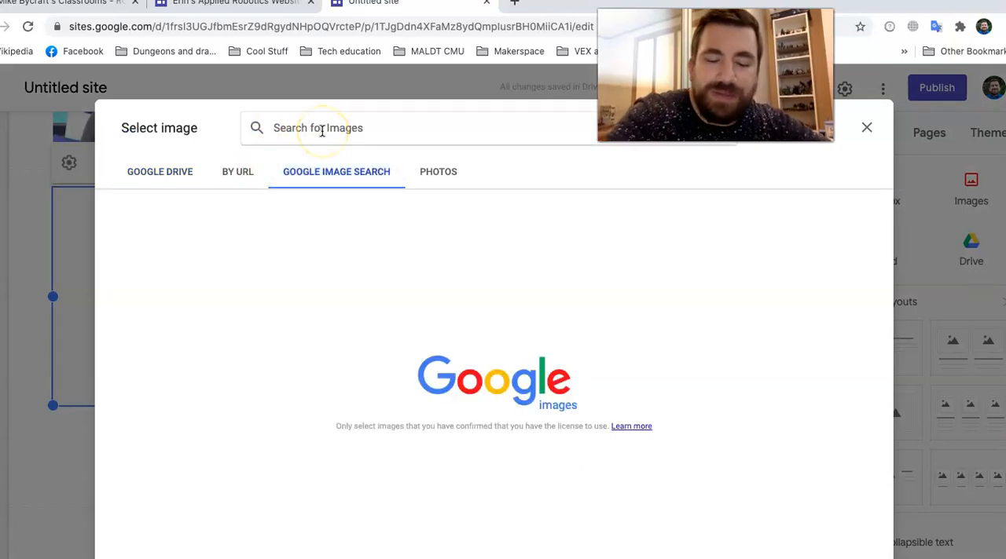
type("itil")
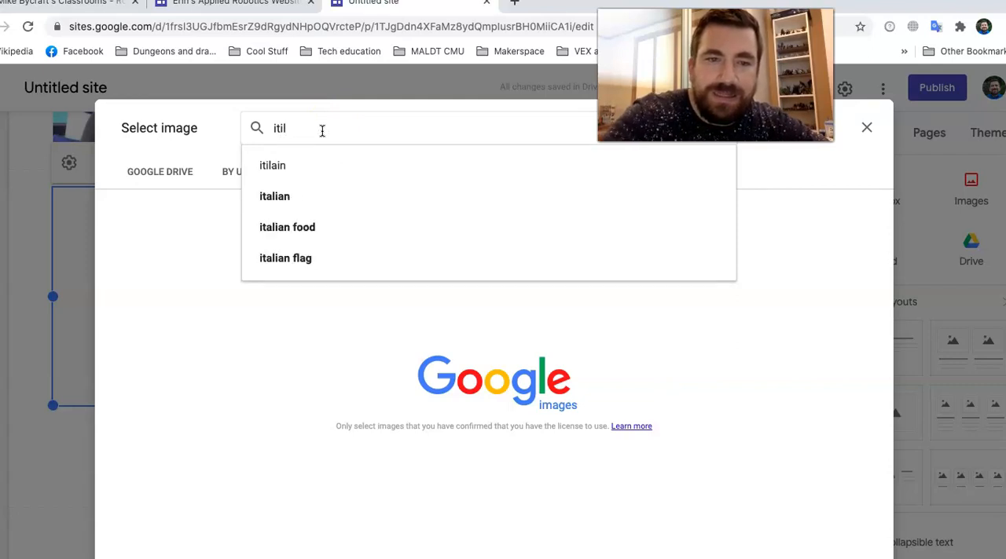
type("italian biography")
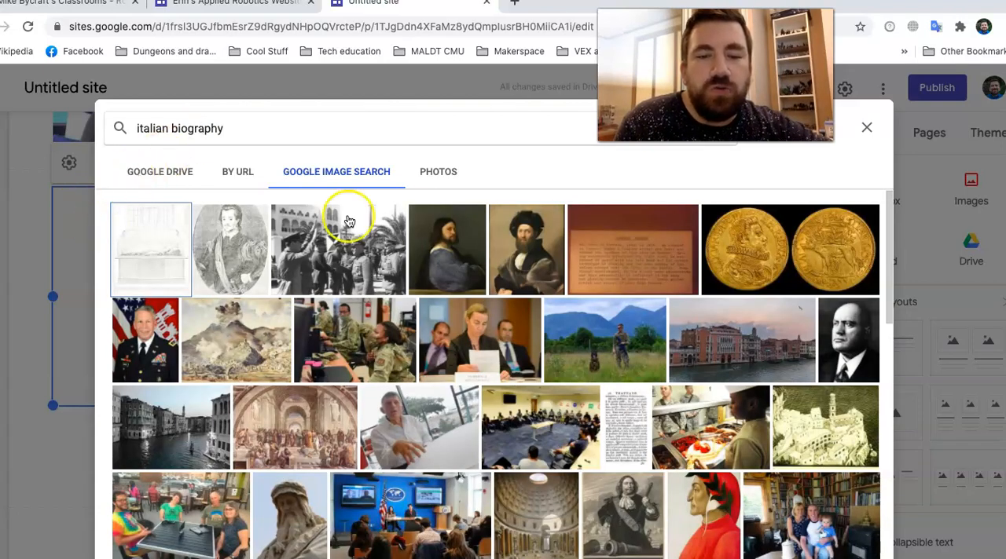
mouse_move(535, 270)
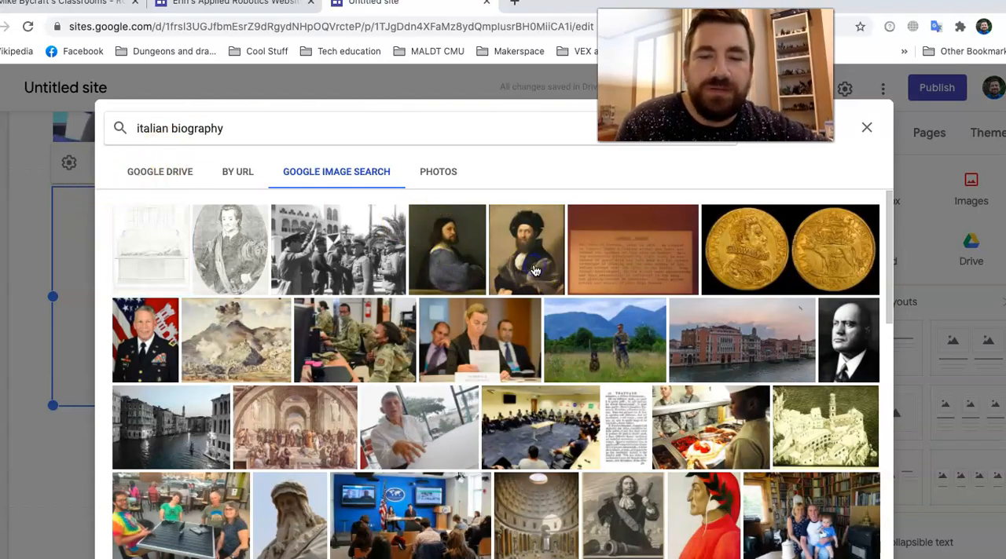
left_click(527, 250)
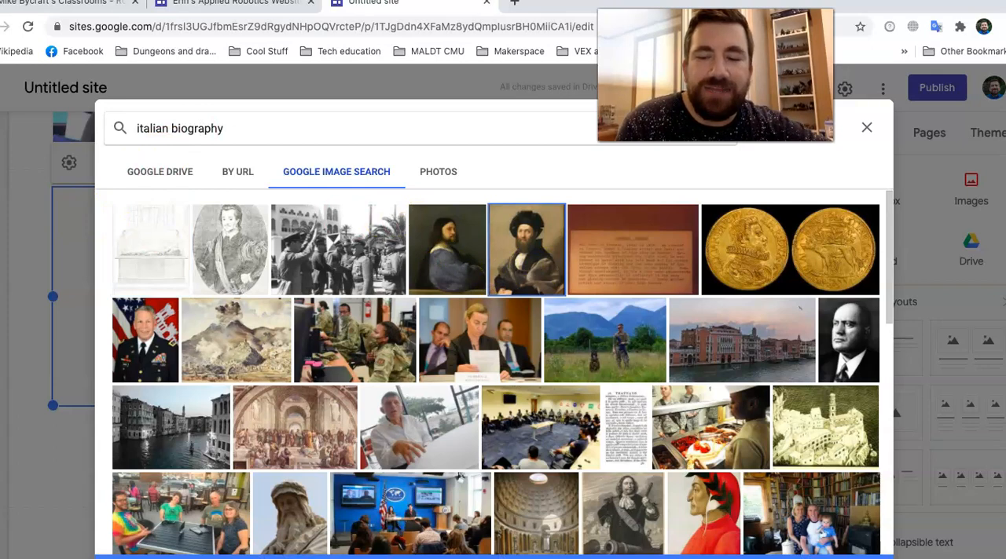
left_click(525, 248)
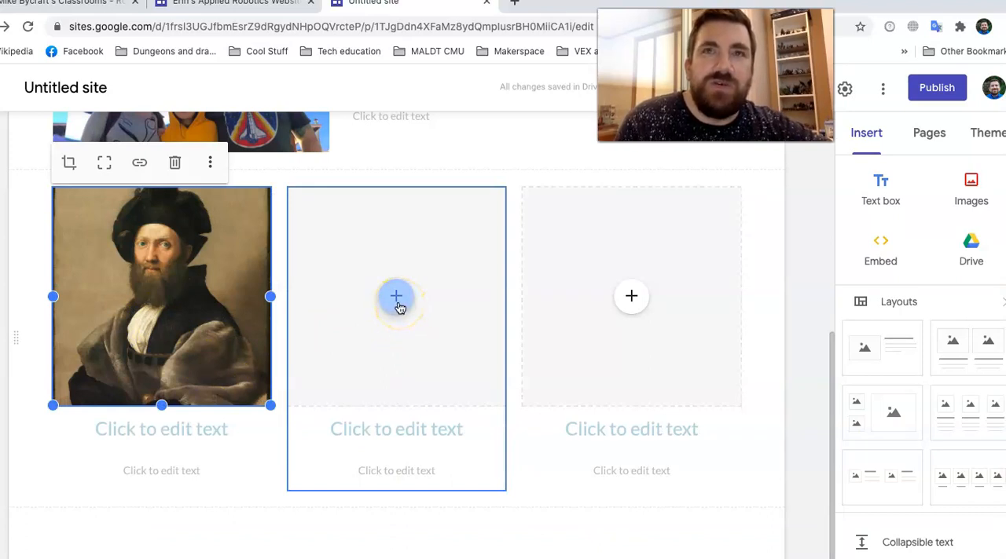
Step: Fill the second column with a head-with-gears image found by searching 'design thinking'
left_click(396, 297)
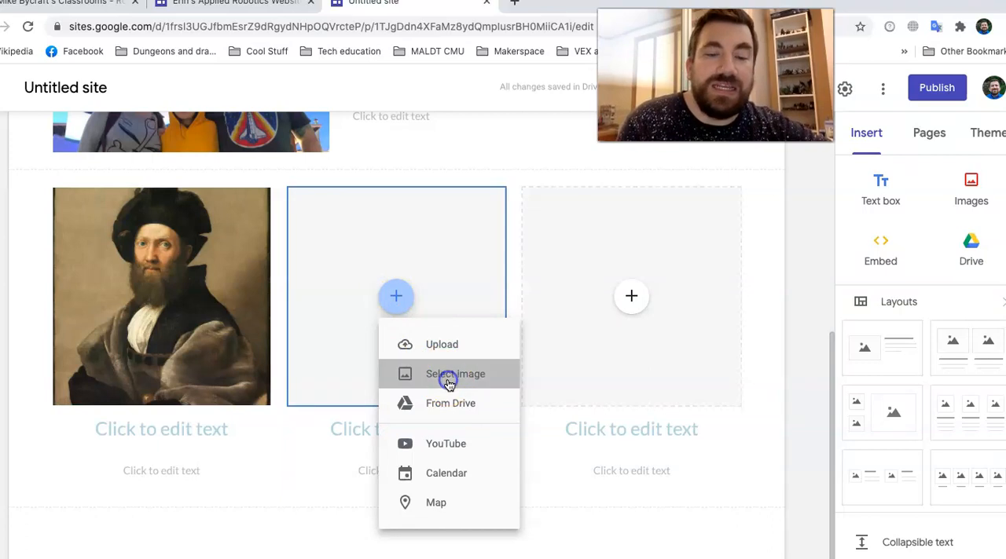
left_click(456, 374)
type("d")
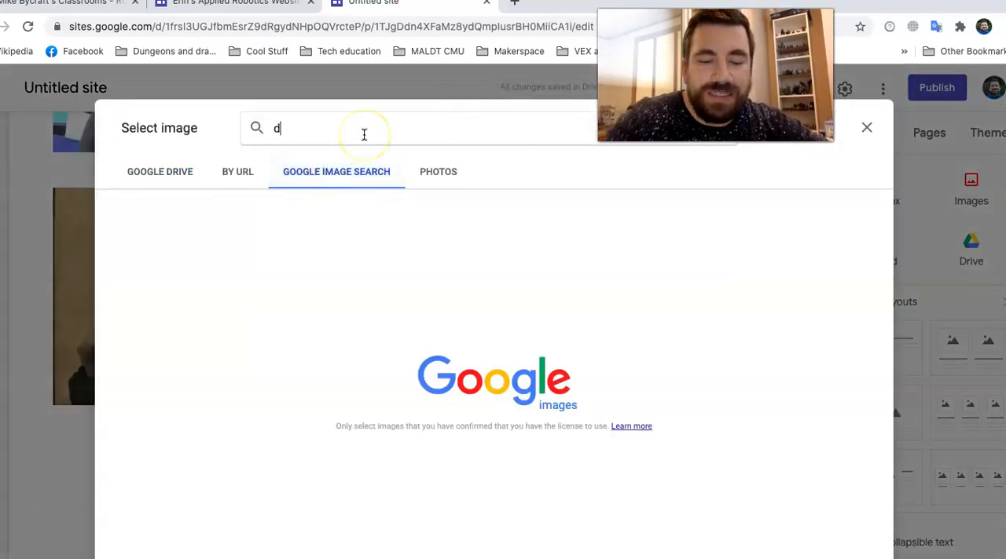
type("esign thin")
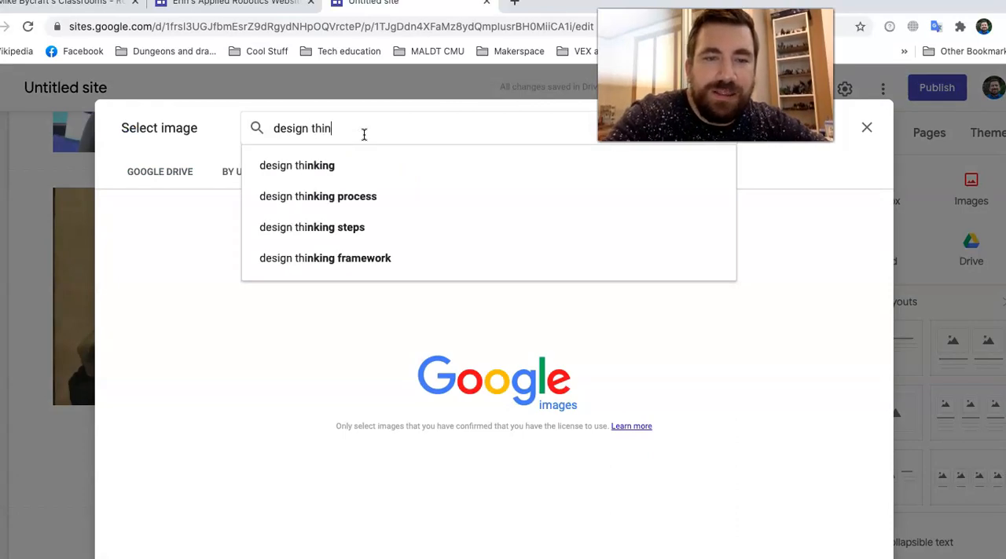
left_click(295, 165)
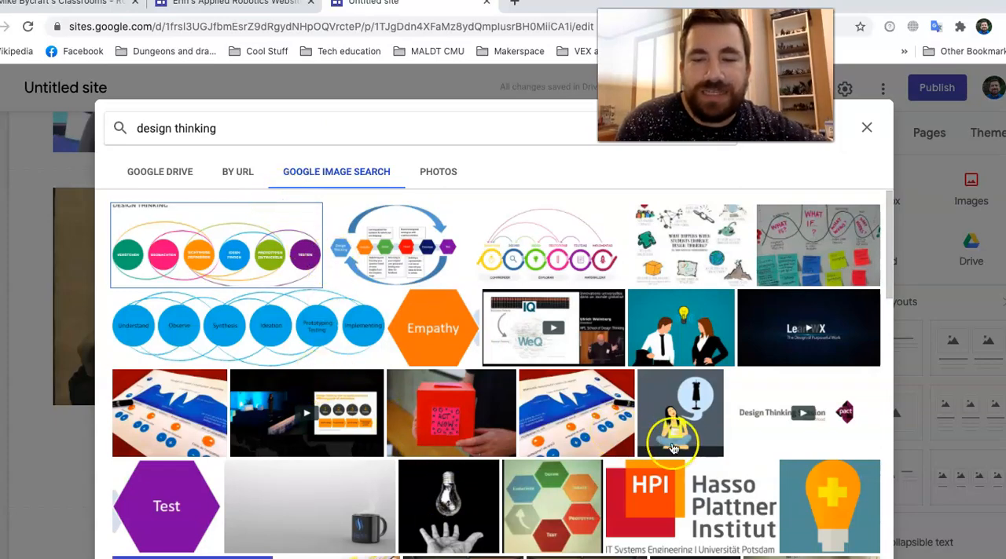
scroll("down", 3)
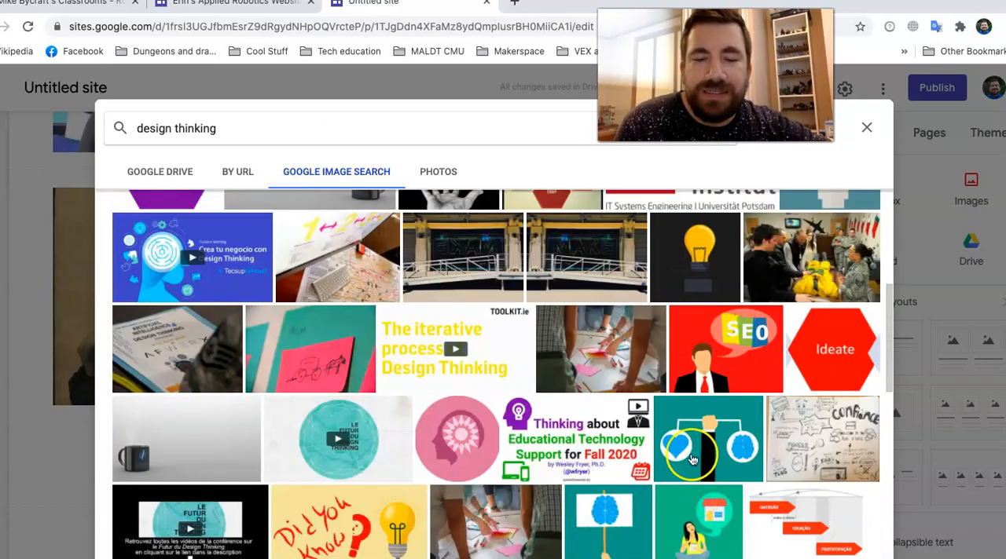
mouse_move(423, 469)
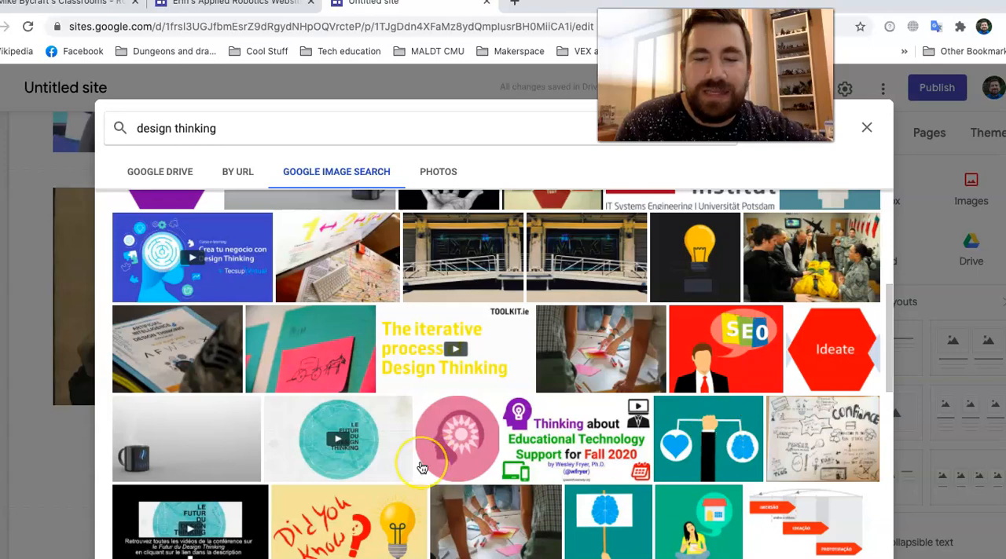
scroll("down", 3)
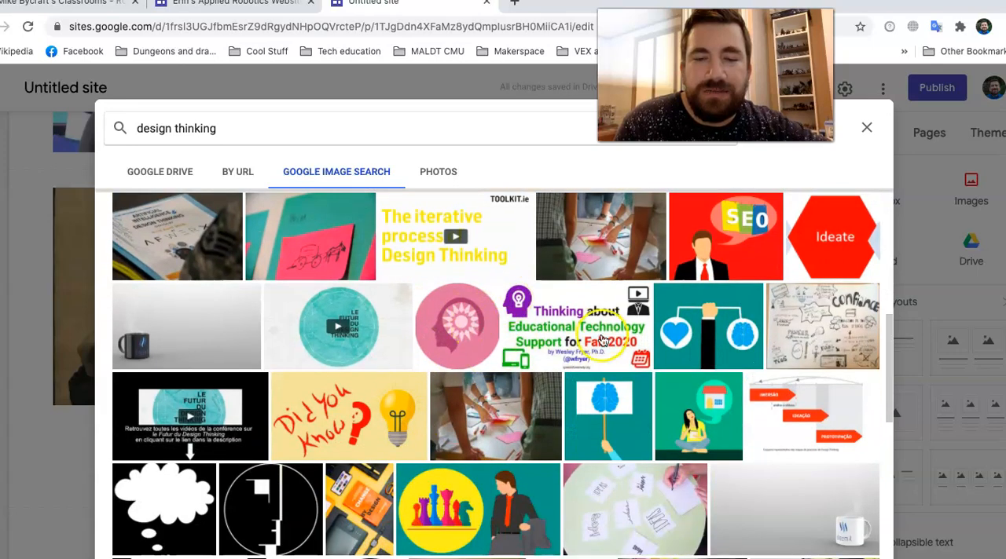
scroll("down", 3)
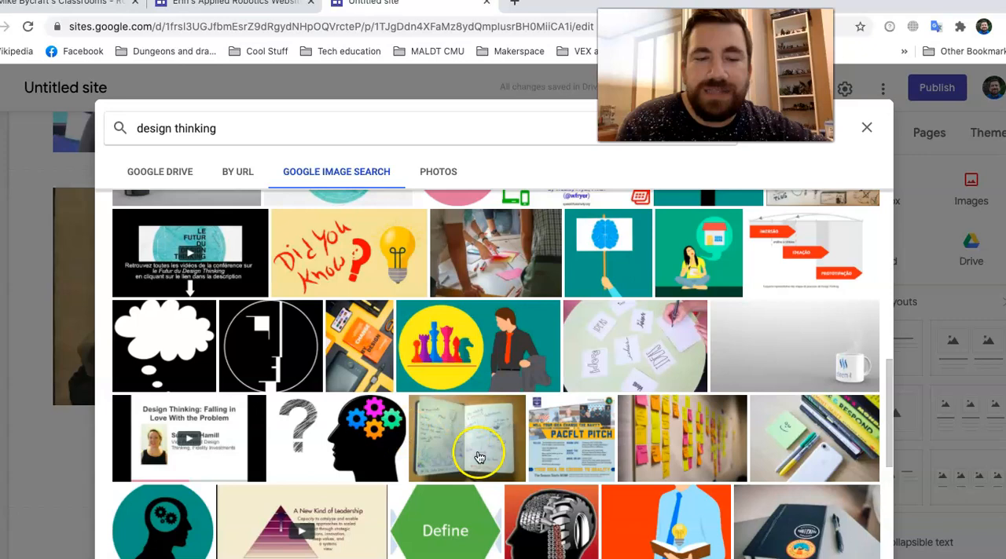
scroll("down", 3)
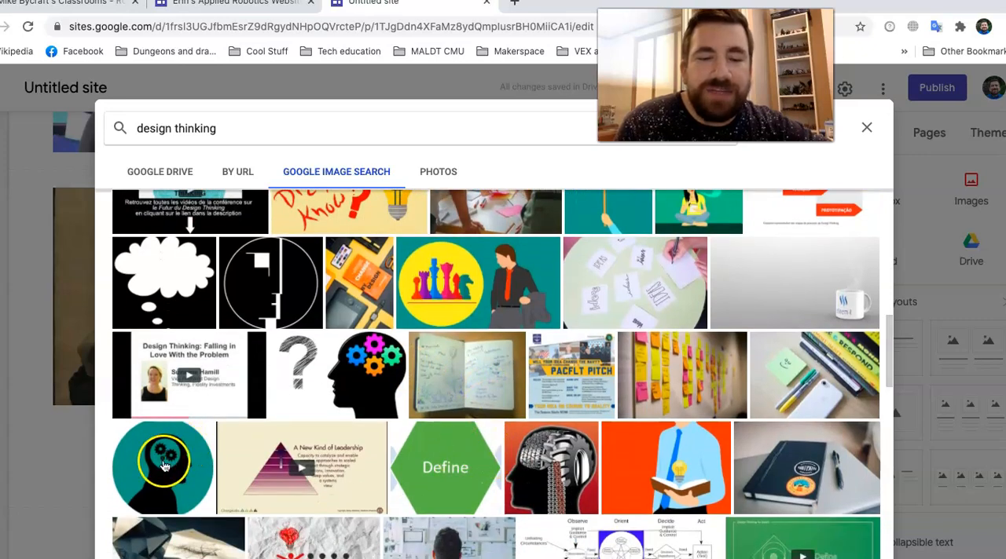
left_click(164, 468)
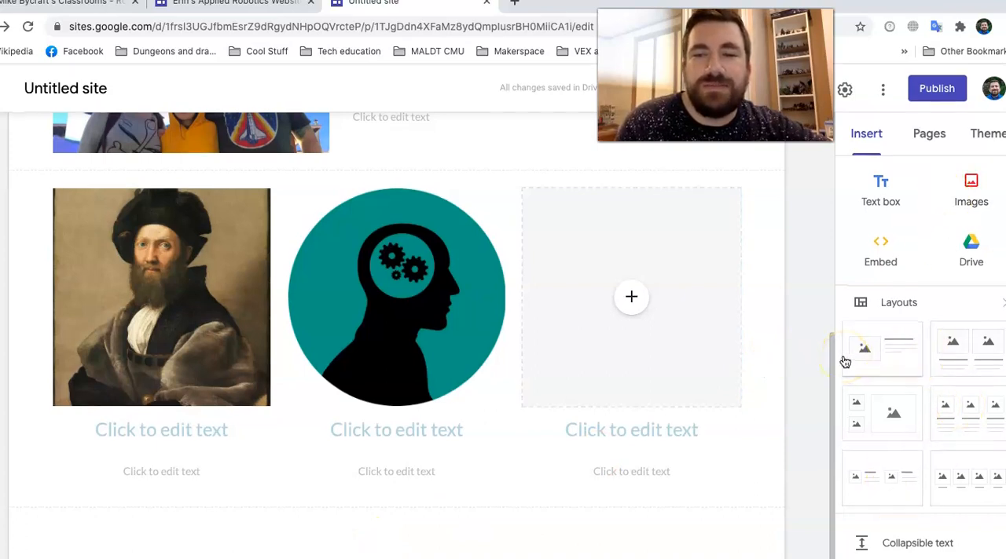
Step: Insert a button named Biography linked to the site's Biography page
scroll("down", 3)
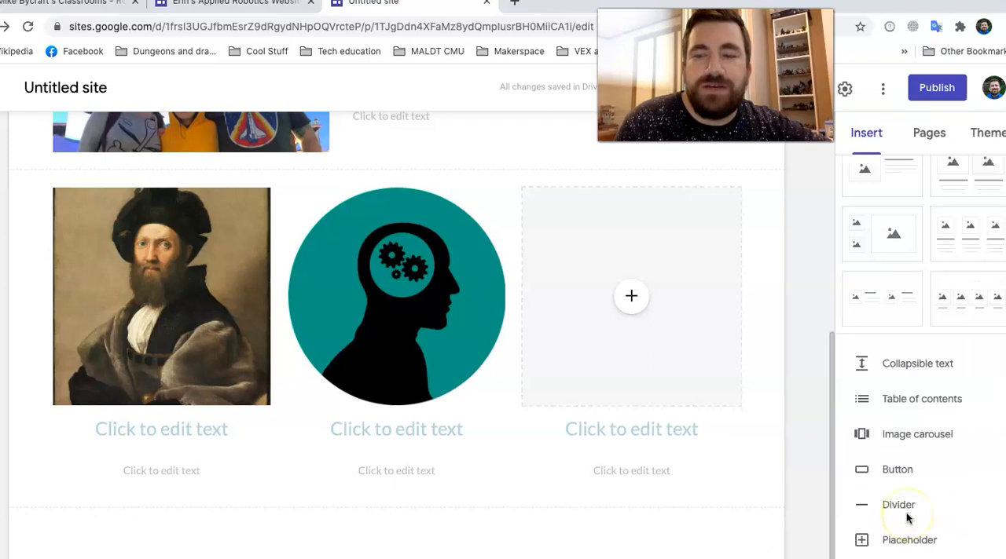
left_click(896, 470)
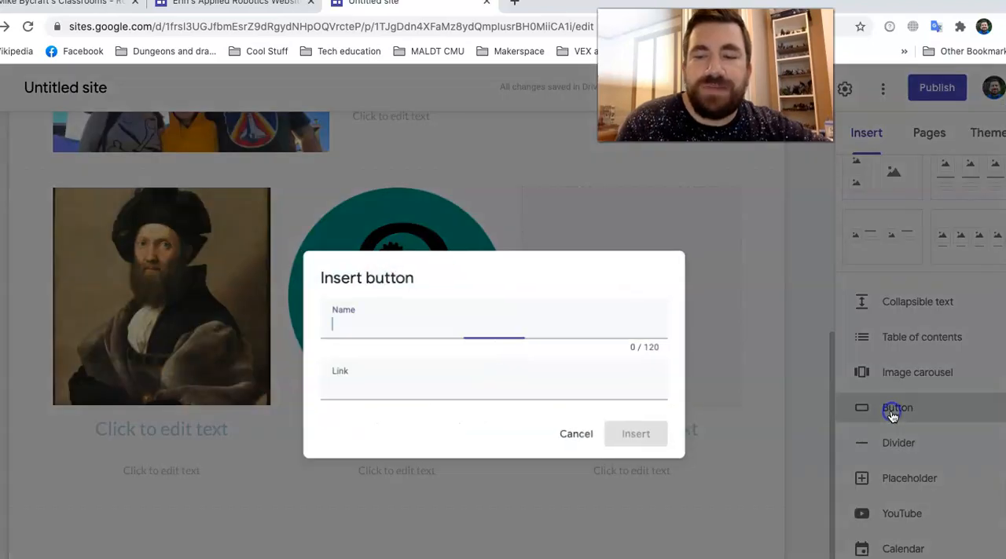
type("B")
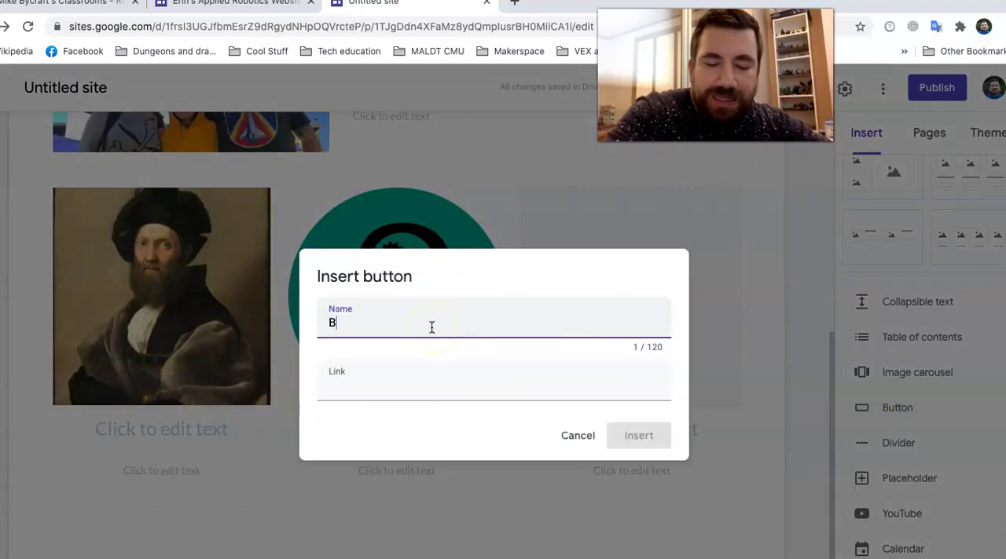
type("iography")
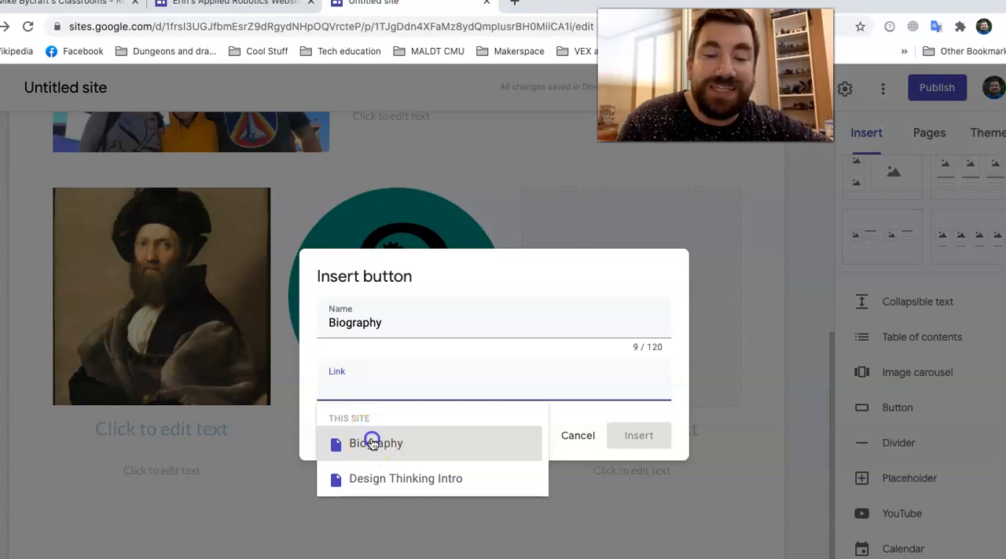
left_click(373, 443)
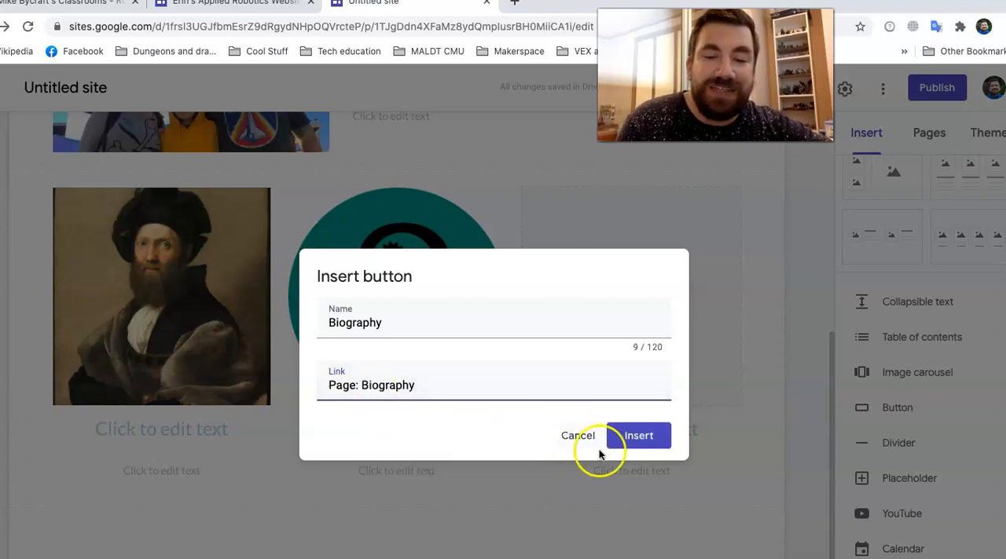
left_click(640, 435)
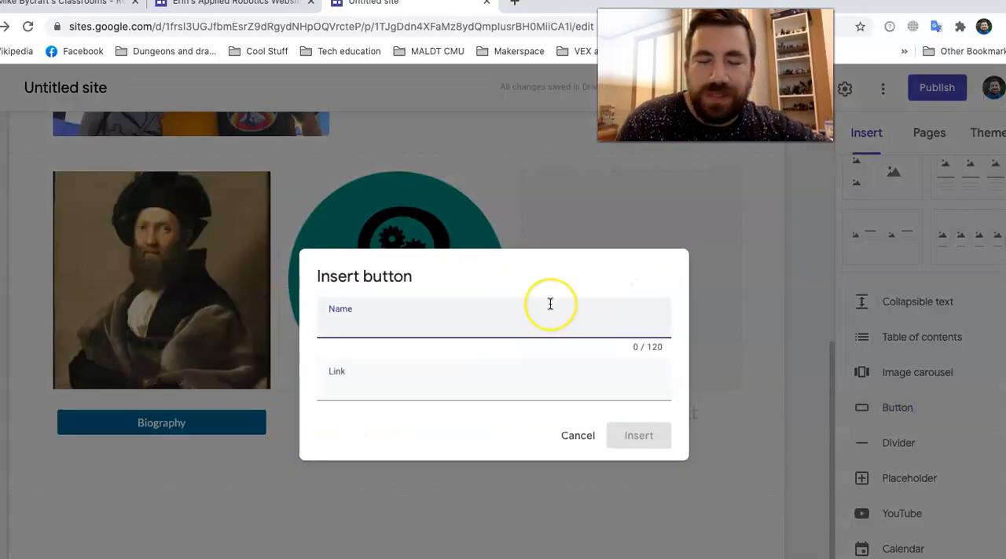
Step: Insert a Design Thinking Intro Project button linked to that page and move it under the head image
type("Design Thinking Project")
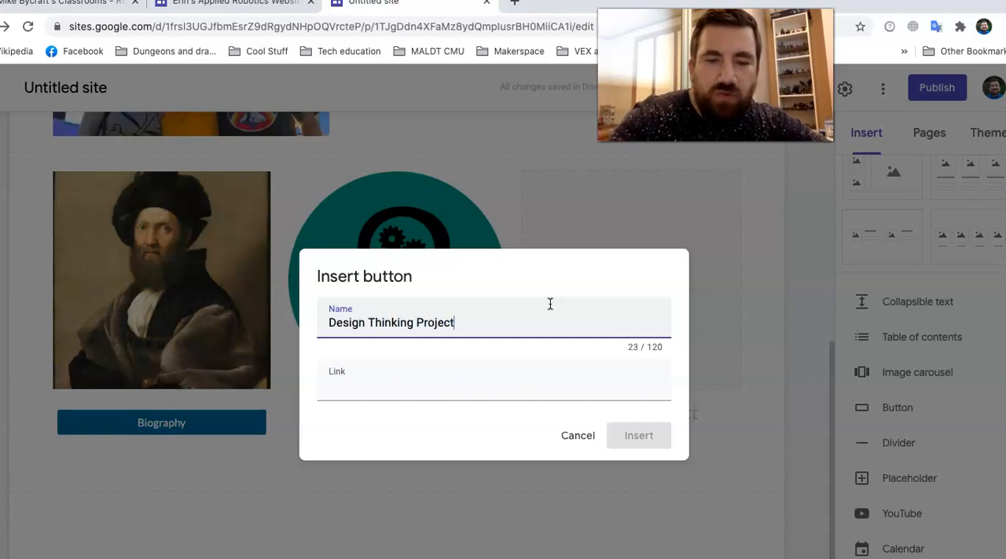
left_click(494, 380)
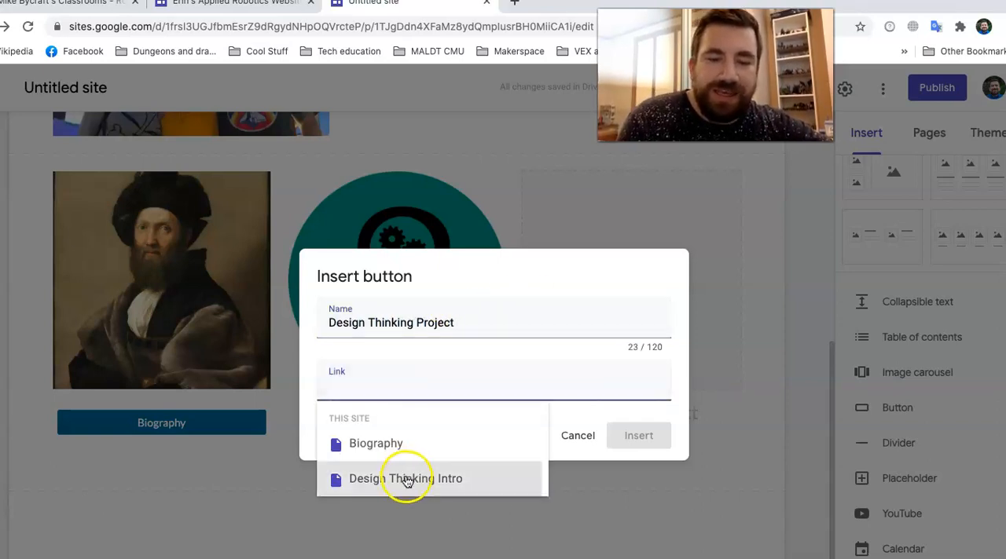
left_click(403, 477)
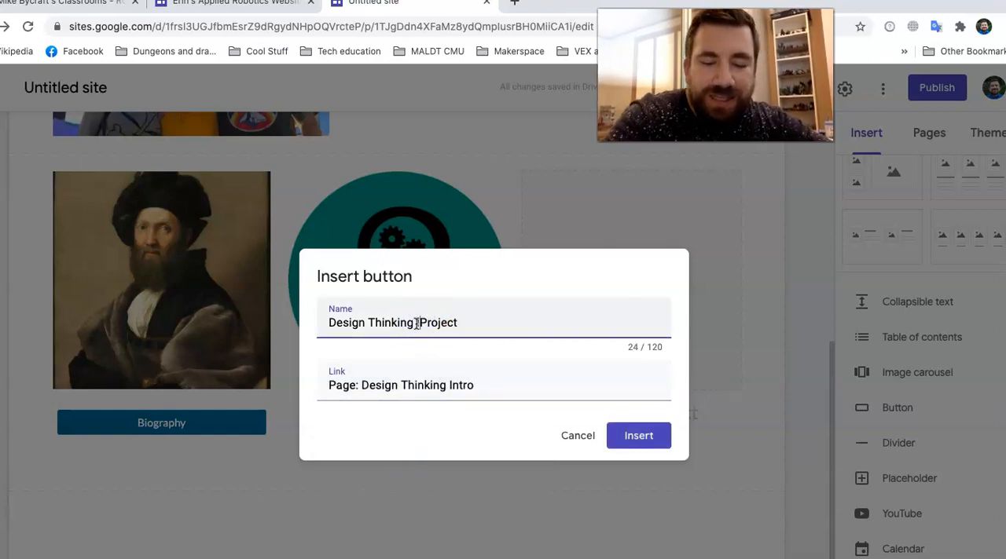
type("Intro")
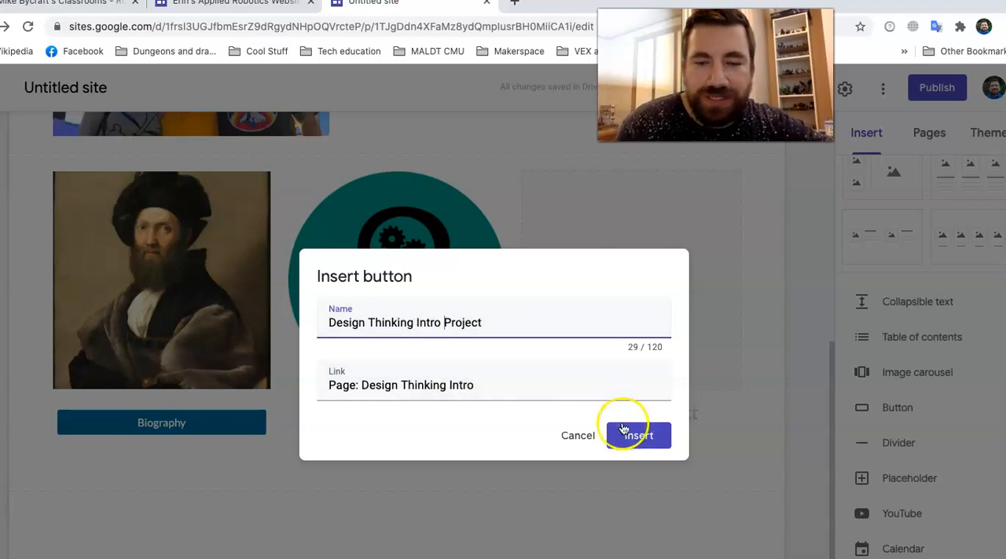
left_click(638, 435)
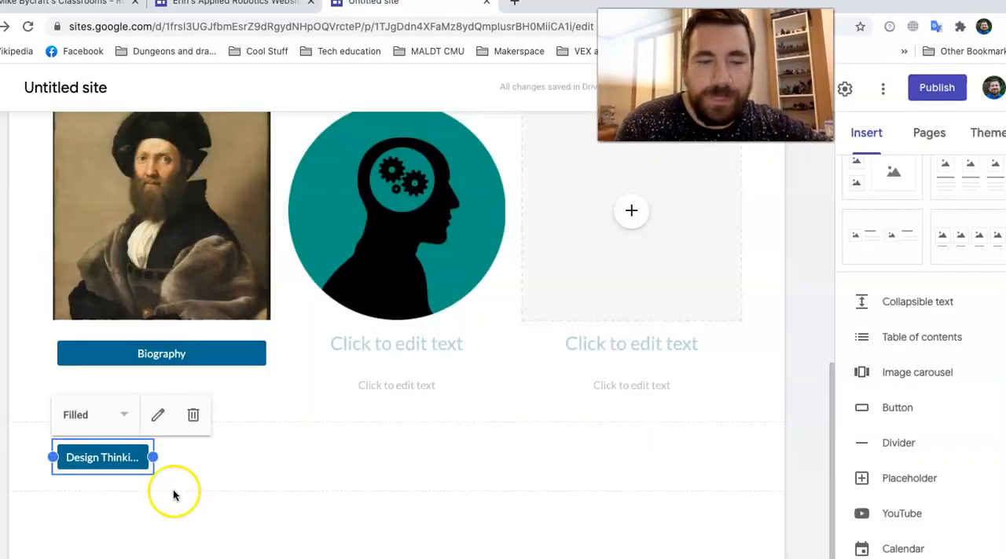
left_click_drag(102, 457, 358, 406)
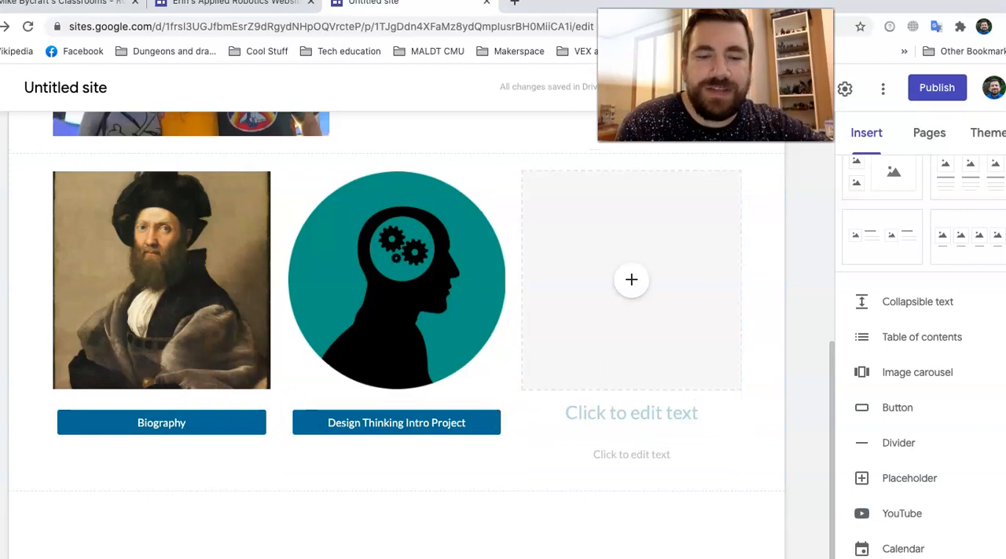
Step: Search web images for 'robots' as a new header background and browse the results
scroll("up", 3)
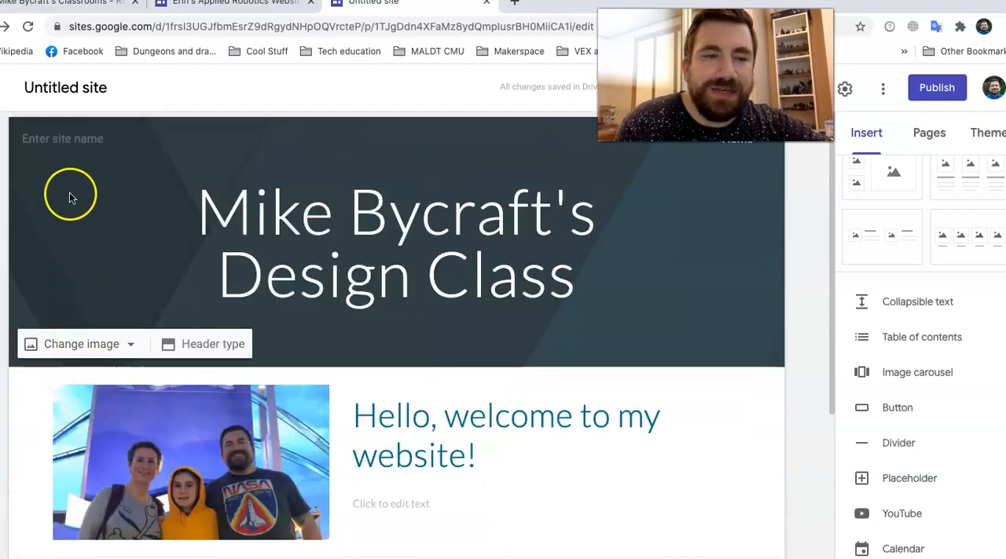
mouse_move(118, 343)
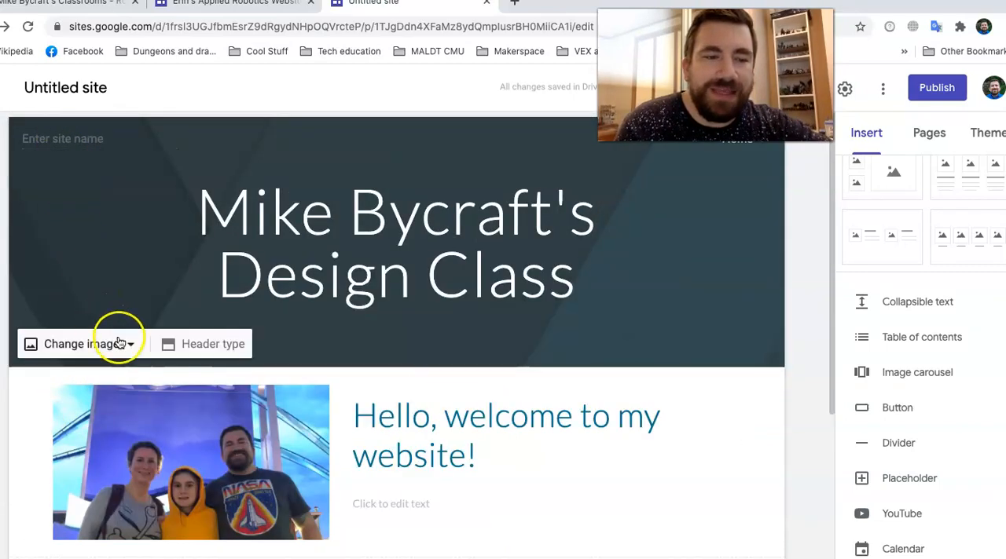
left_click(82, 344)
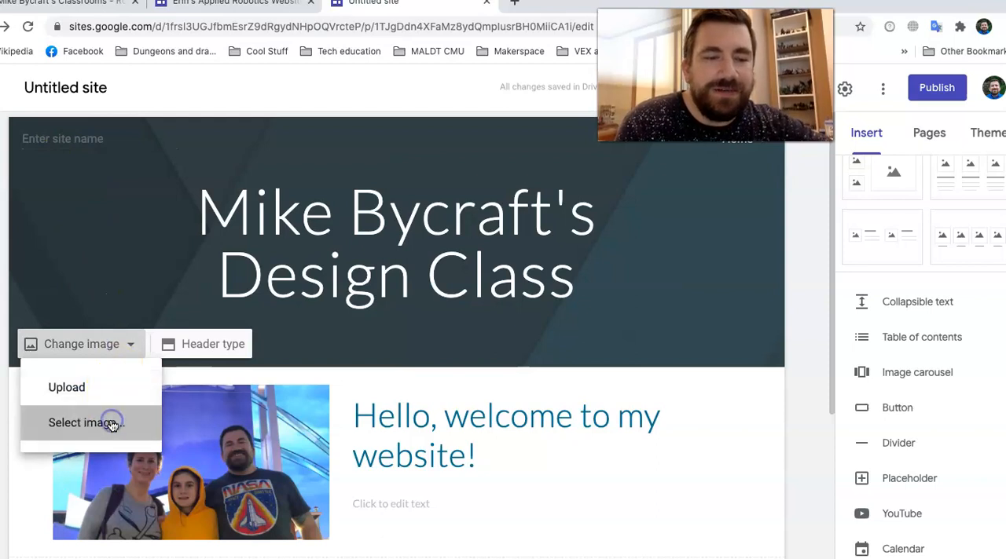
left_click(86, 421)
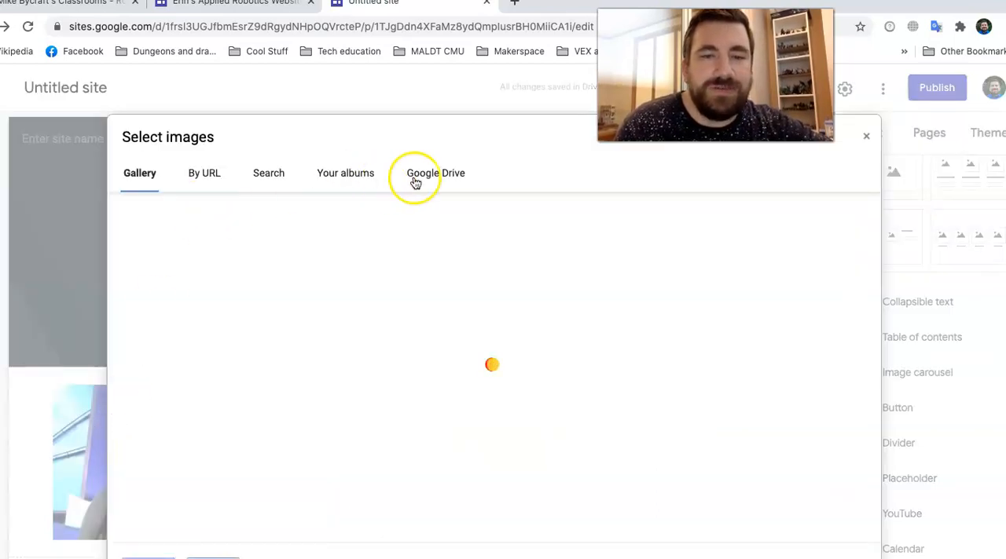
left_click(267, 173)
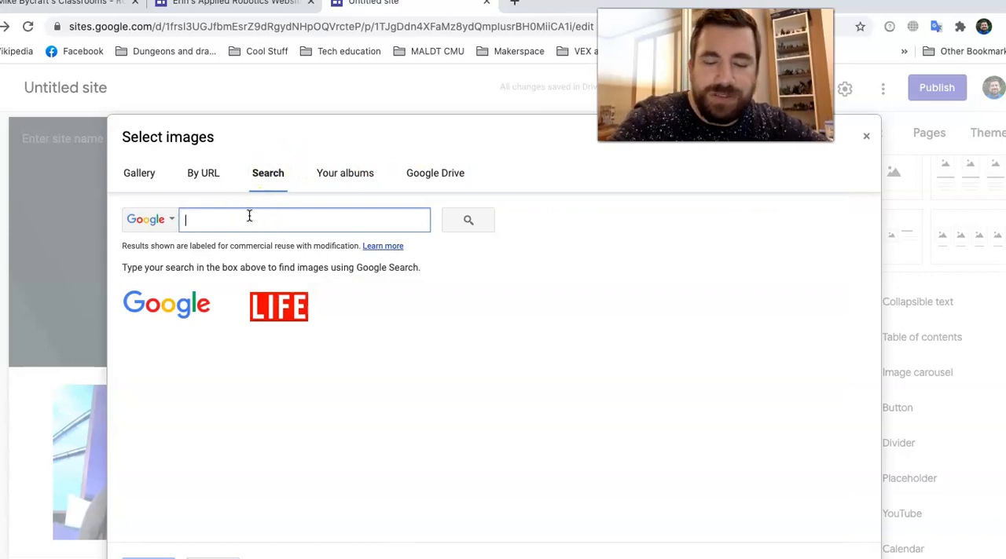
type("robots")
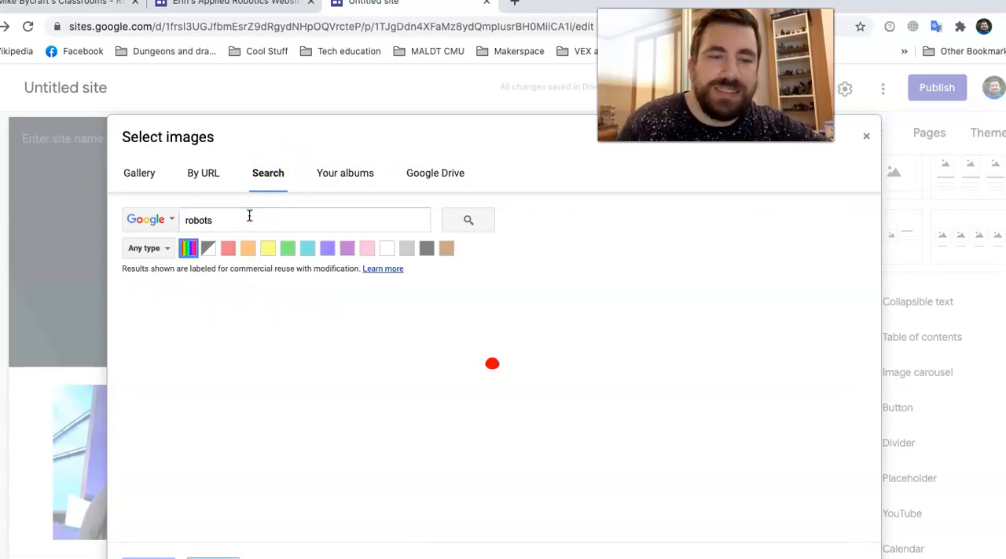
left_click(469, 220)
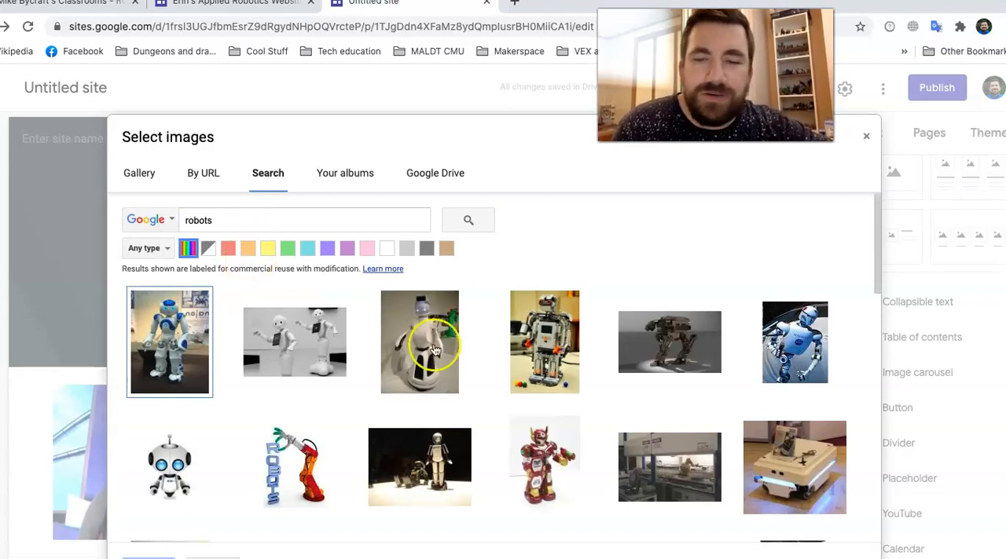
scroll("down", 3)
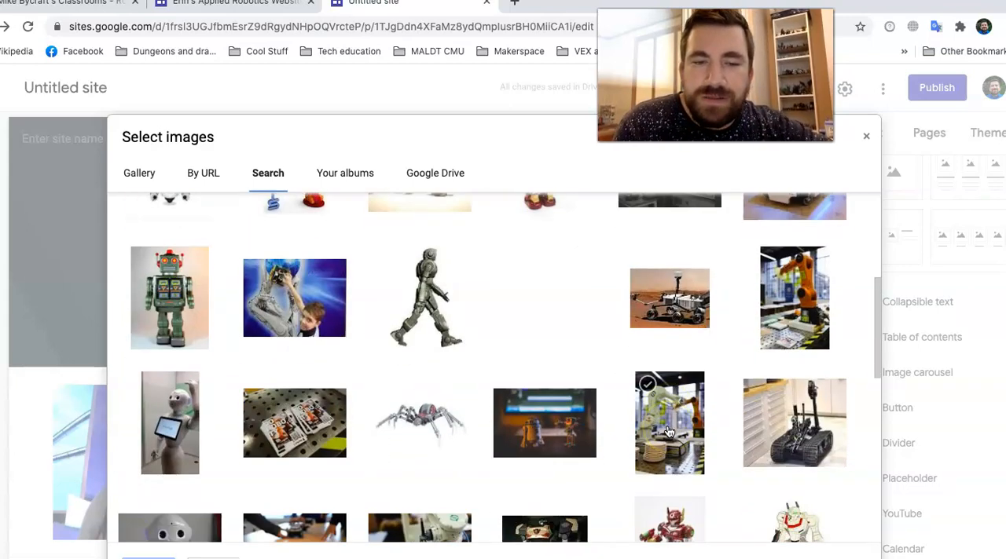
mouse_move(669, 432)
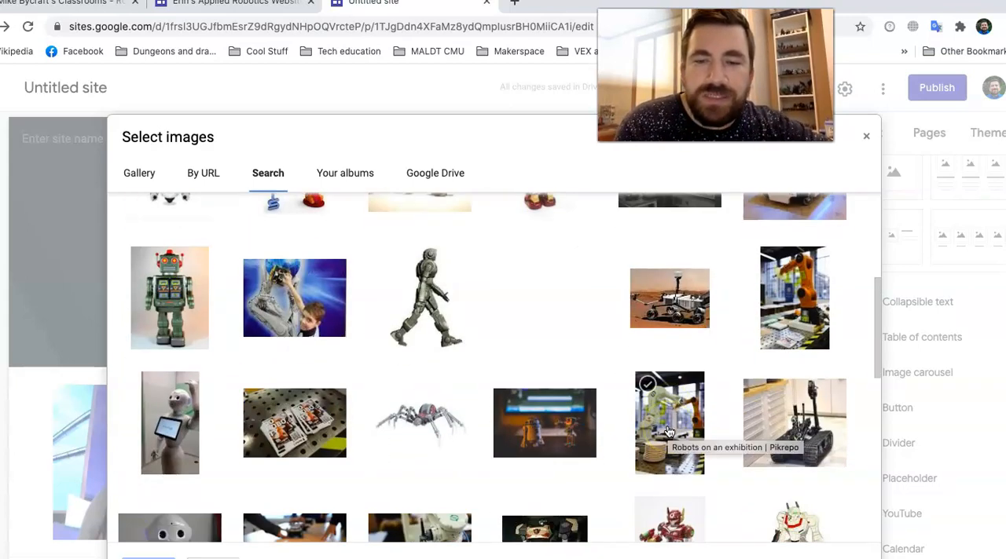
scroll("down", 3)
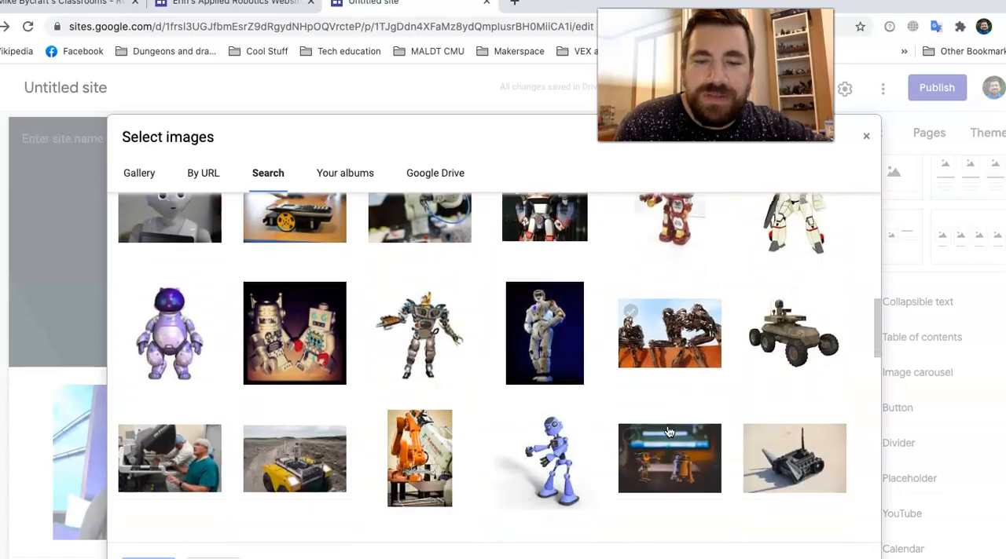
scroll("down", 3)
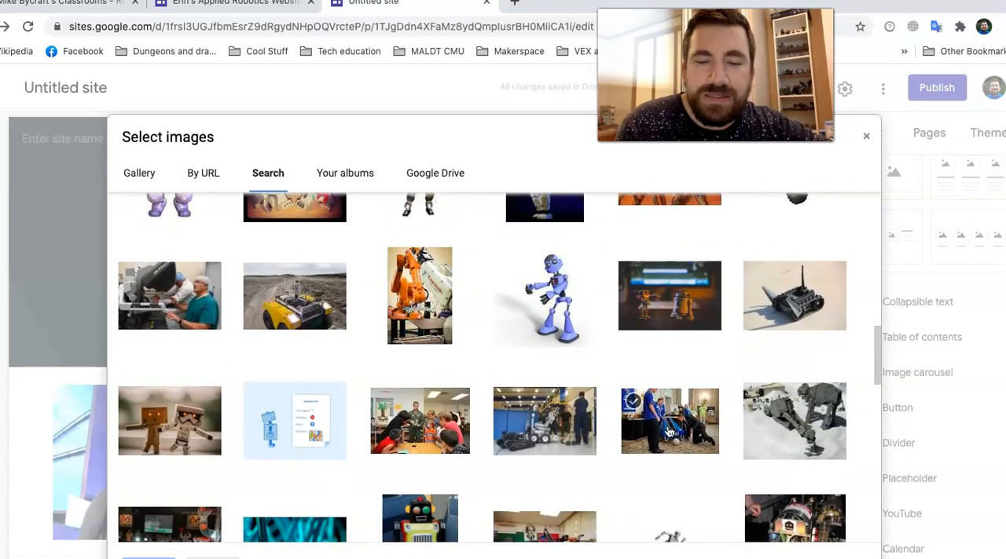
scroll("down", 3)
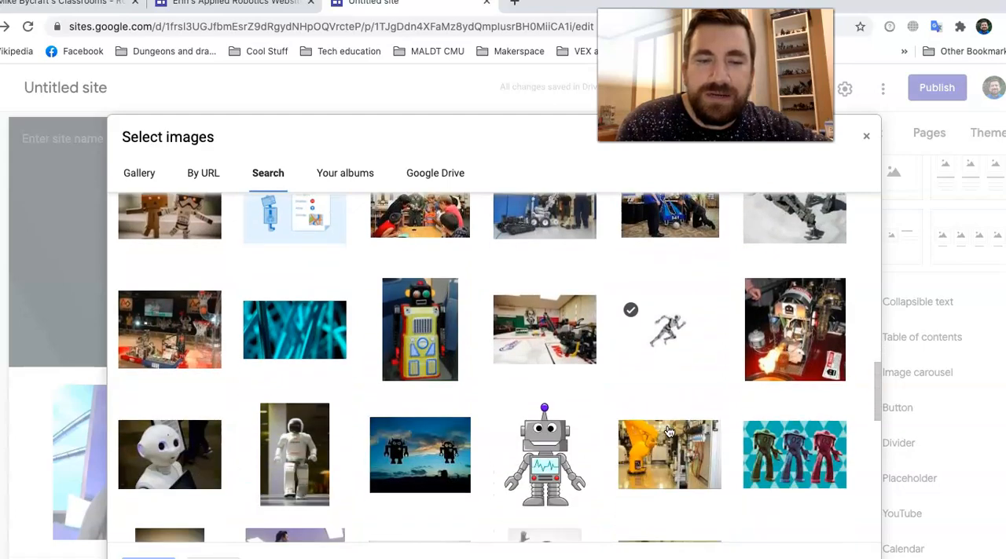
scroll("down", 3)
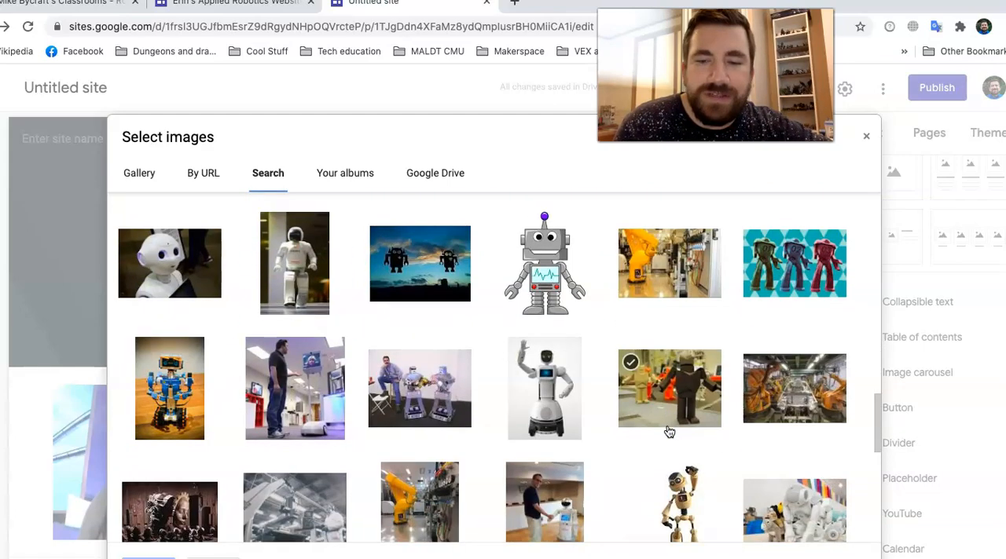
scroll("down", 3)
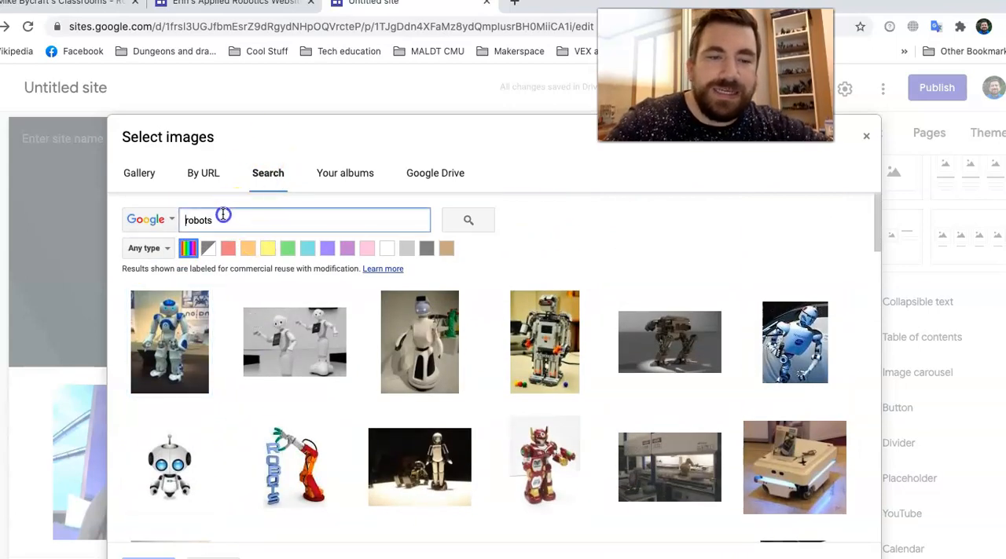
Step: Search 'mars' instead and set a Mars rover photo as the header image
type("mars rover")
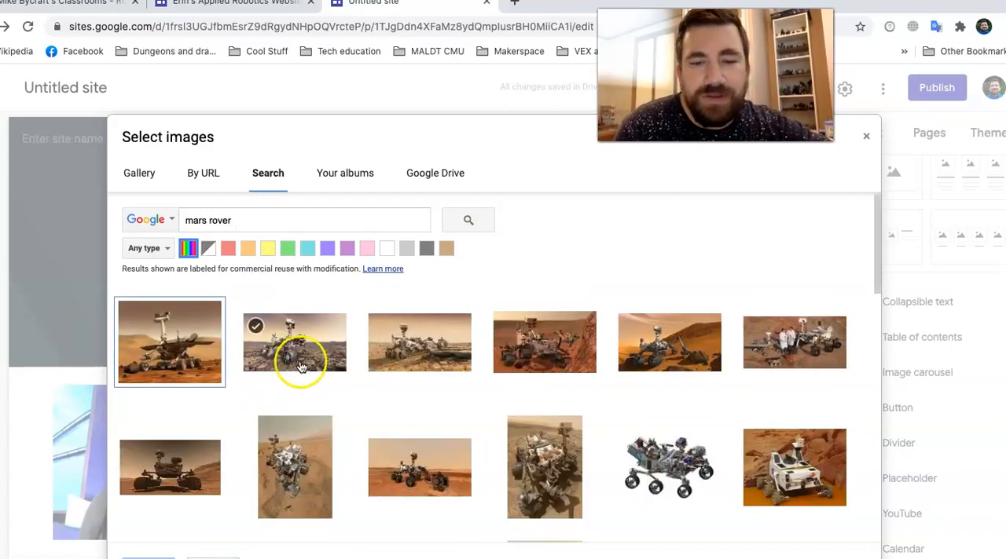
left_click(544, 342)
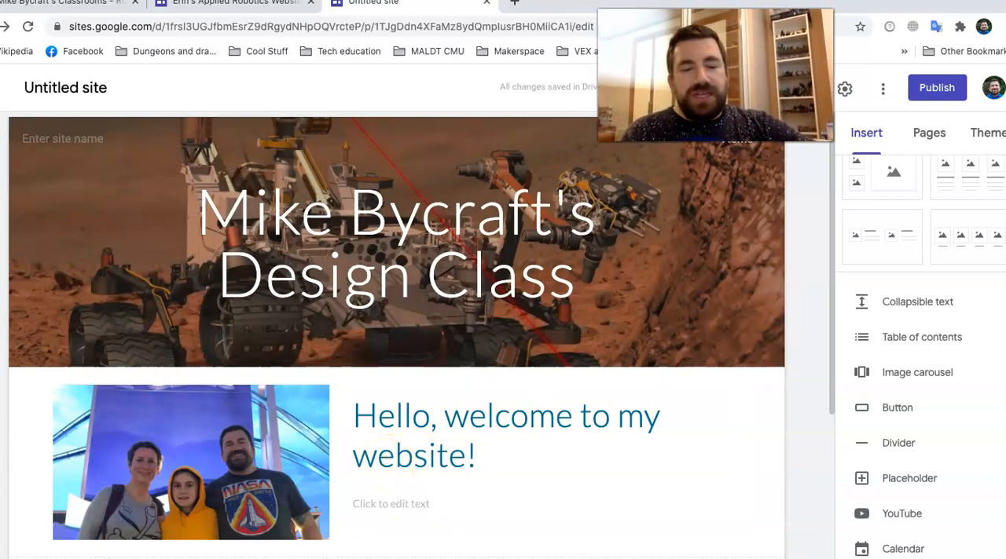
scroll("down", 3)
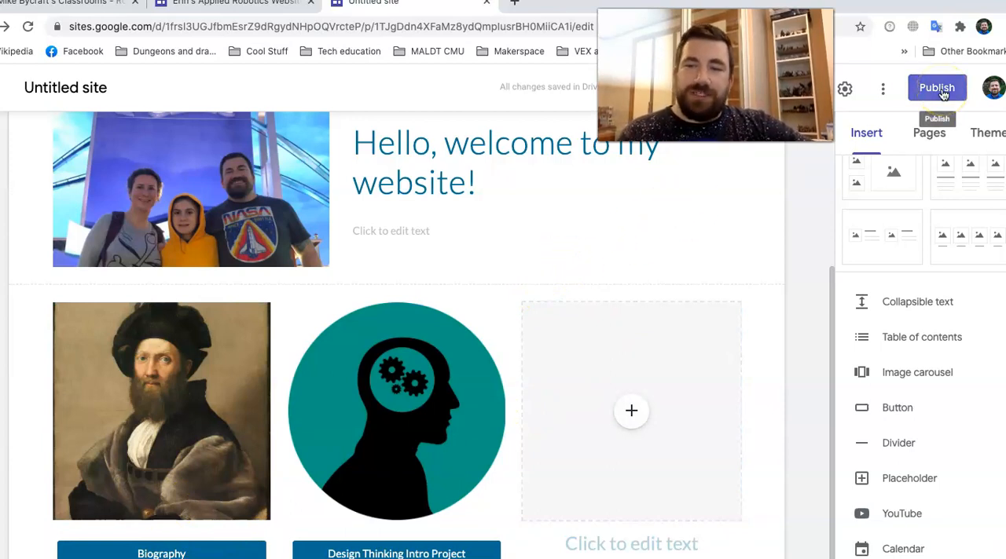
Step: Start publishing the site and enter 'mikebdesign' as its web address
left_click(937, 88)
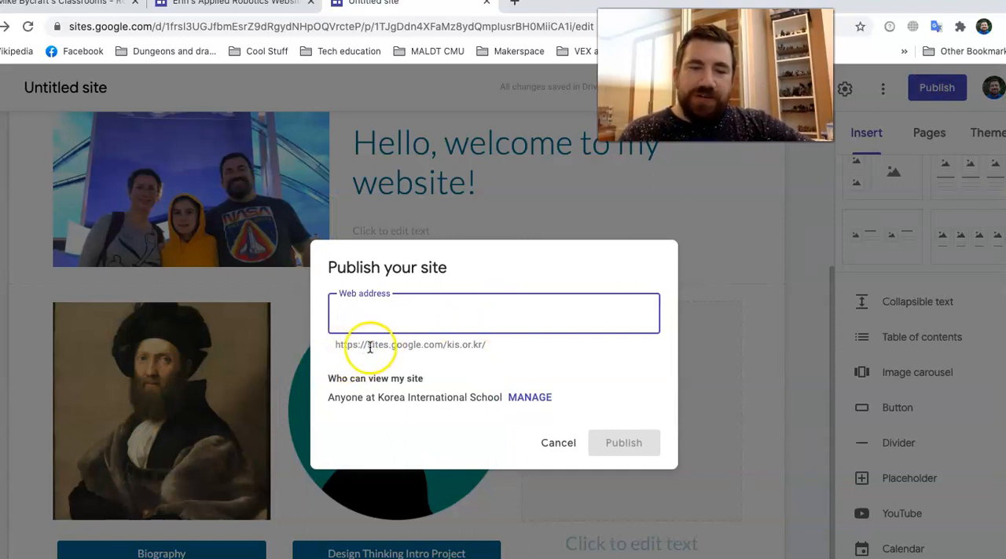
mouse_move(465, 342)
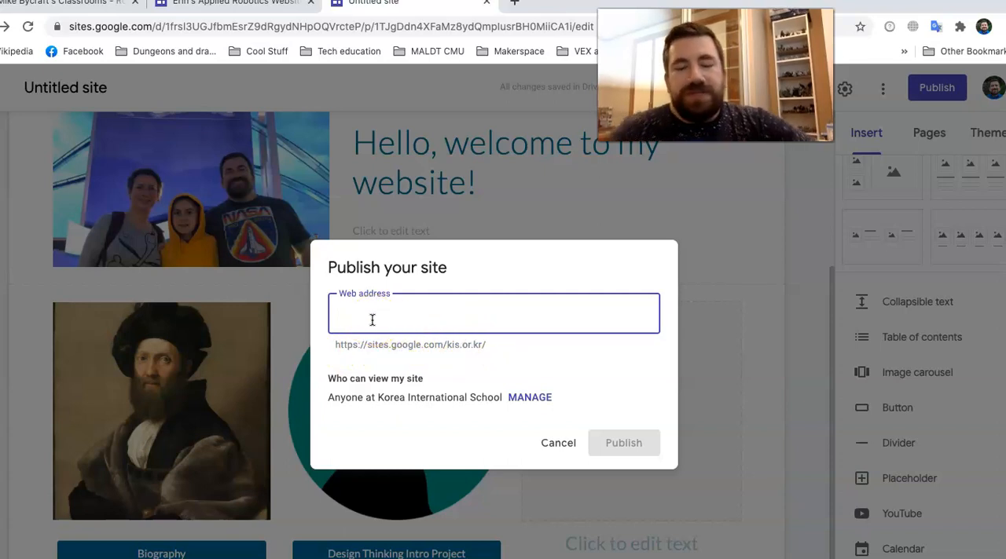
type("mikb")
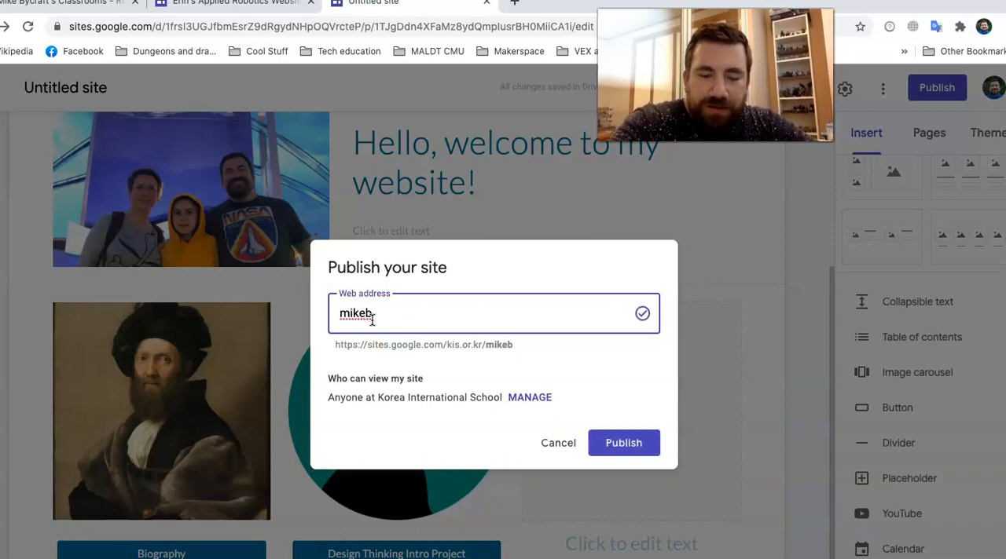
type("design")
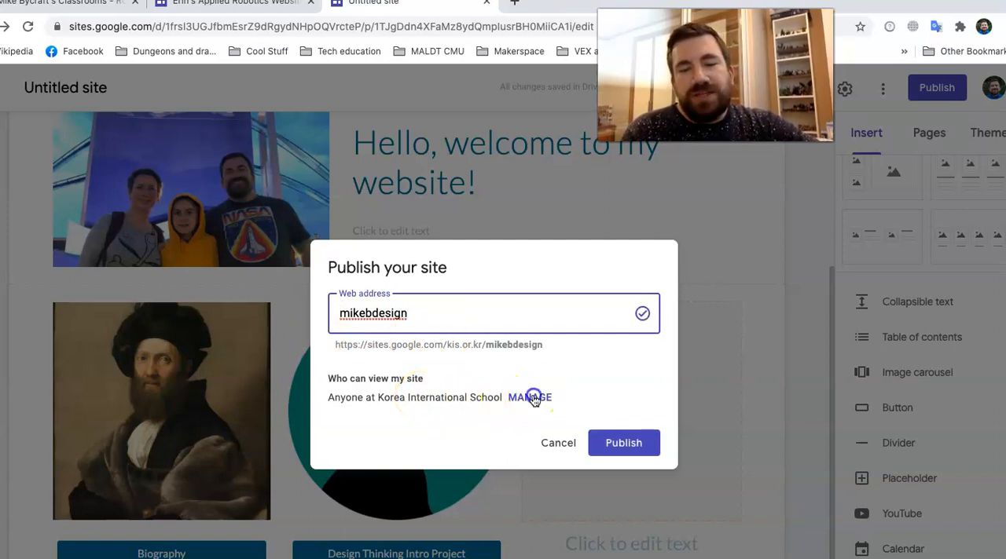
Step: Set the published site's visibility to Public in the sharing settings and confirm
left_click(529, 397)
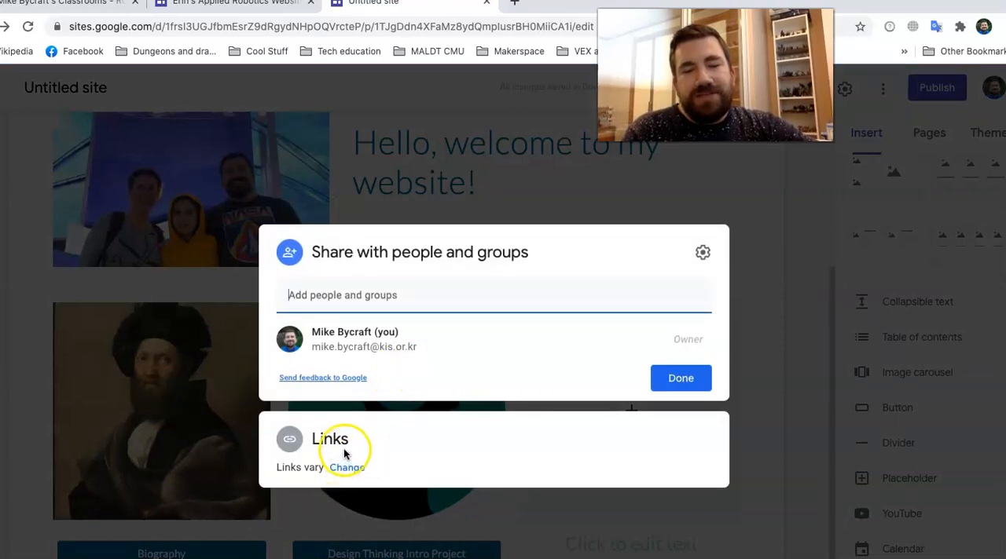
mouse_move(353, 392)
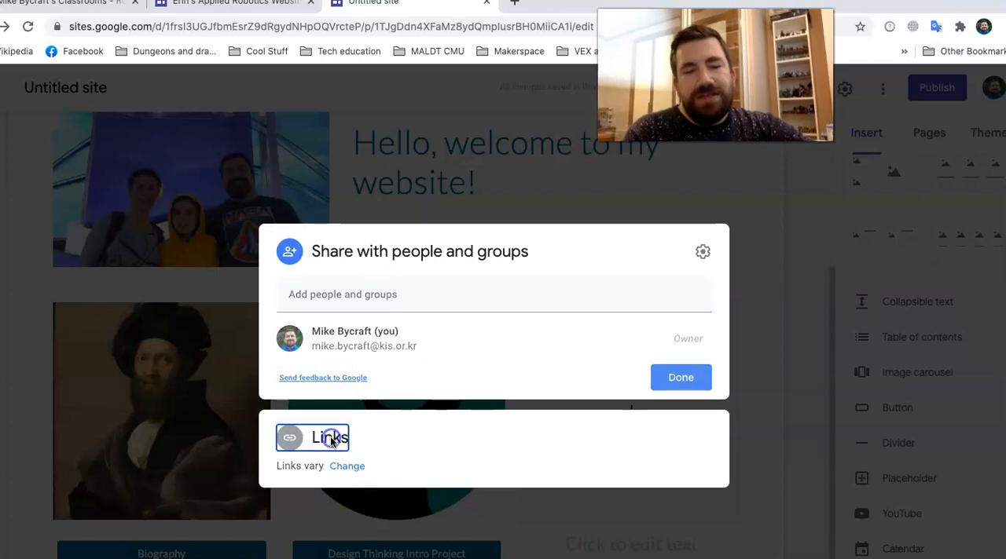
left_click(331, 437)
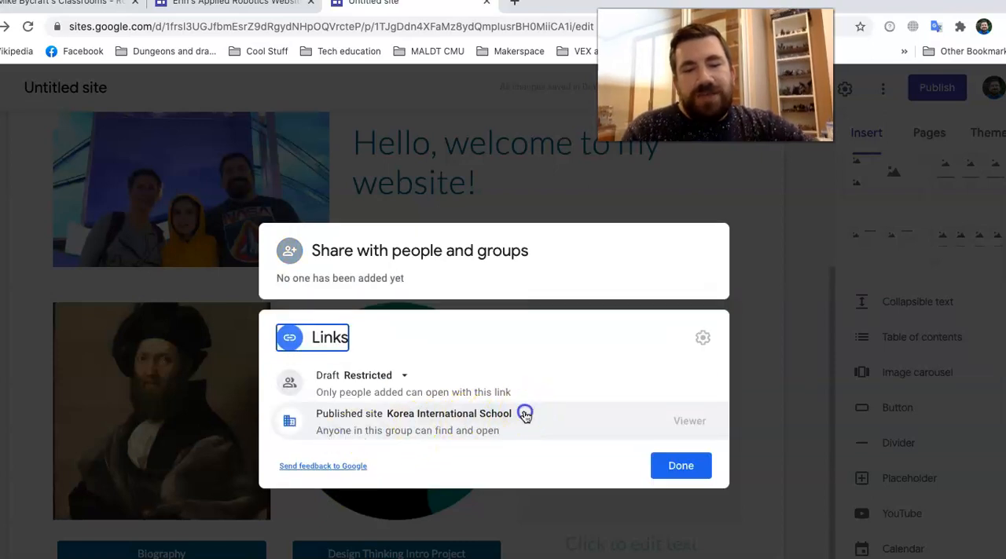
left_click(525, 415)
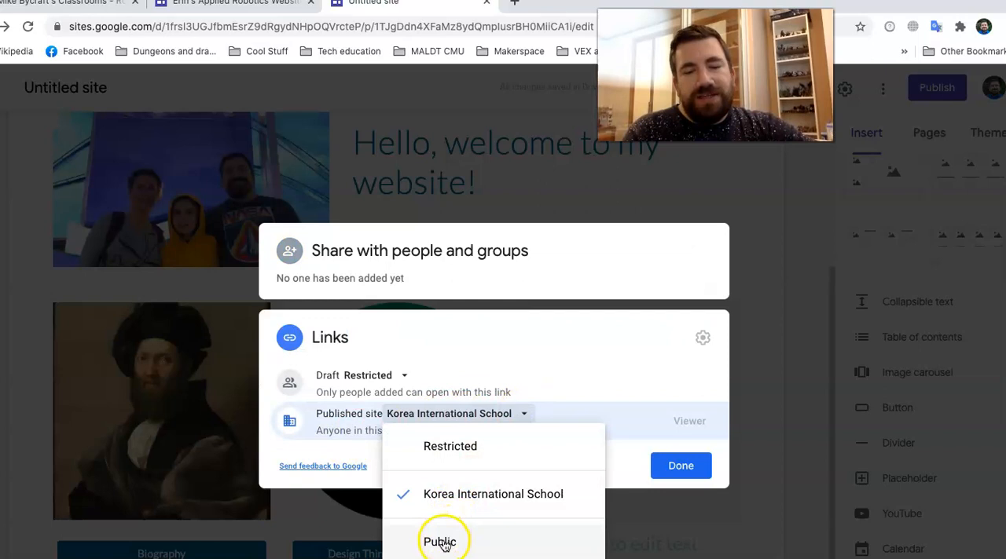
left_click(444, 540)
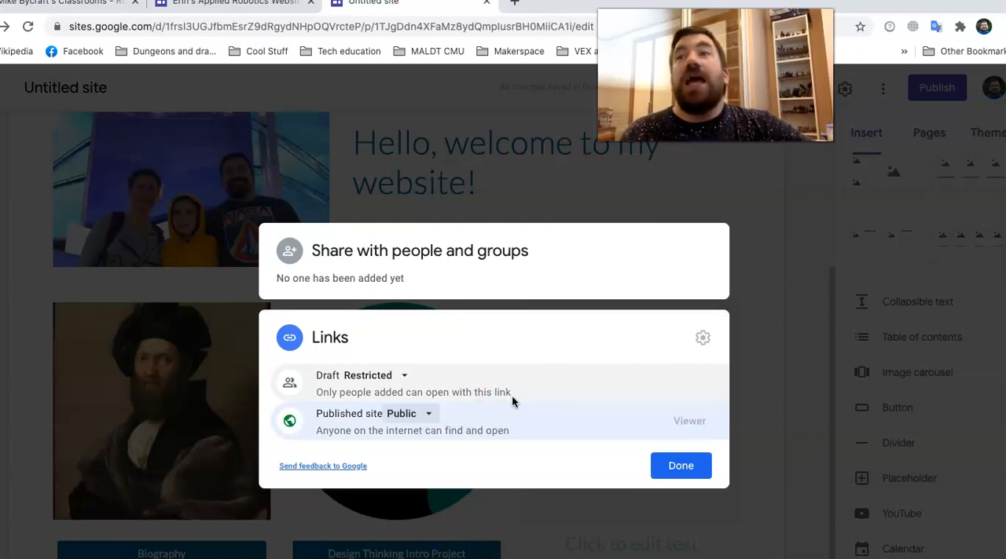
mouse_move(499, 389)
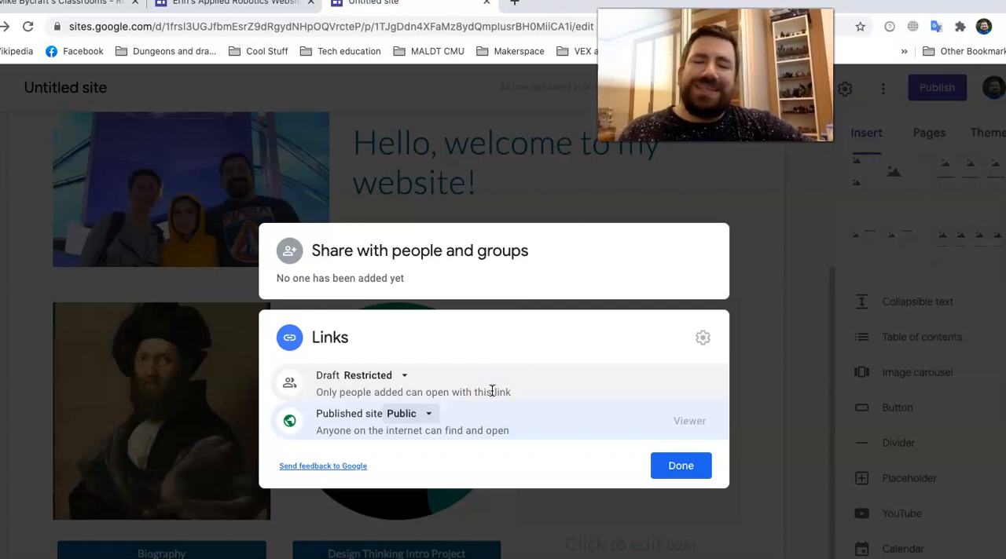
left_click(679, 465)
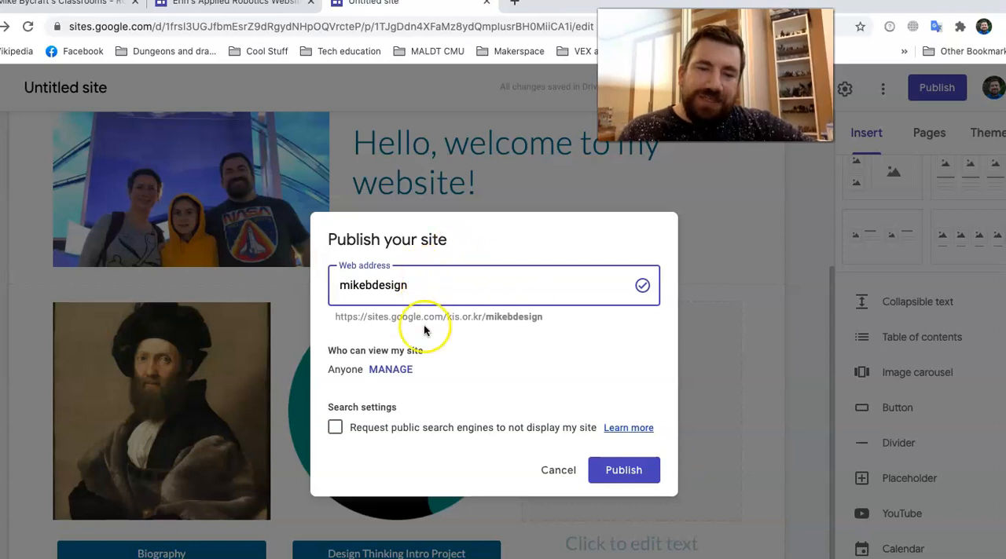
mouse_move(338, 443)
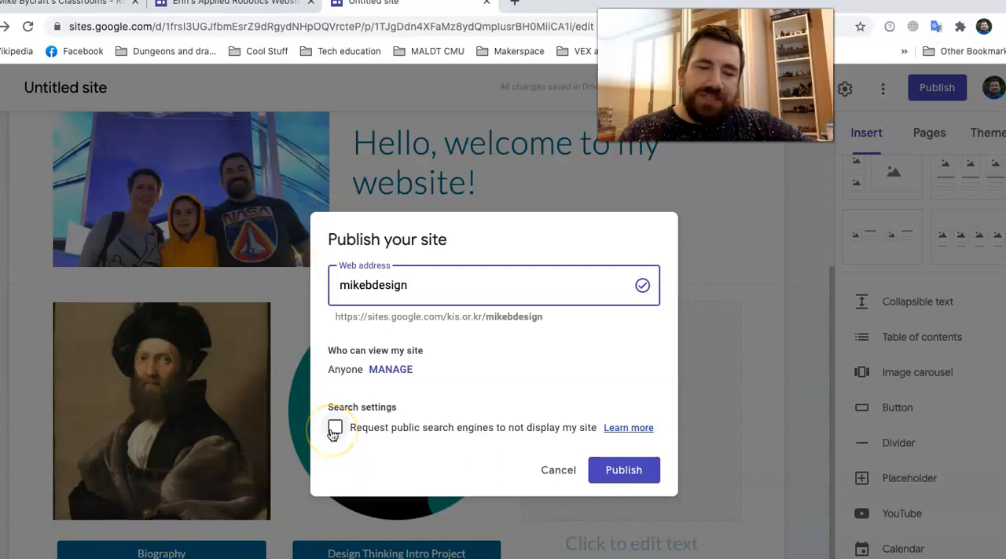
mouse_move(527, 460)
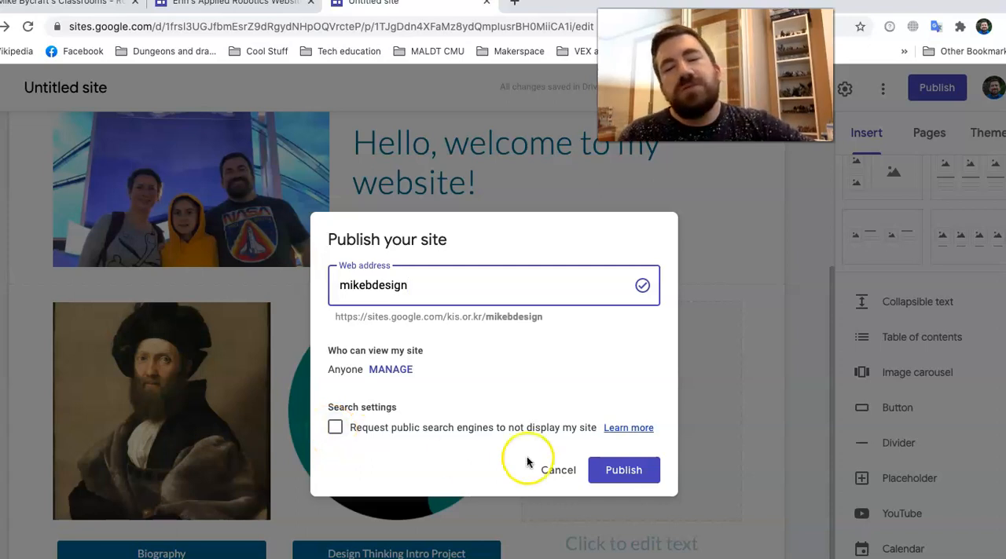
Step: Publish the site at the mikebdesign address with search engines allowed
left_click(622, 470)
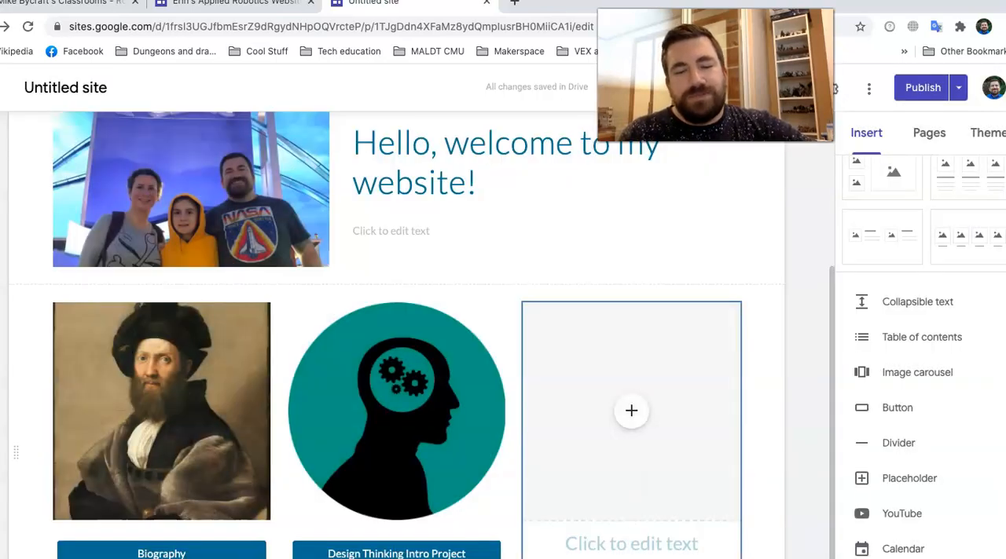
Step: View the live mikebdesign site and check its navigation list of pages
left_click(922, 88)
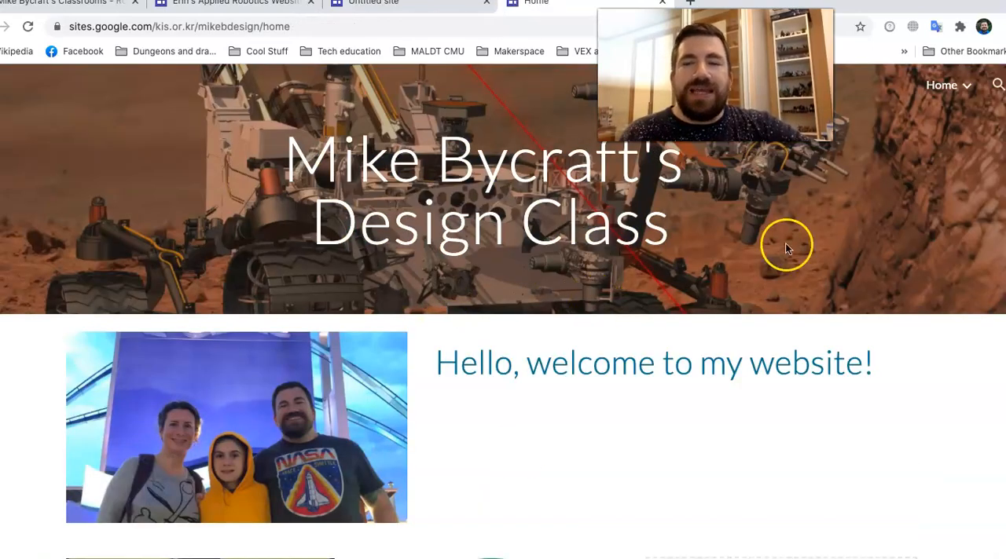
left_click(942, 85)
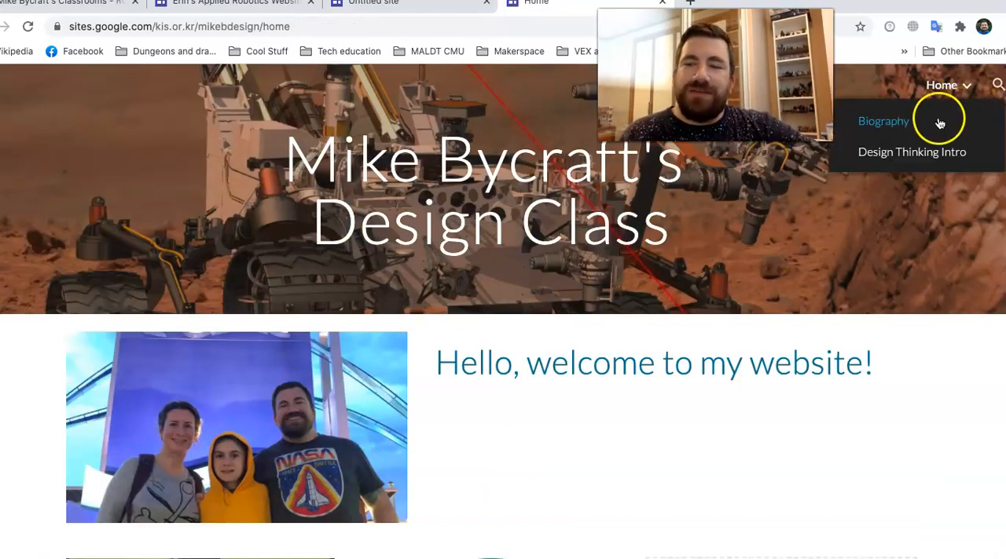
scroll("down", 3)
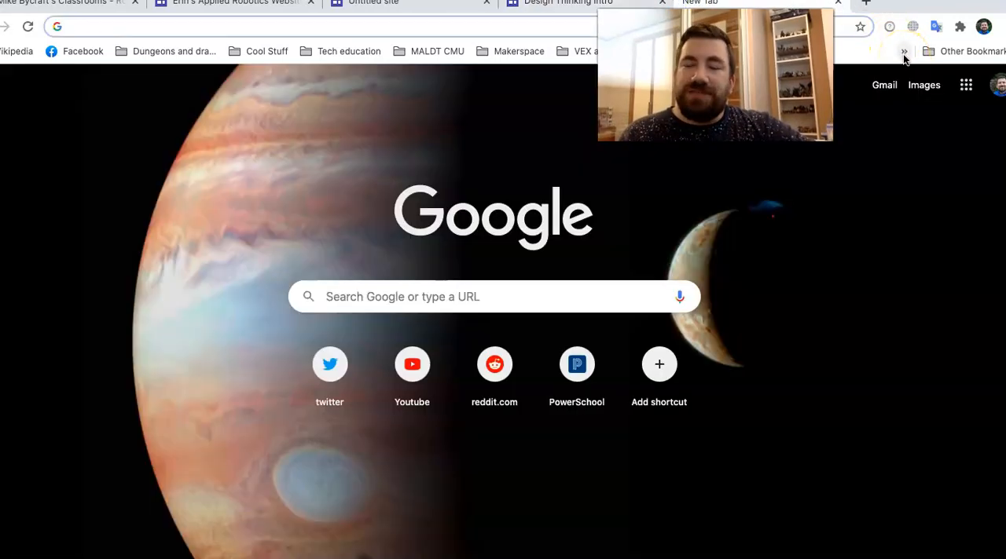
Step: Open the Independent Study site from the Student Websites bookmarks folder and scroll its project videos
left_click(902, 50)
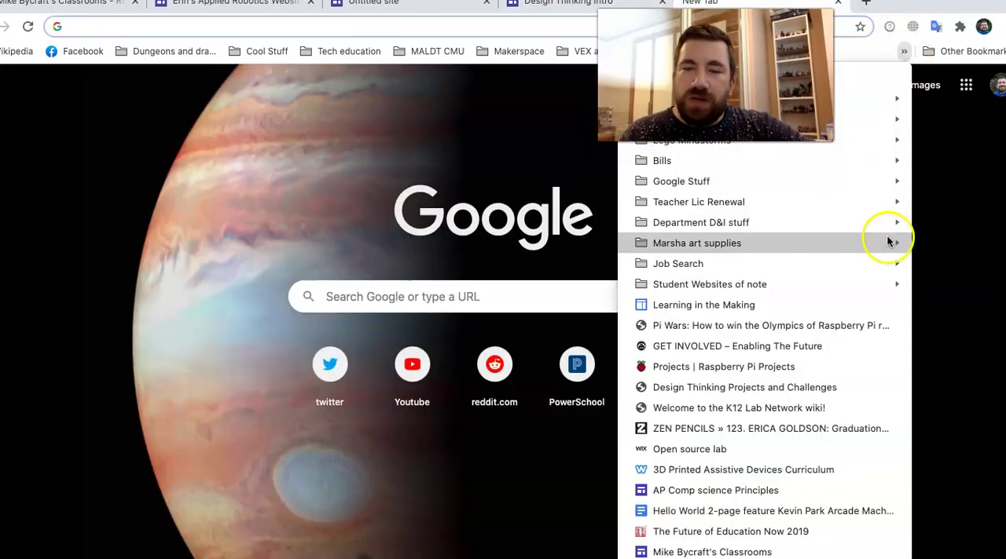
left_click(709, 285)
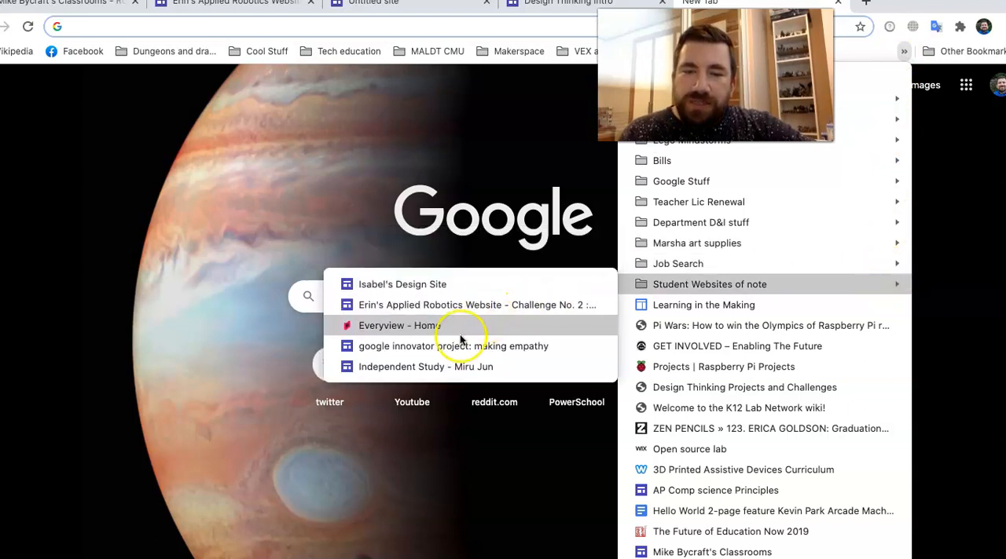
left_click(426, 366)
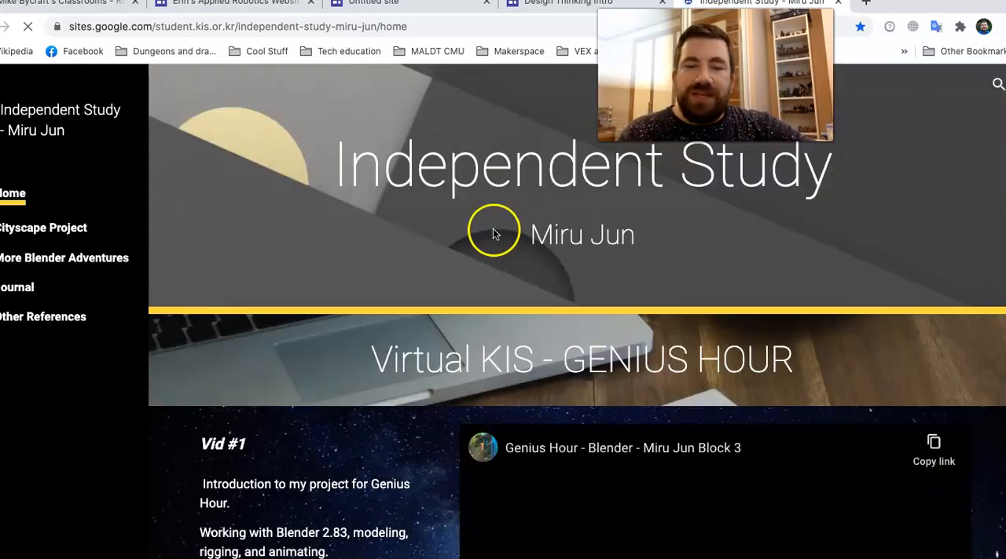
scroll("down", 3)
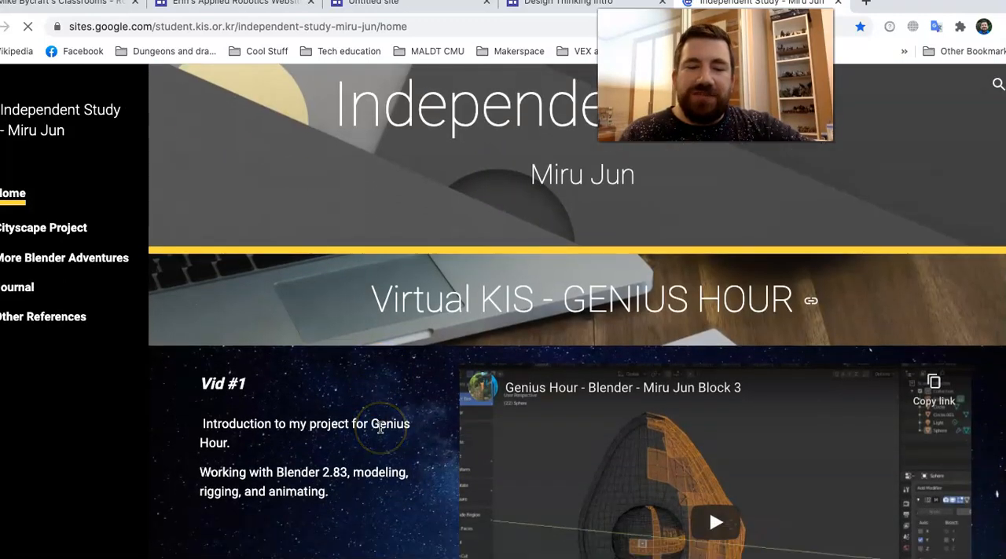
scroll("down", 3)
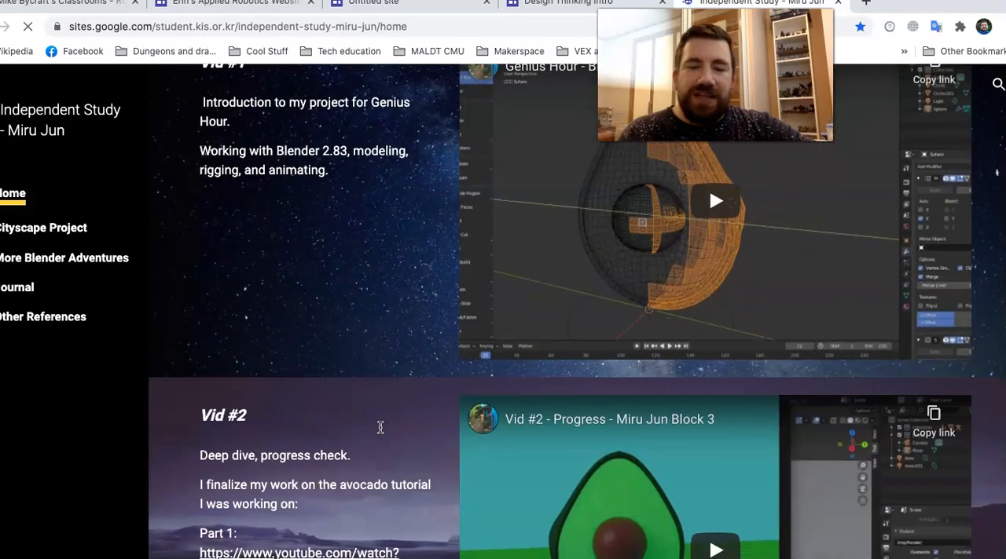
scroll("down", 3)
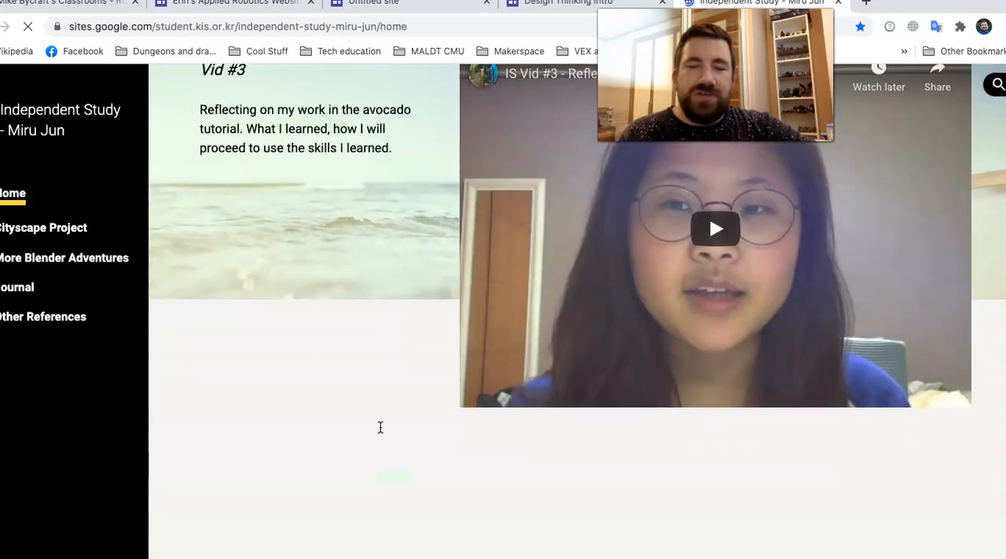
scroll("down", 3)
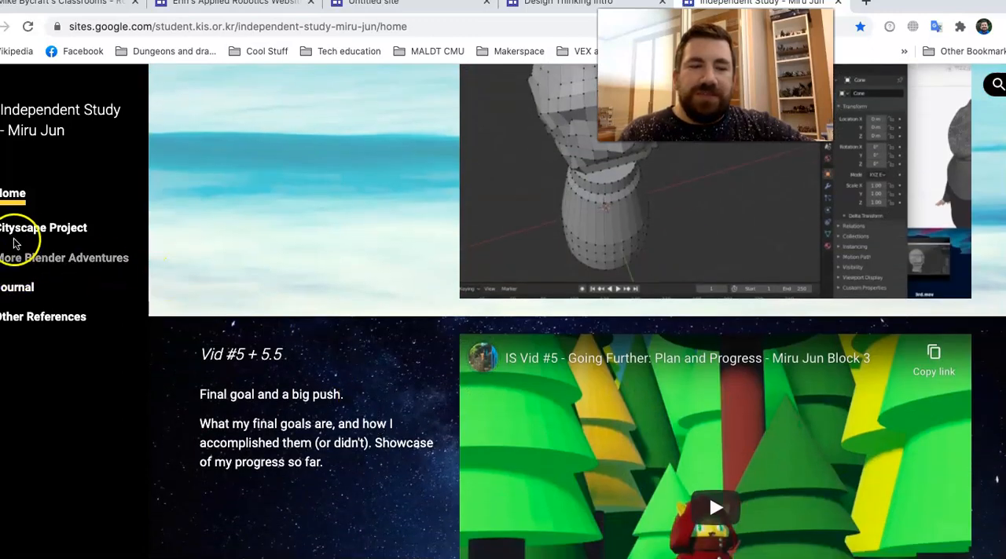
Step: Browse the student's Cityscape Project and Journal pages
left_click(31, 228)
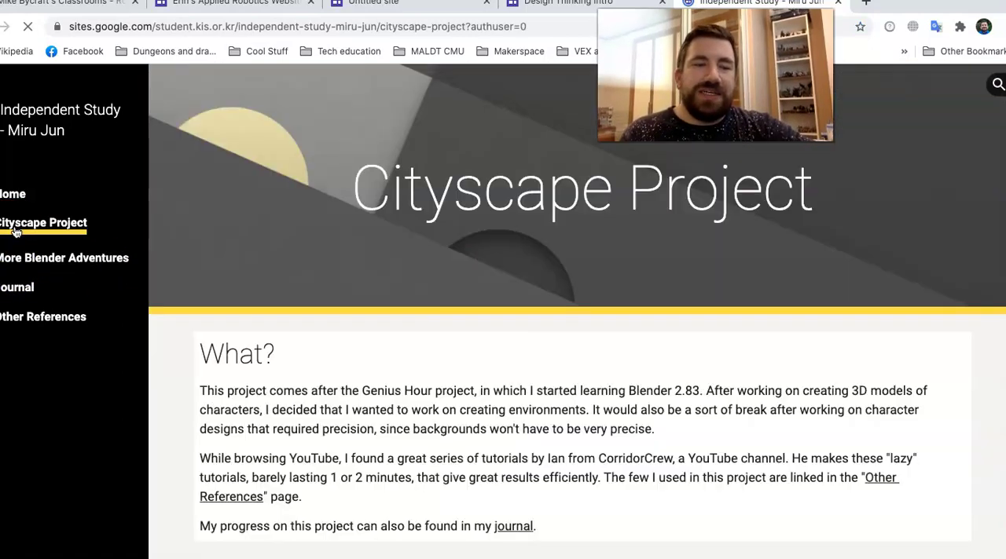
scroll("down", 3)
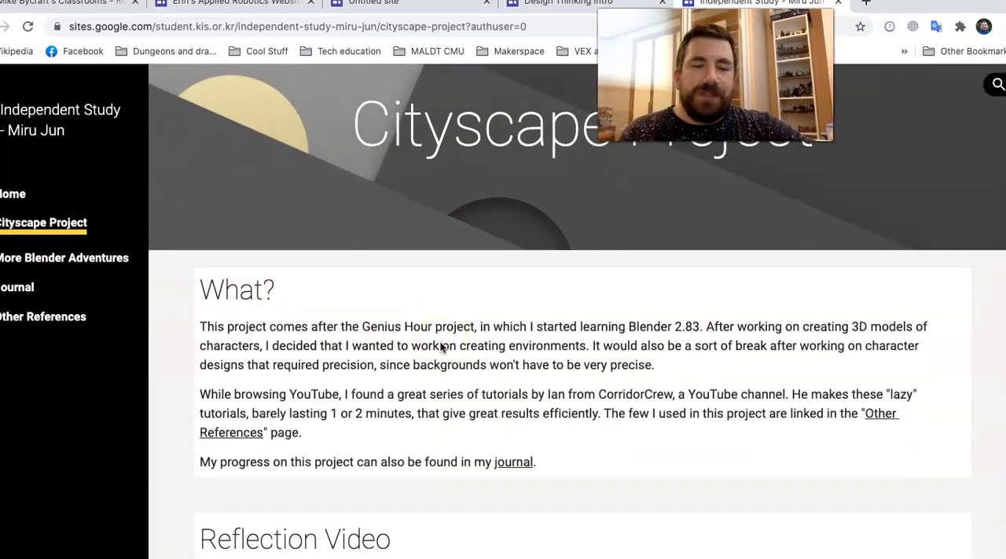
scroll("down", 3)
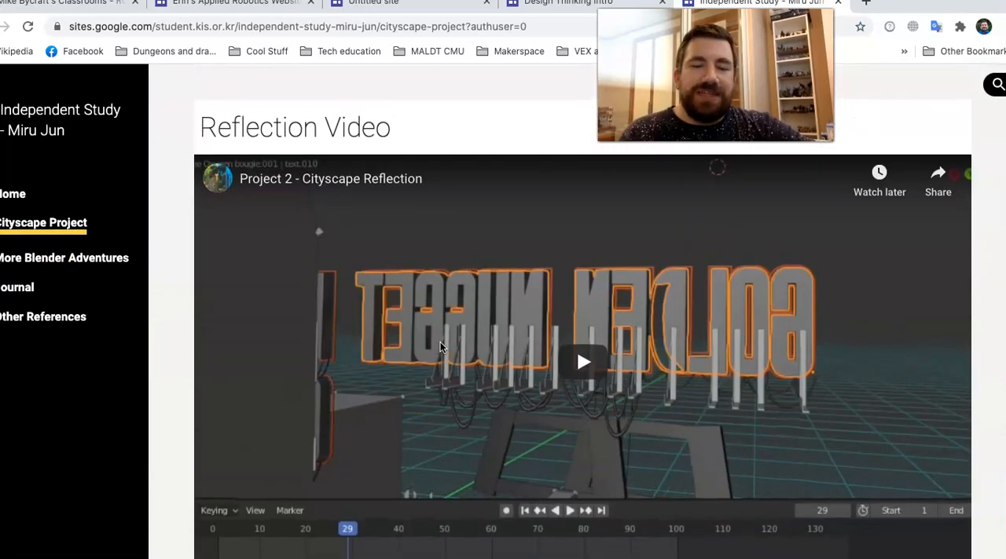
left_click(17, 287)
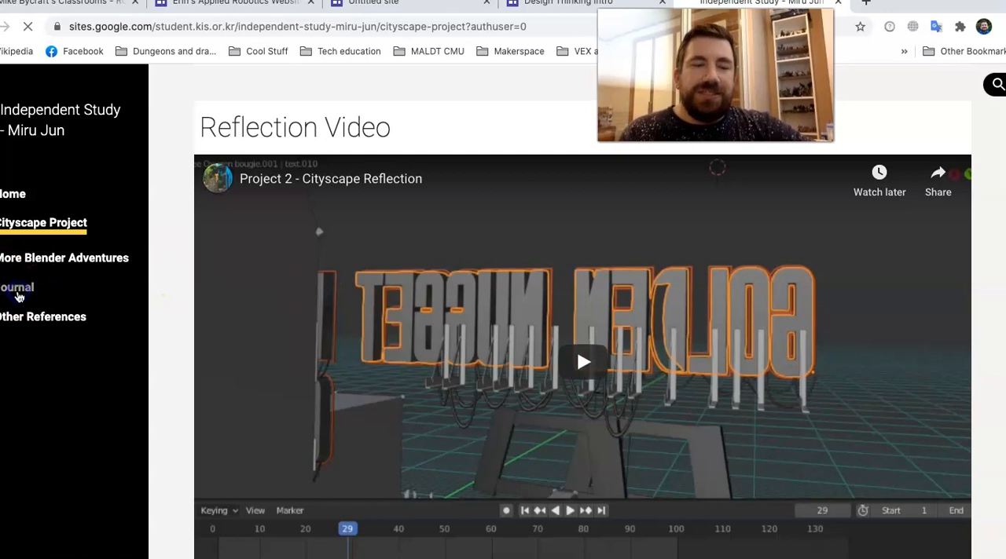
left_click(16, 288)
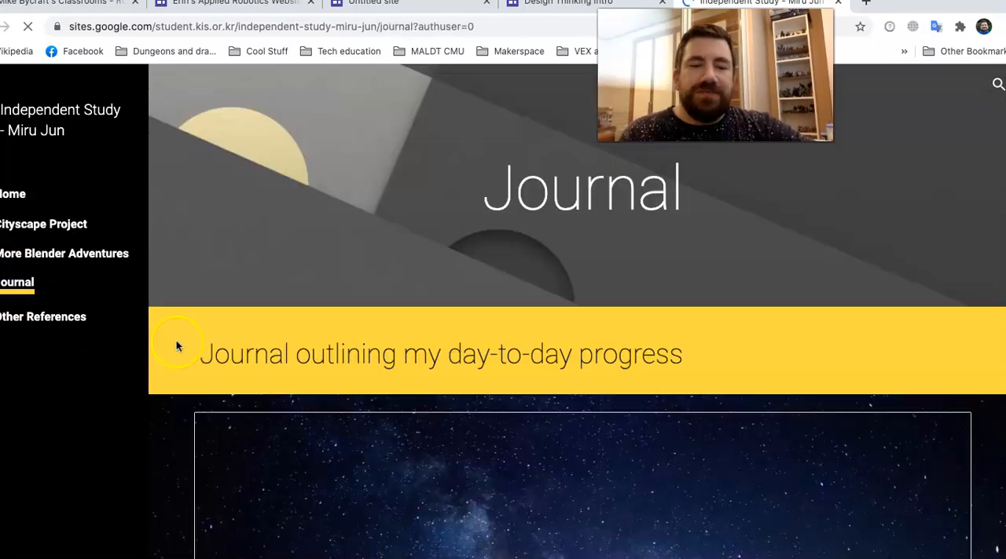
scroll("down", 3)
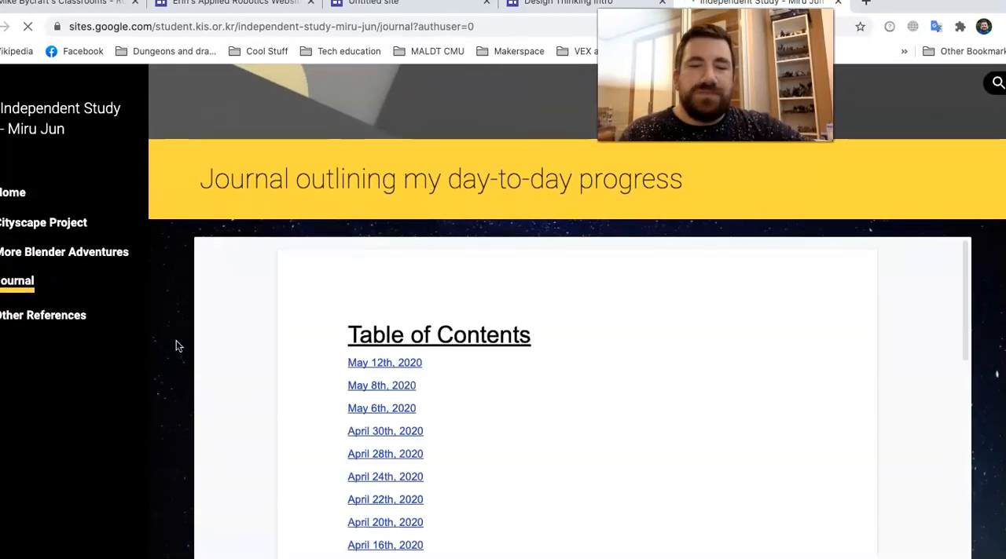
scroll("down", 3)
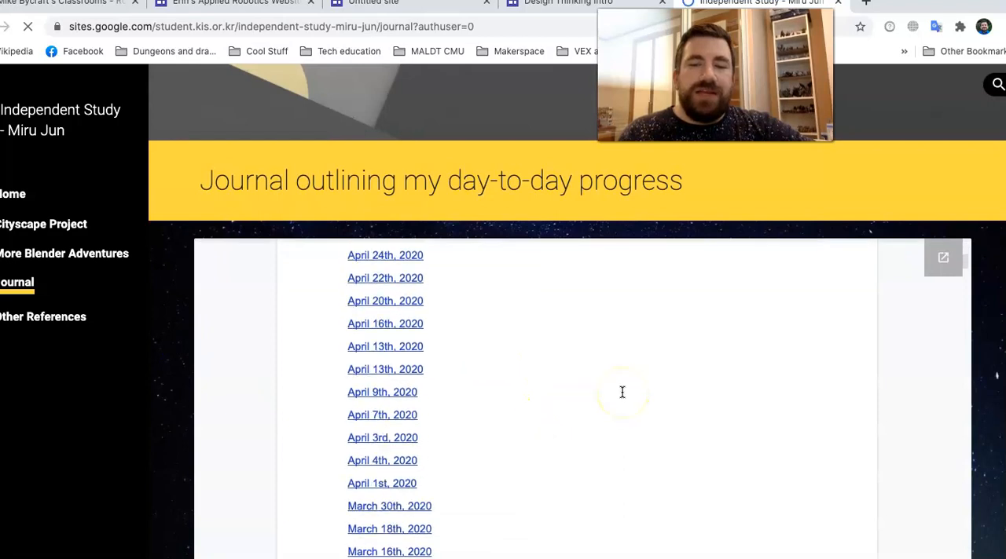
scroll("down", 3)
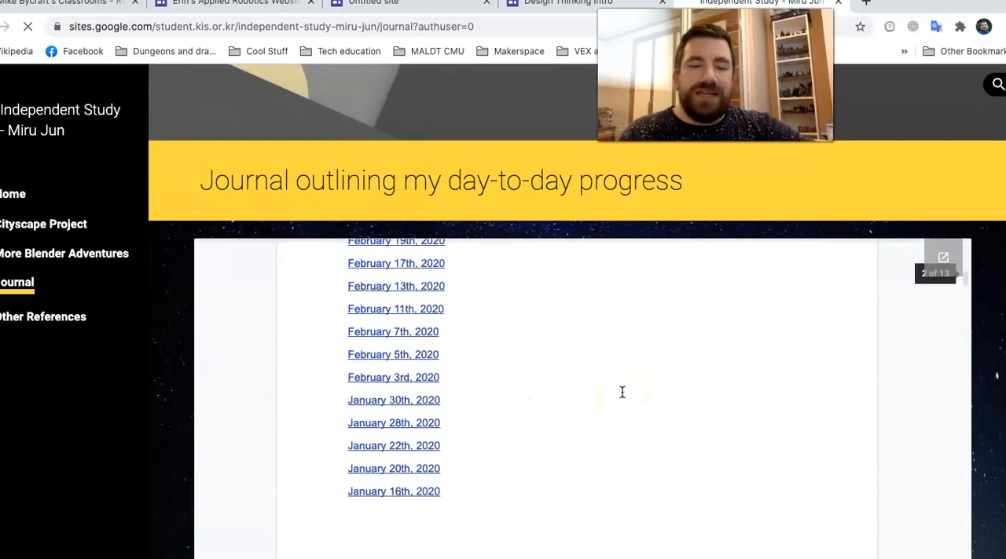
scroll("down", 3)
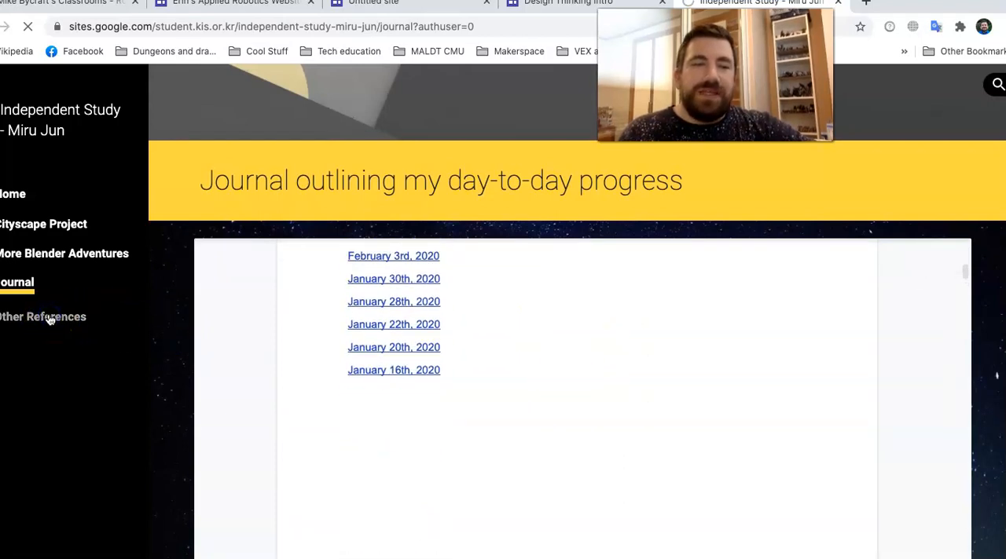
Step: Browse the Other References page of Blender tutorial videos
left_click(44, 318)
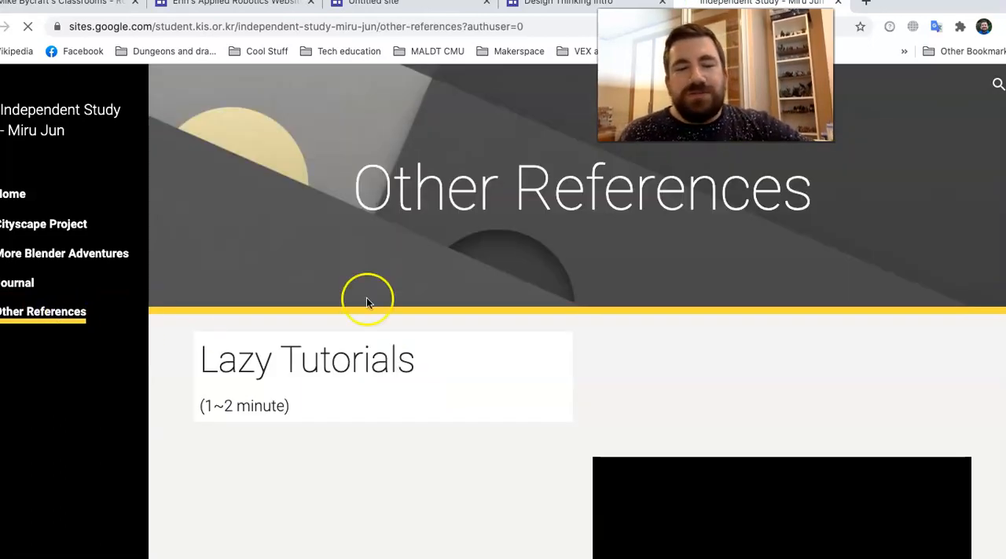
scroll("down", 3)
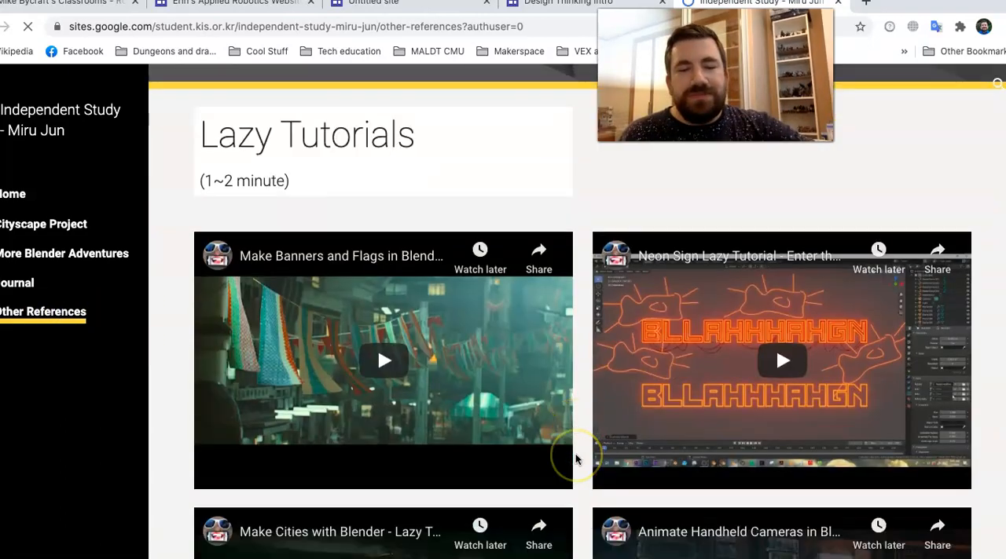
scroll("down", 3)
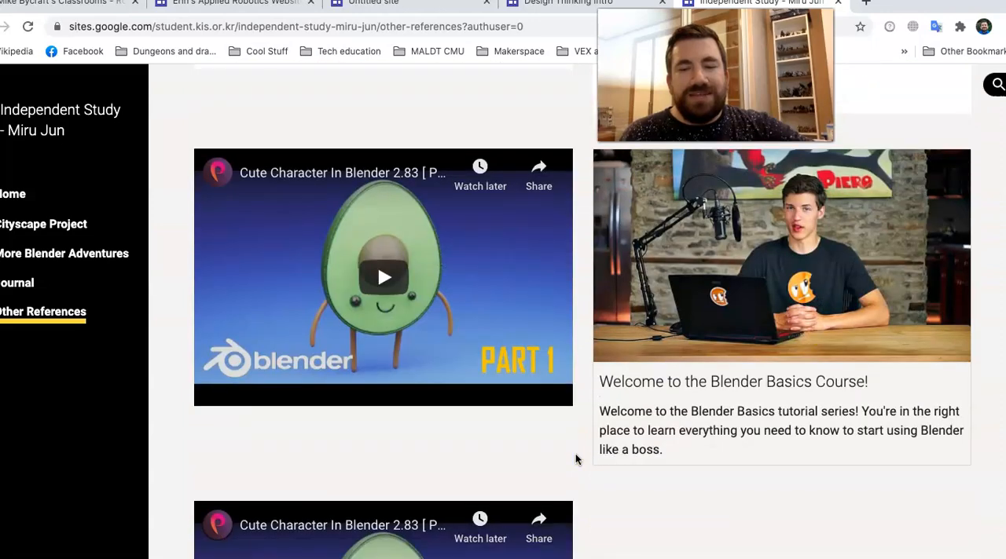